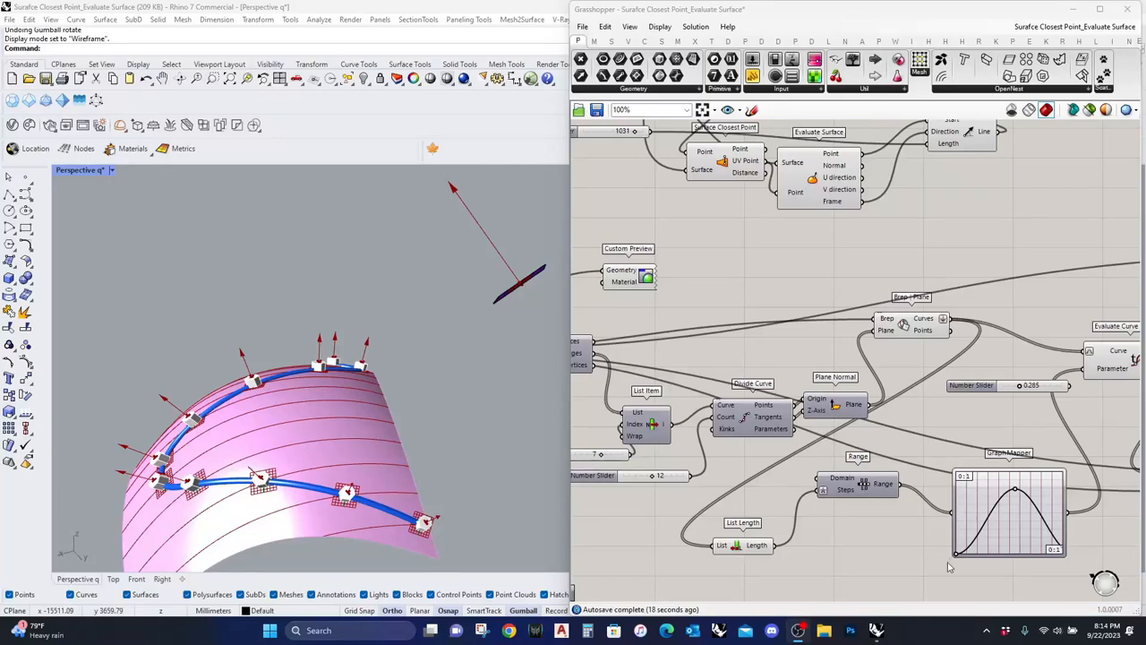
mouse_move(573, 414)
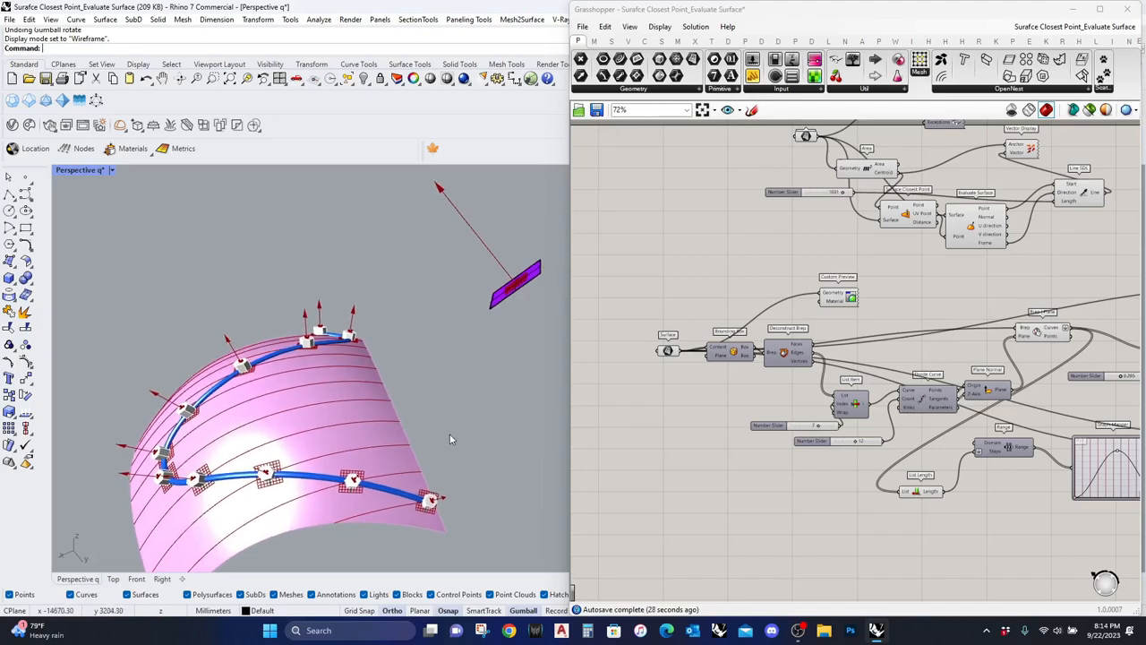
mouse_move(267, 470)
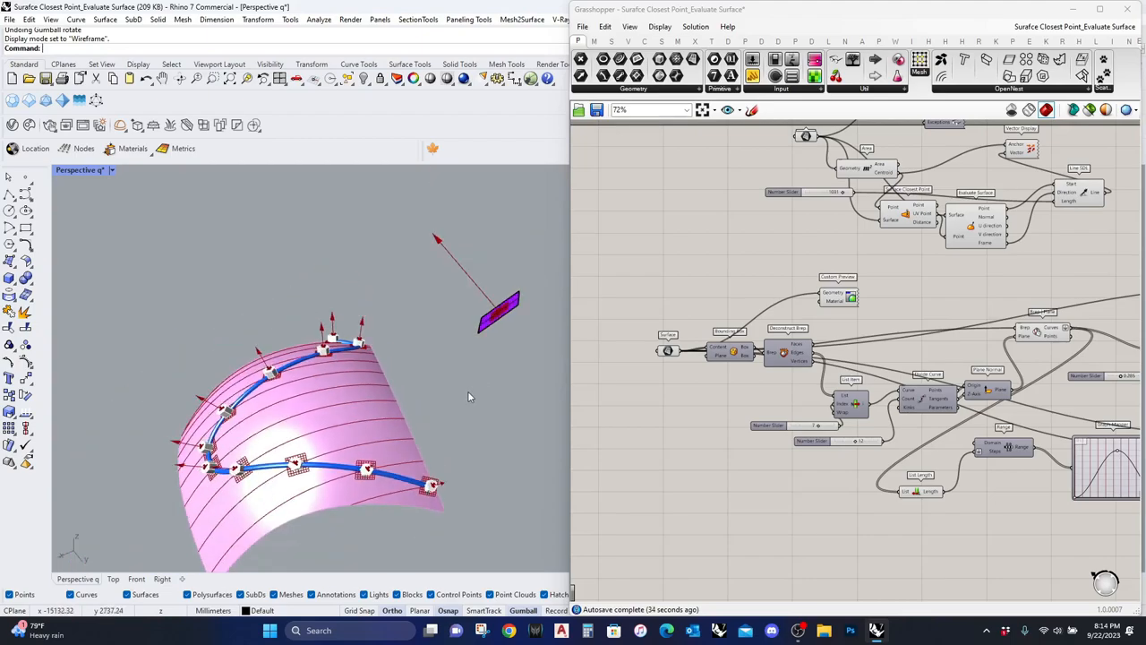
mouse_move(480, 326)
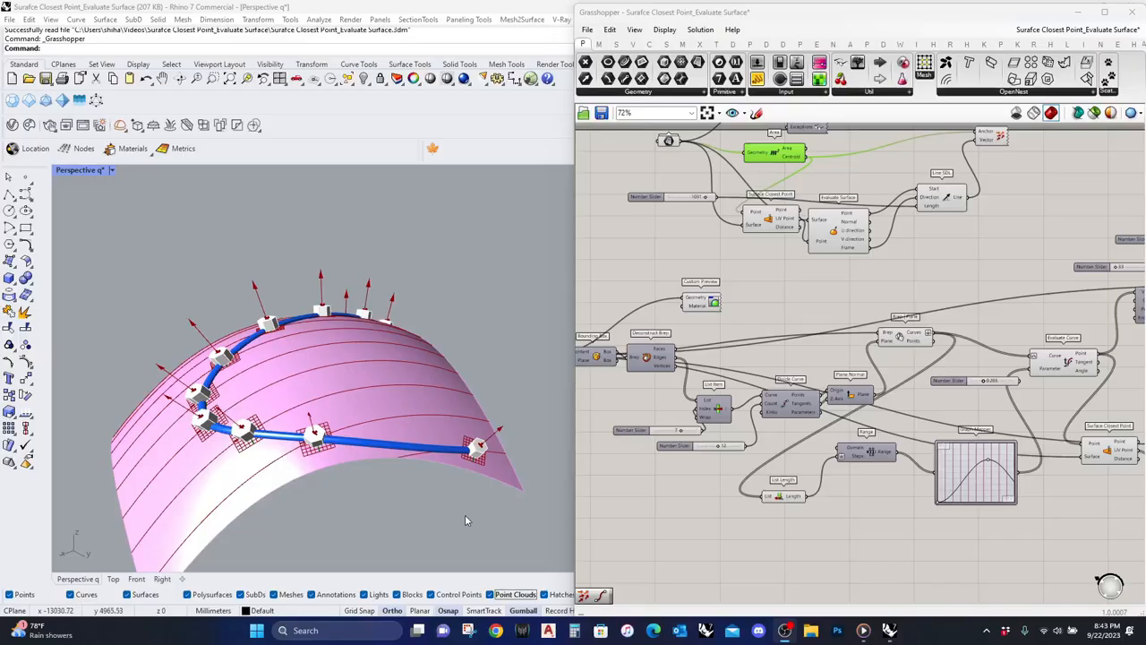
mouse_move(376, 251)
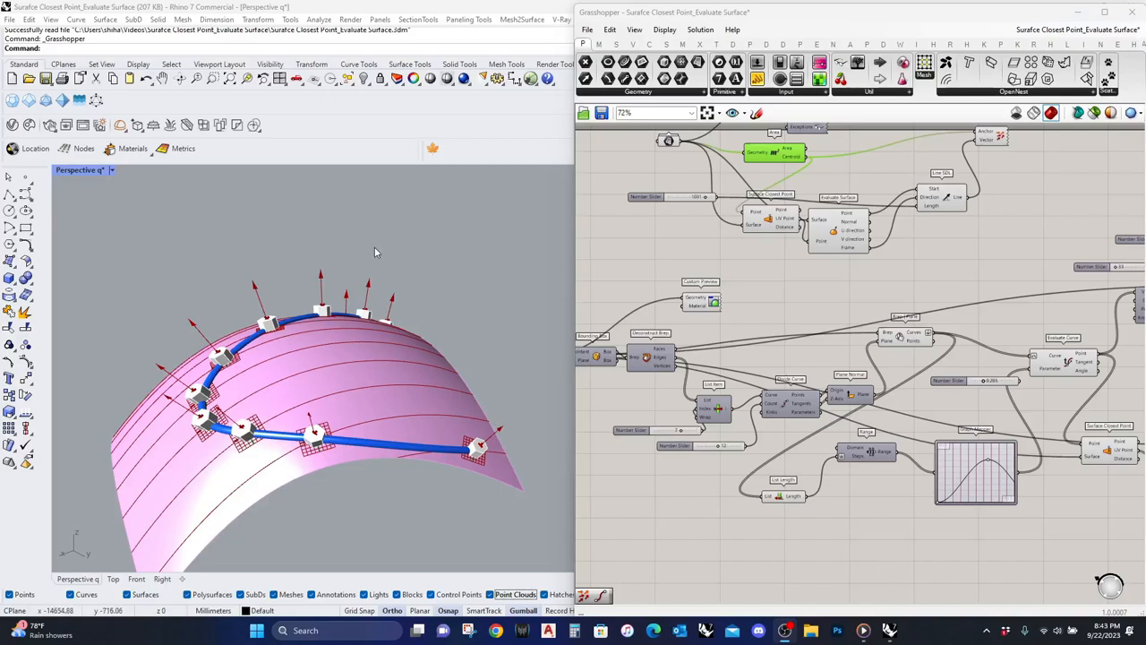
mouse_move(367, 243)
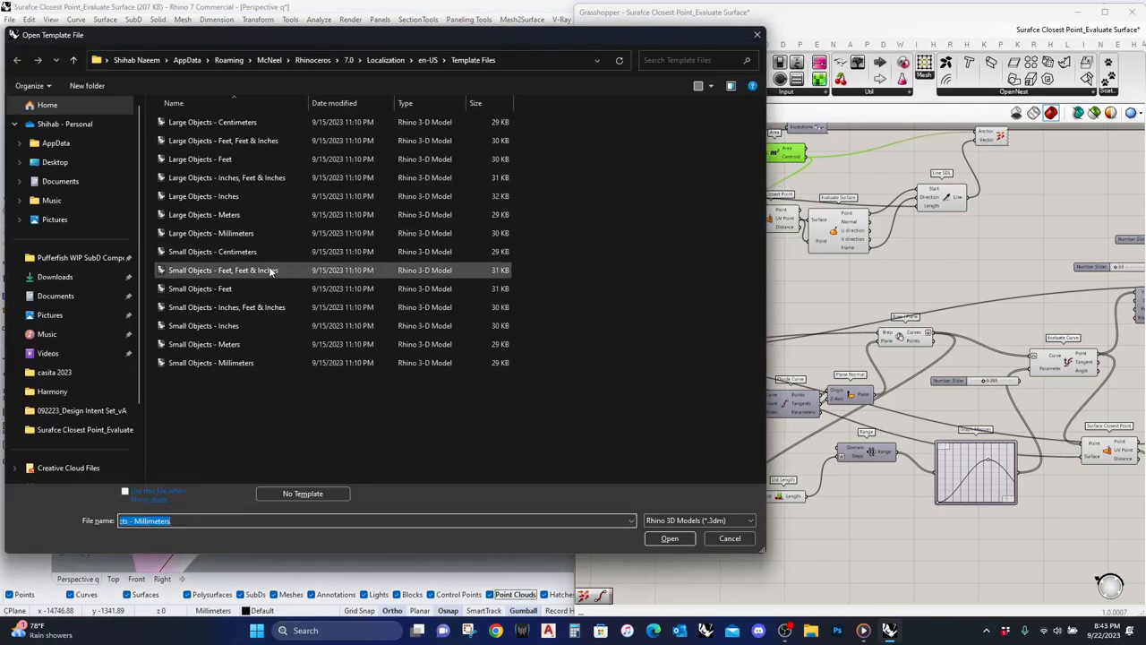
Step: Create a Large Objects - Millimeters file, draw a corner-point surface and shade the Perspective view
left_click(211, 233)
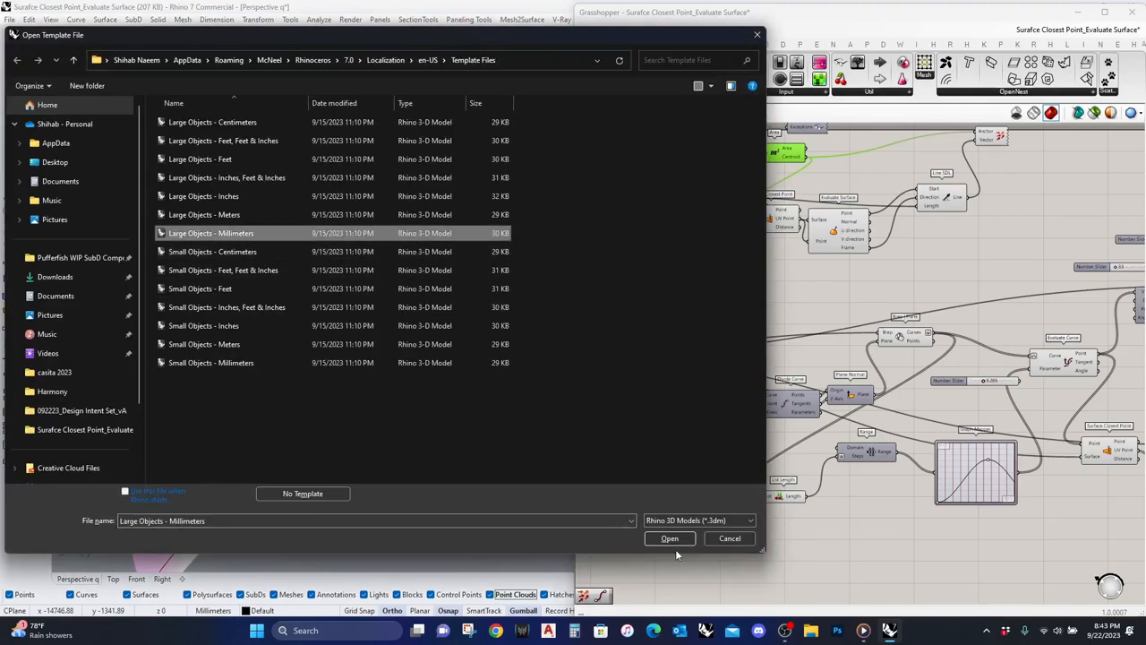
left_click(670, 537)
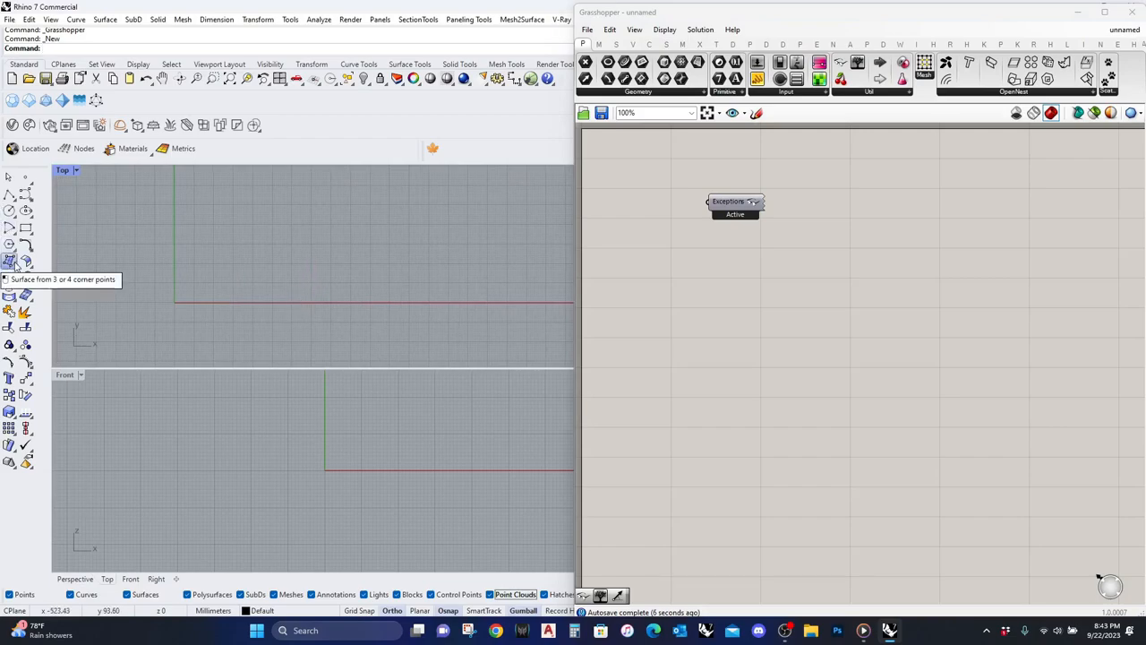
left_click(25, 262)
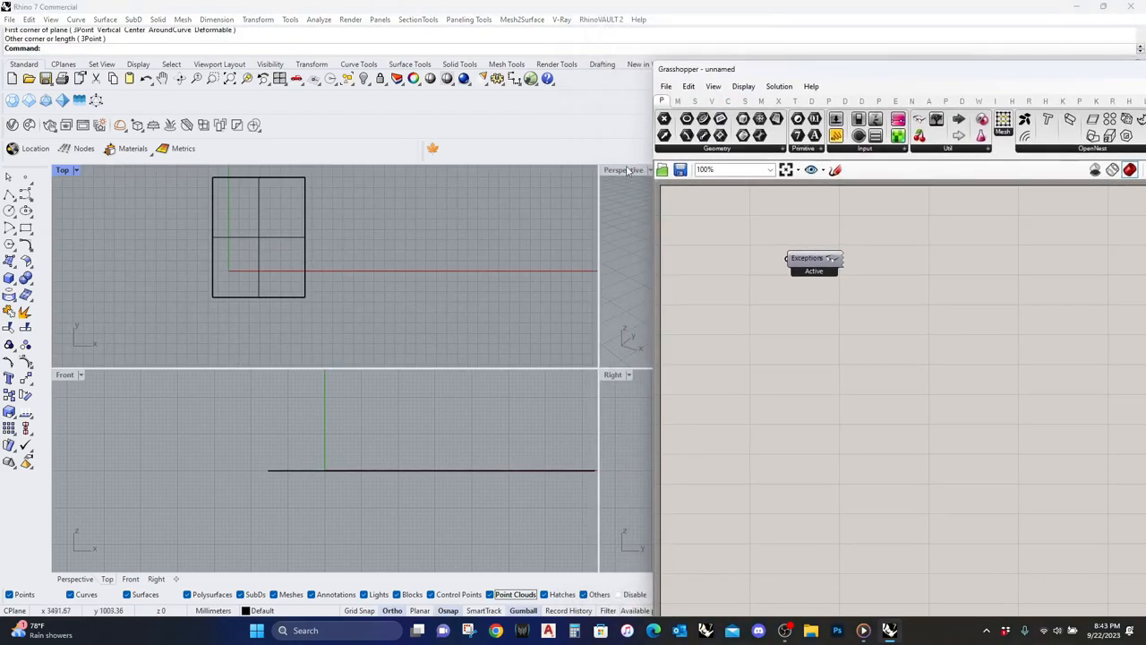
left_click(100, 170)
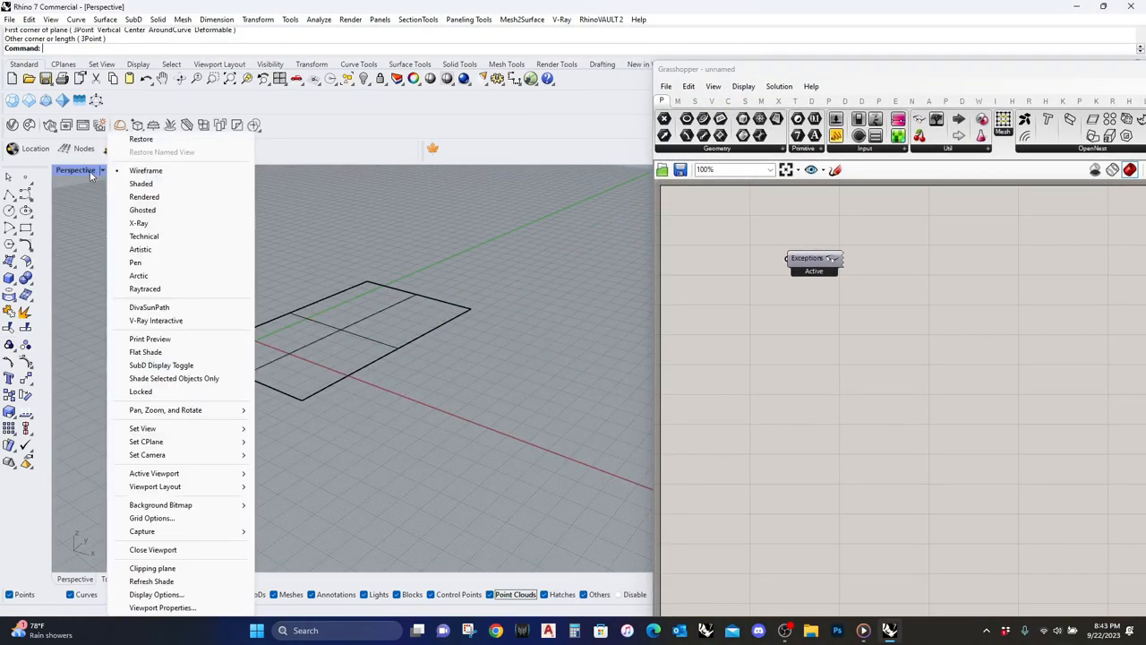
left_click(139, 183)
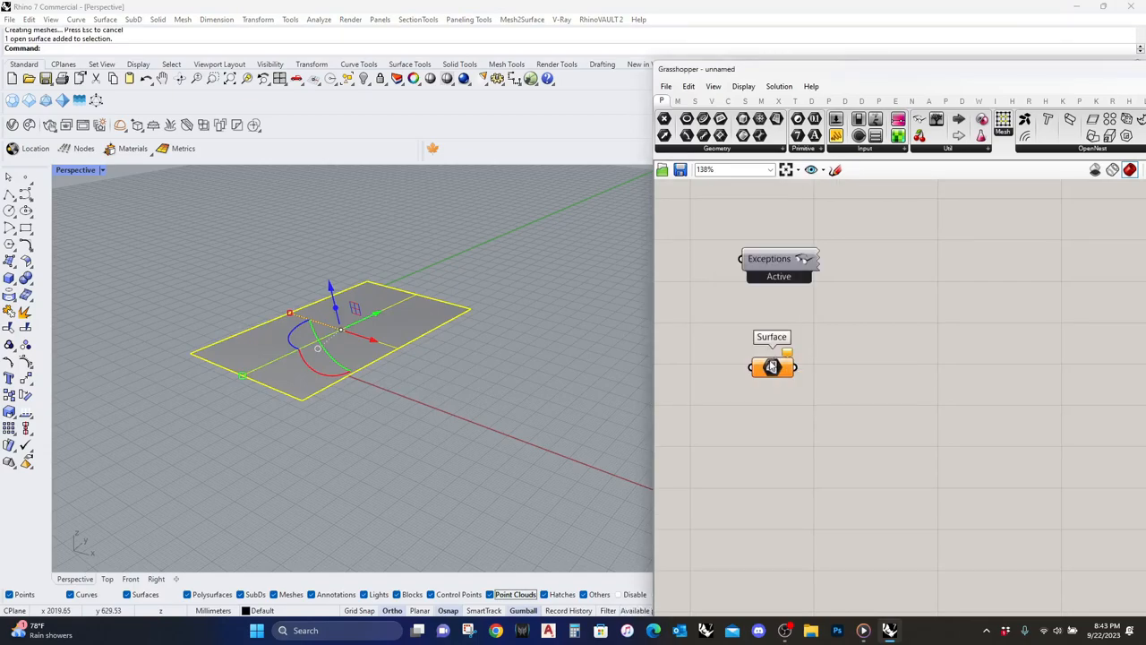
Step: Add an Area component and wire the Surface parameter into its geometry input
left_click(772, 366)
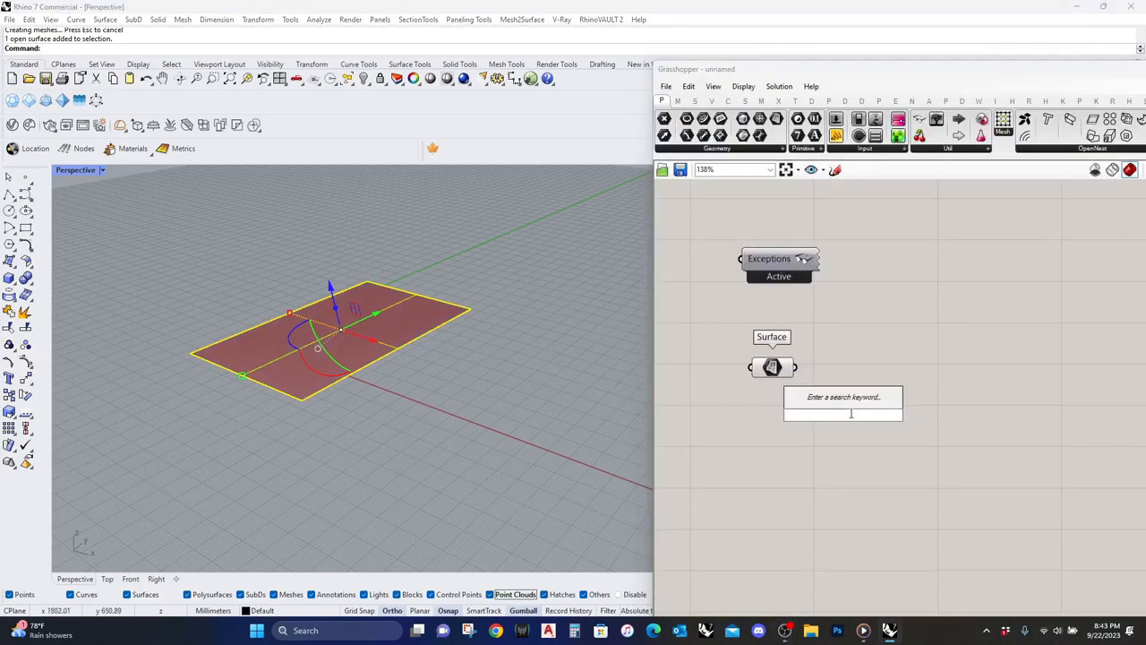
left_click(842, 397)
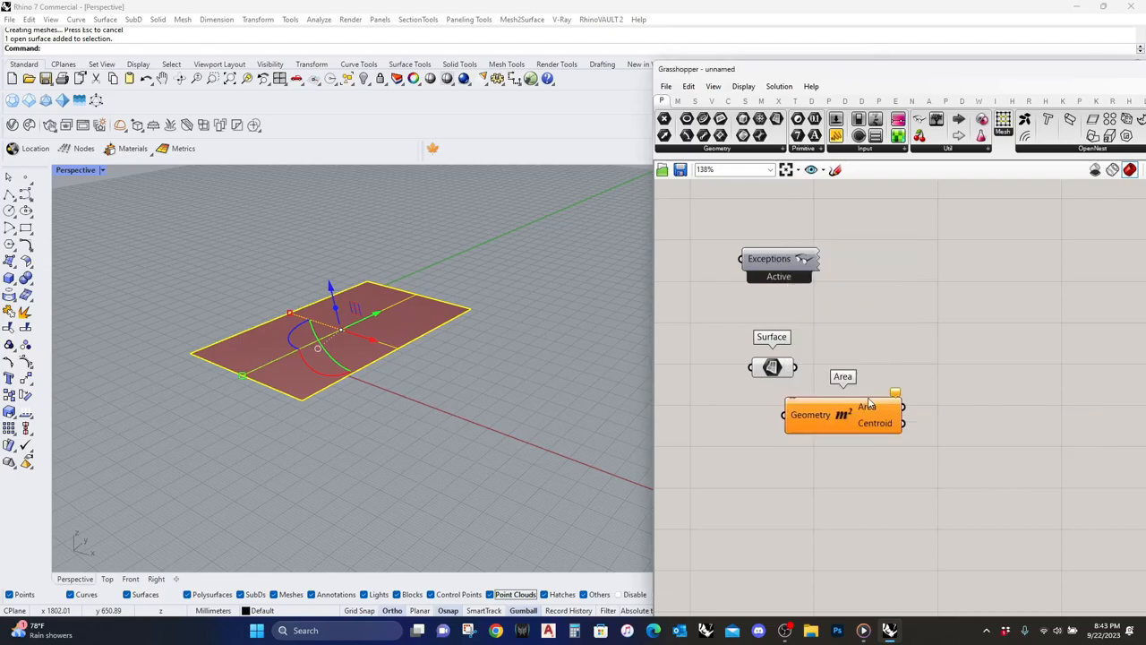
mouse_move(792, 375)
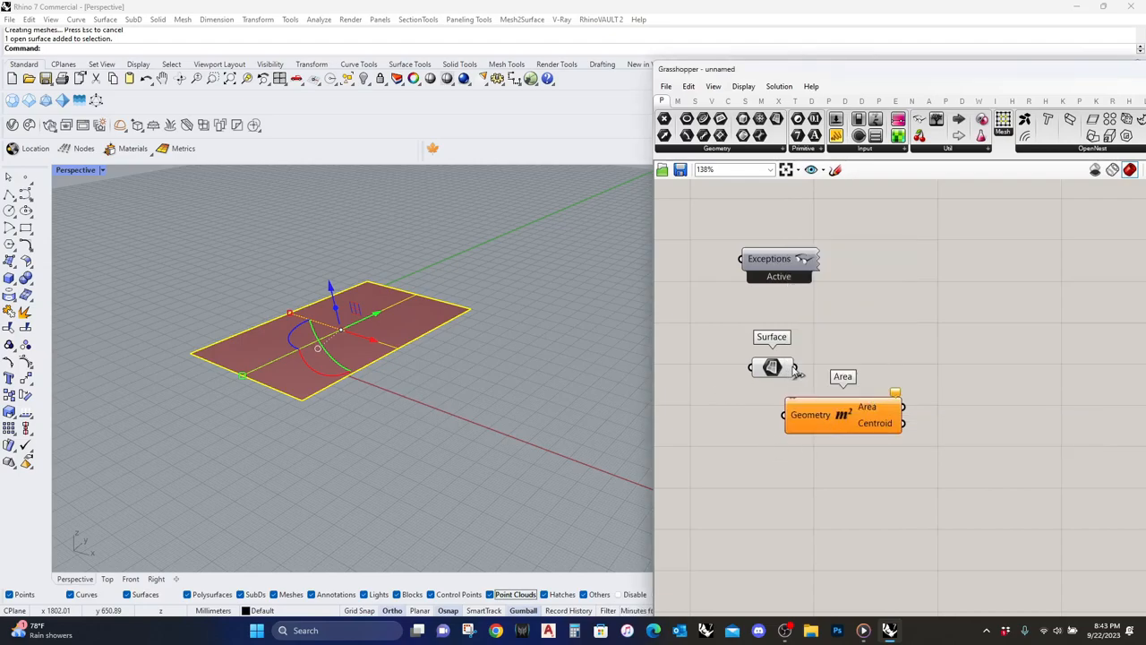
left_click_drag(772, 367, 727, 421)
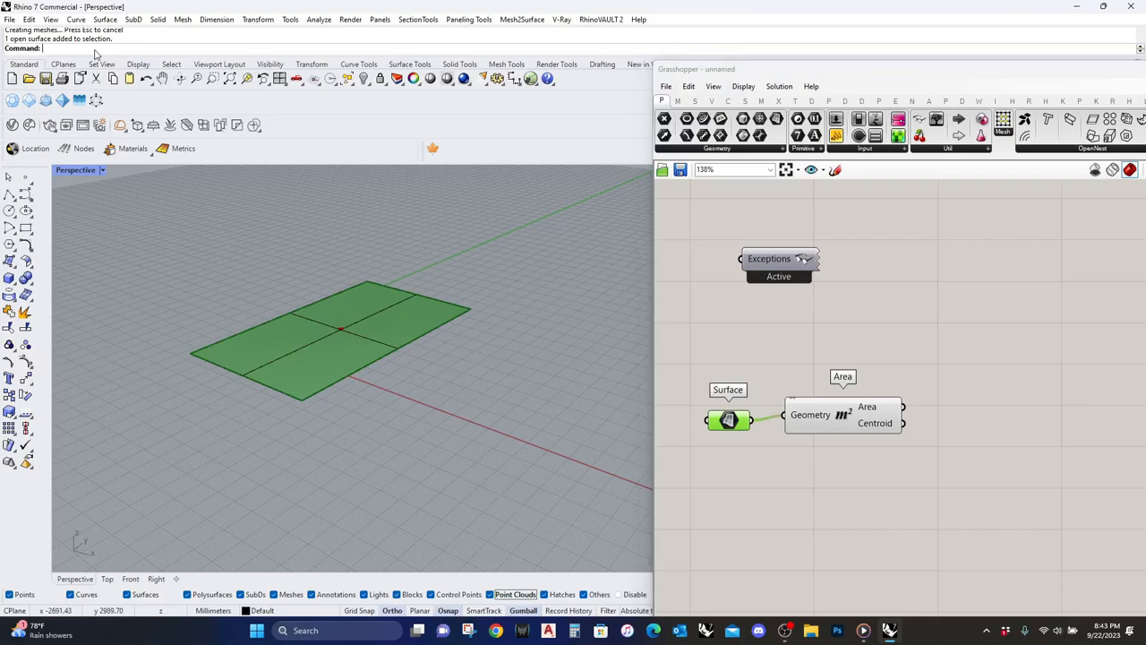
type("Area")
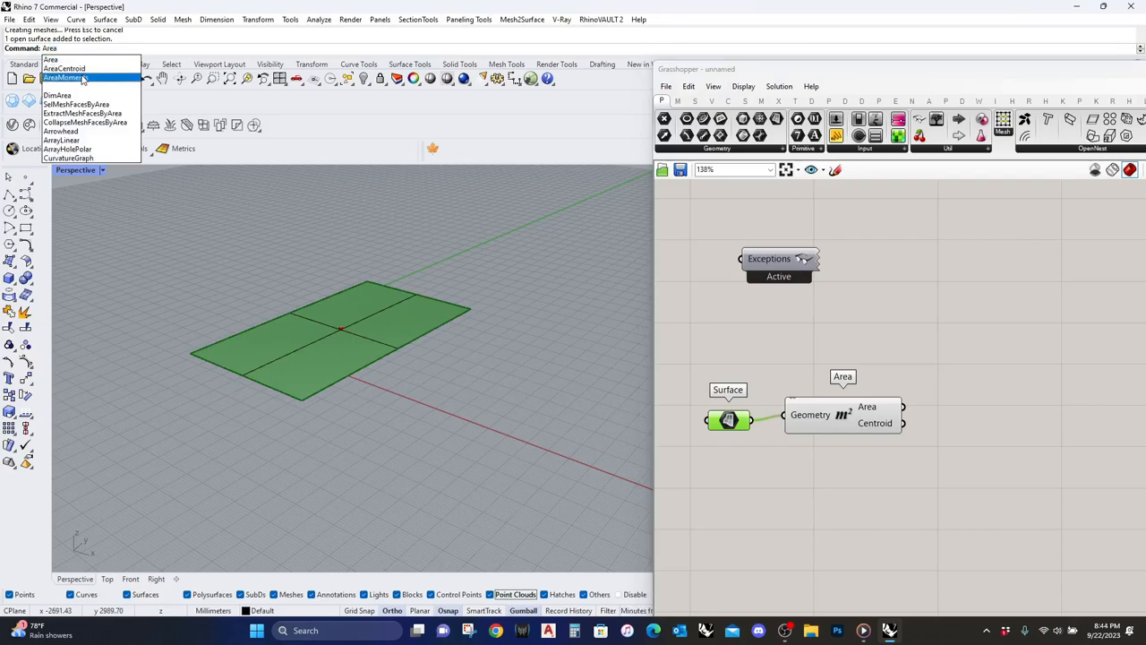
Step: Run AreaCentroid on the surface in Rhino, then hide the resulting centroid point
left_click(64, 68)
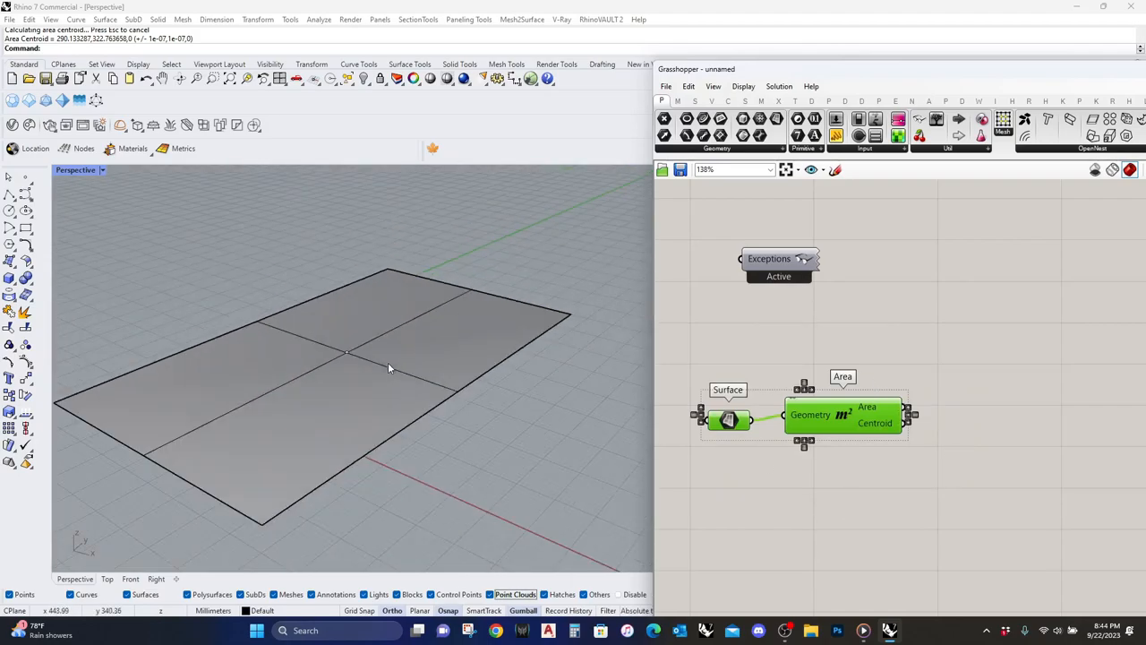
left_click(348, 355)
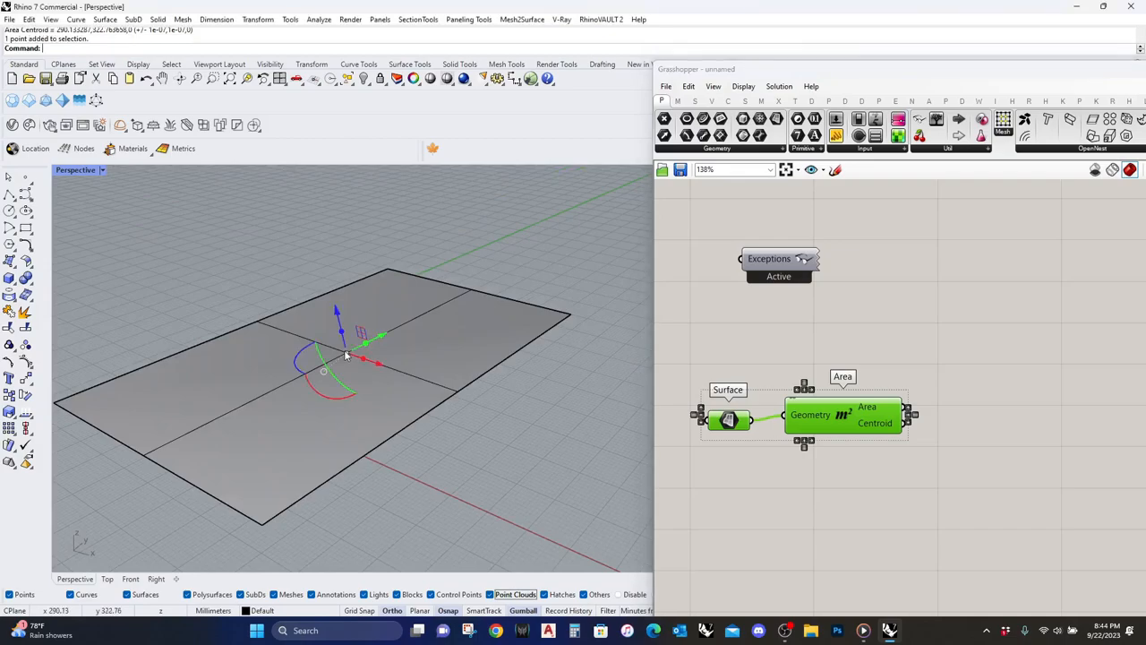
right_click(860, 416)
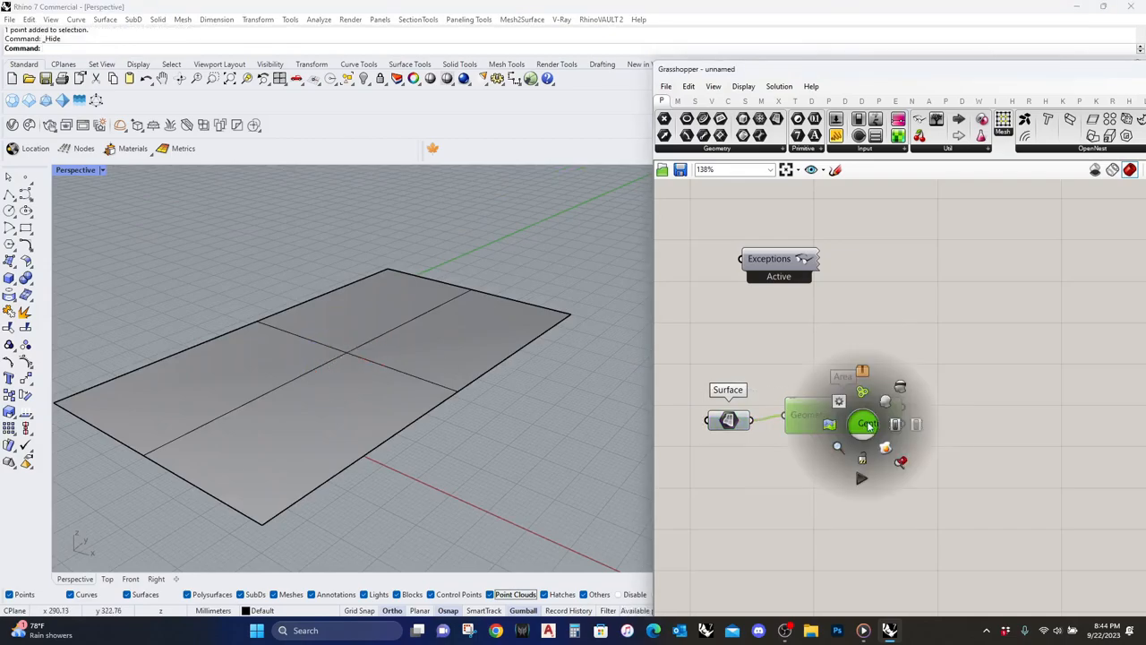
left_click(866, 423)
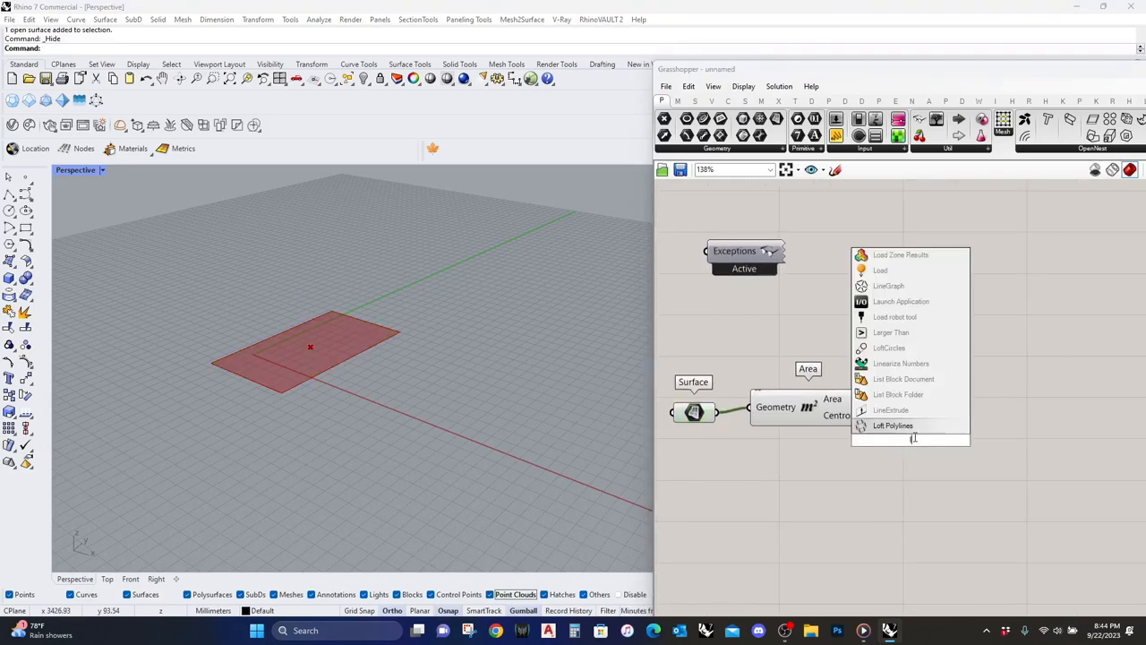
Step: Add a Line SDL with a Unit Z direction and a slider ranged to 1200 for its length
type("line sdl")
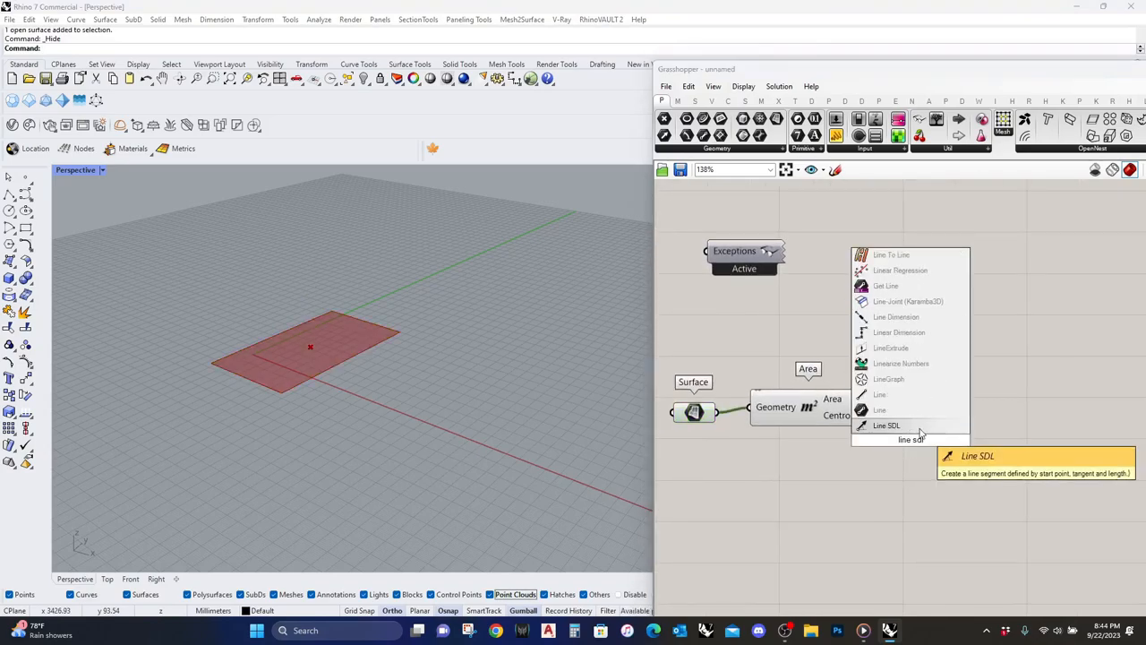
left_click(885, 424)
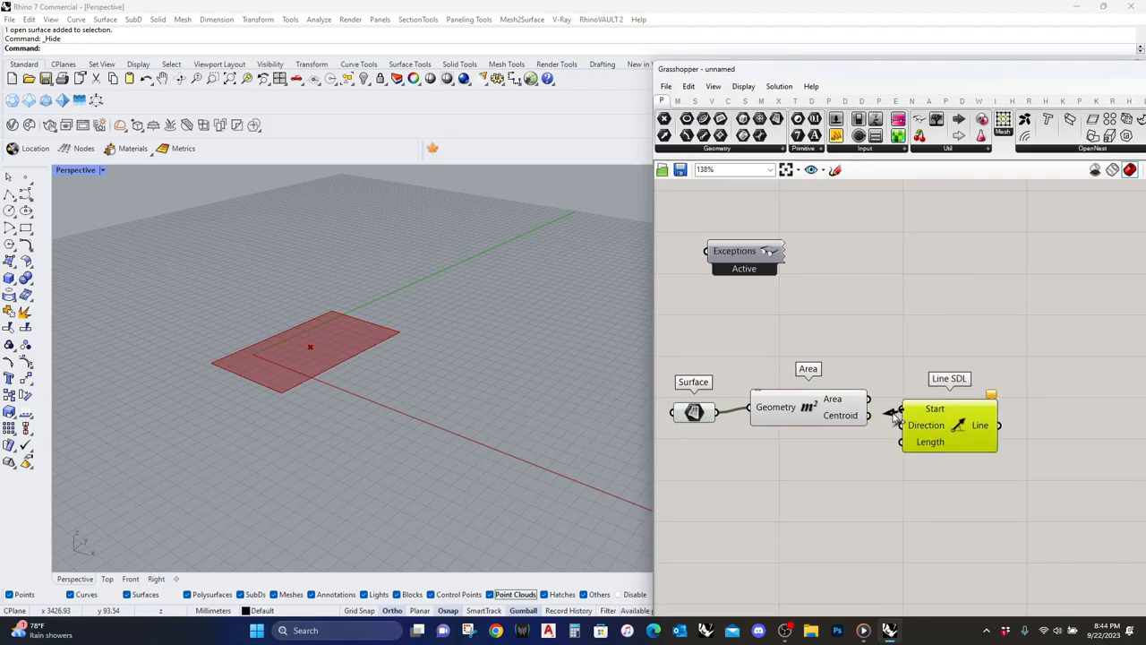
type("z")
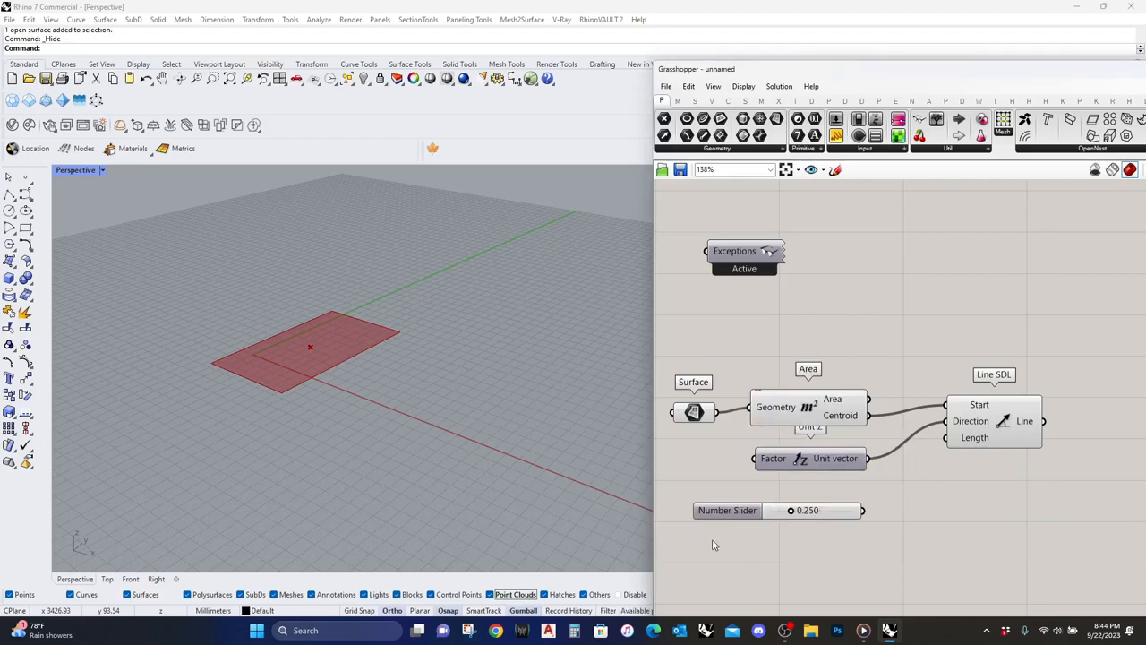
double_click(727, 509)
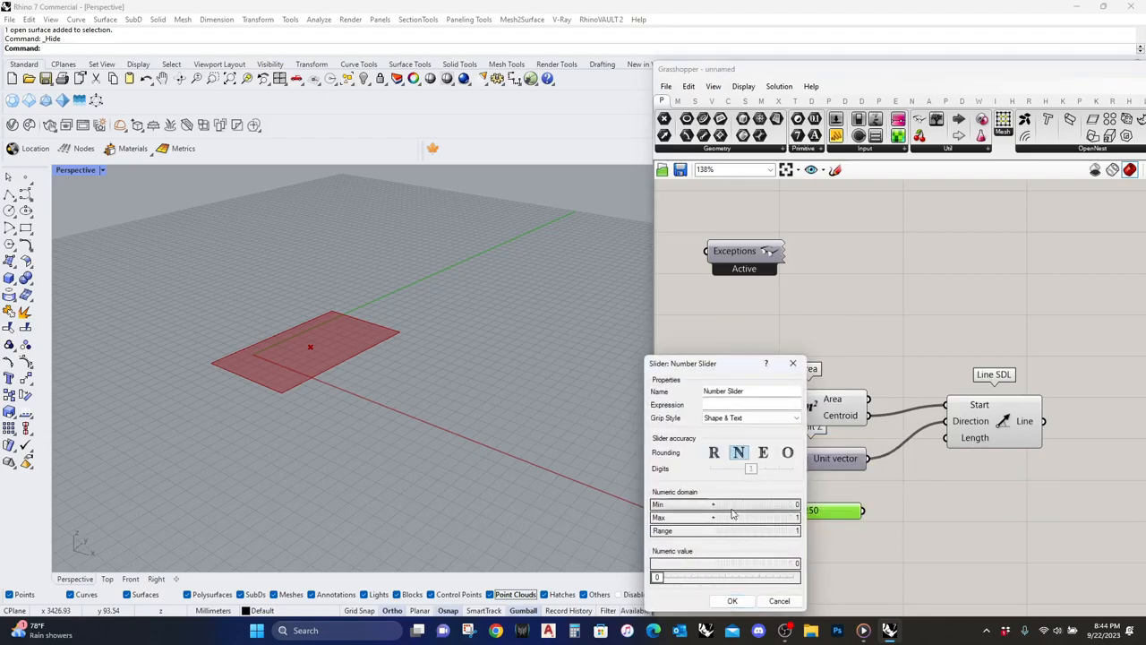
type("1200")
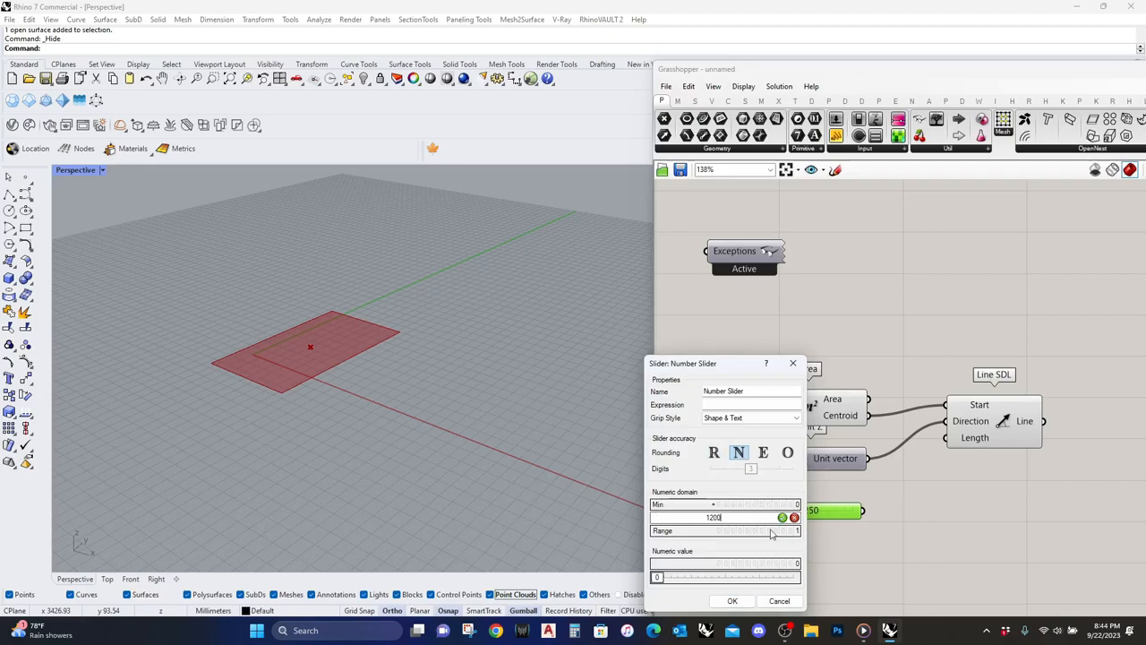
left_click(731, 600)
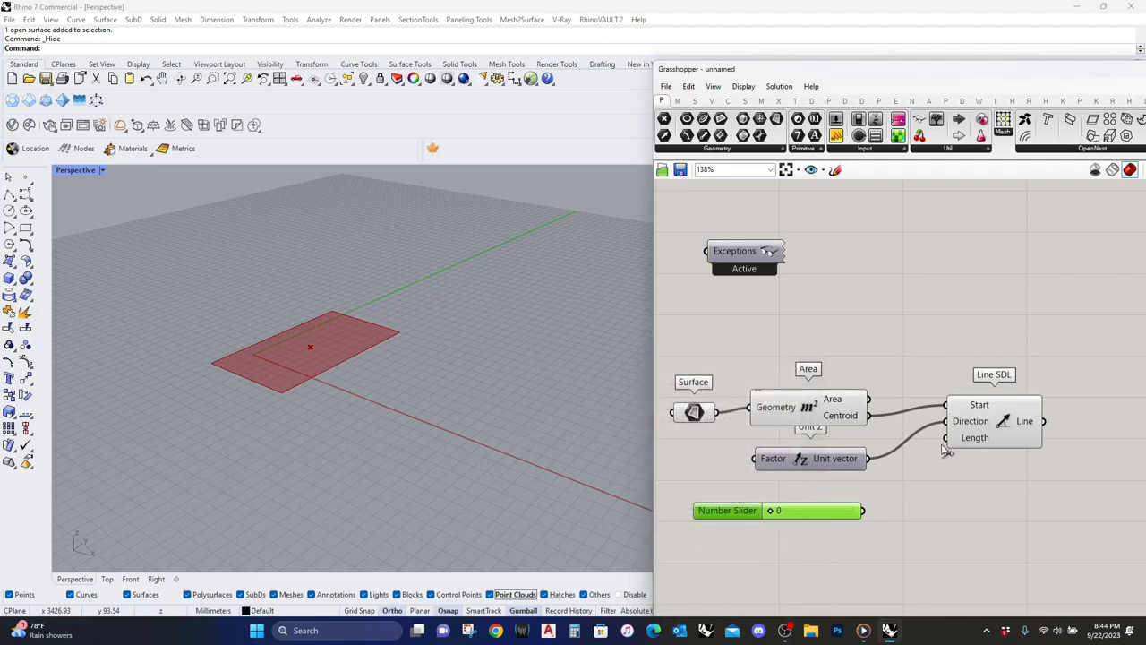
left_click_drag(771, 510, 842, 511)
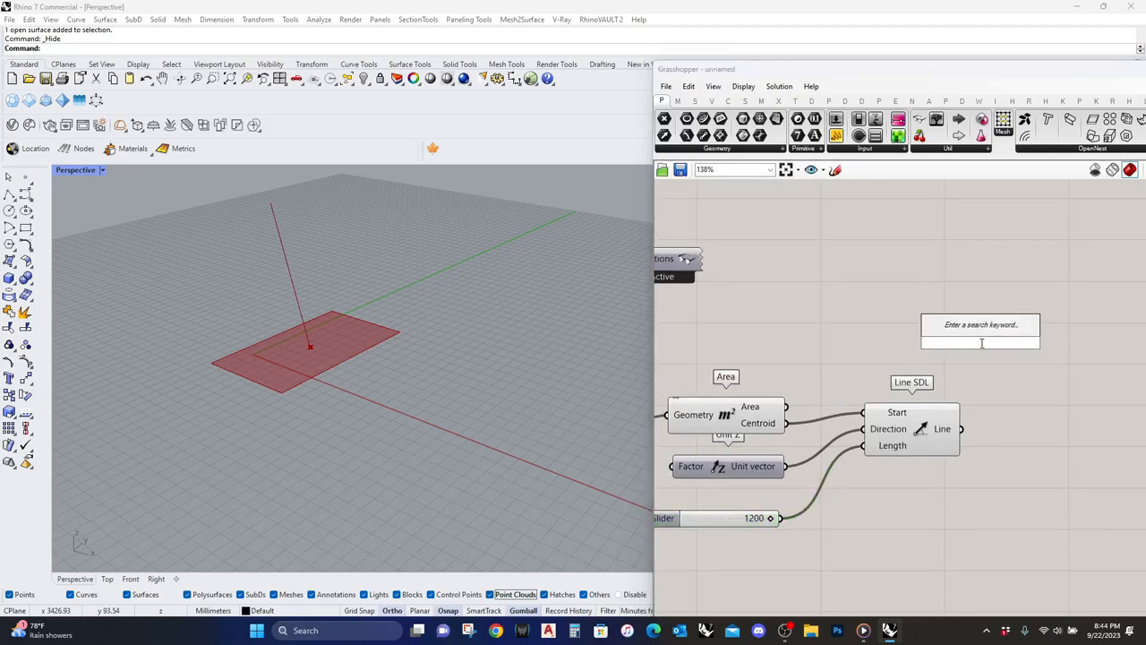
Step: Search 'vector' and place a Vector Display component on the canvas
type("vector")
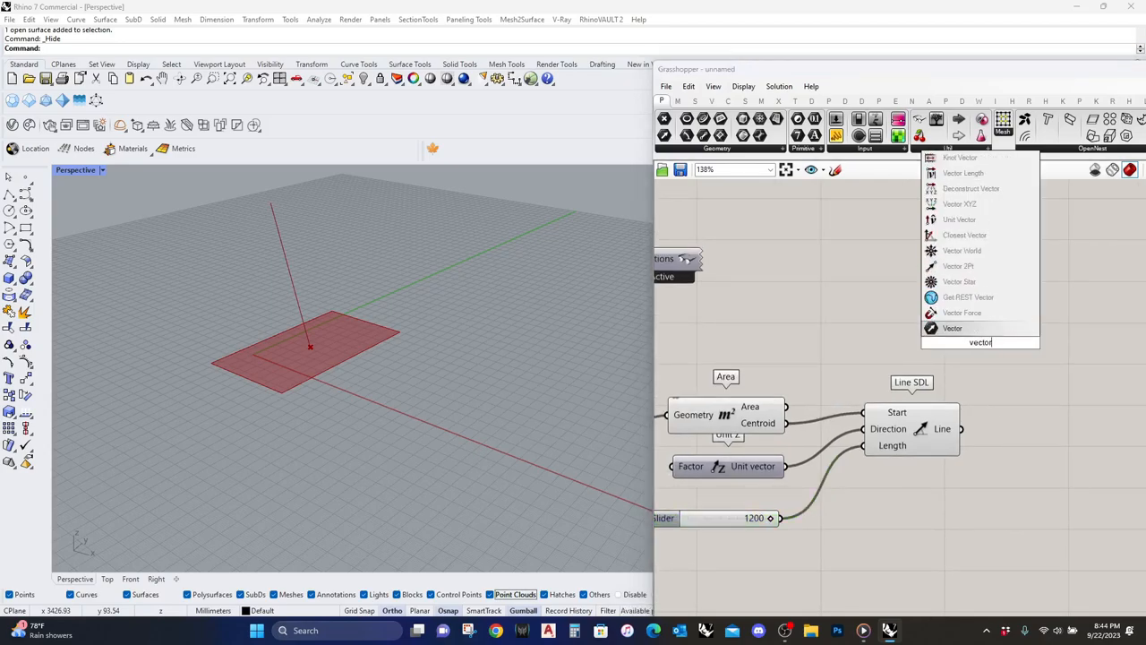
key("Backspace")
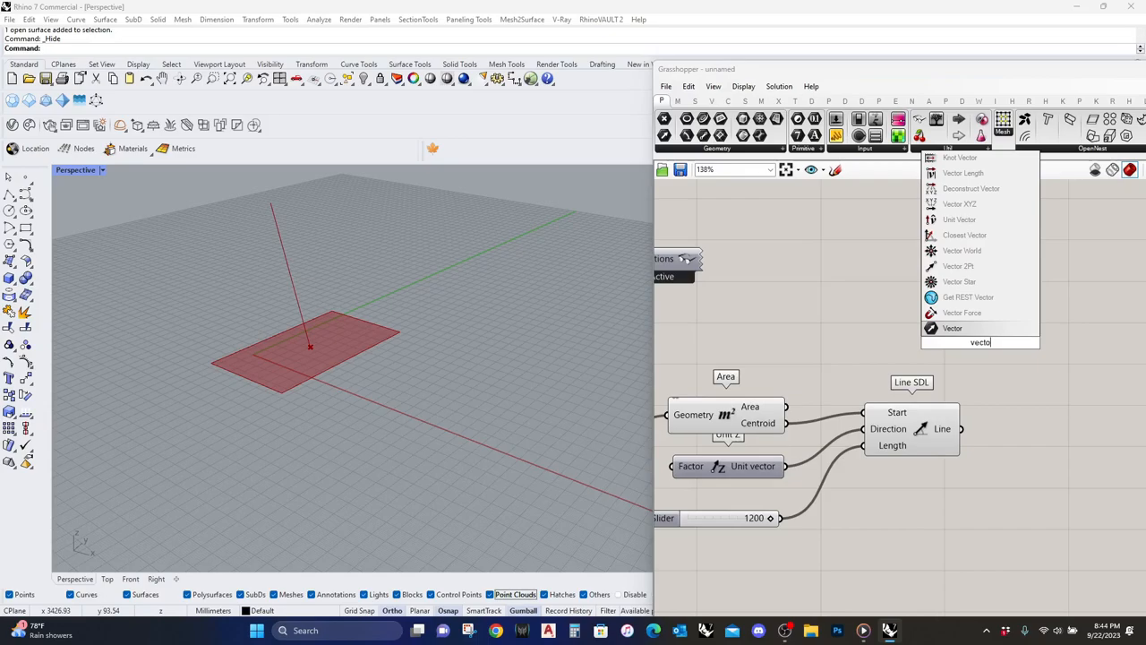
key("backspace")
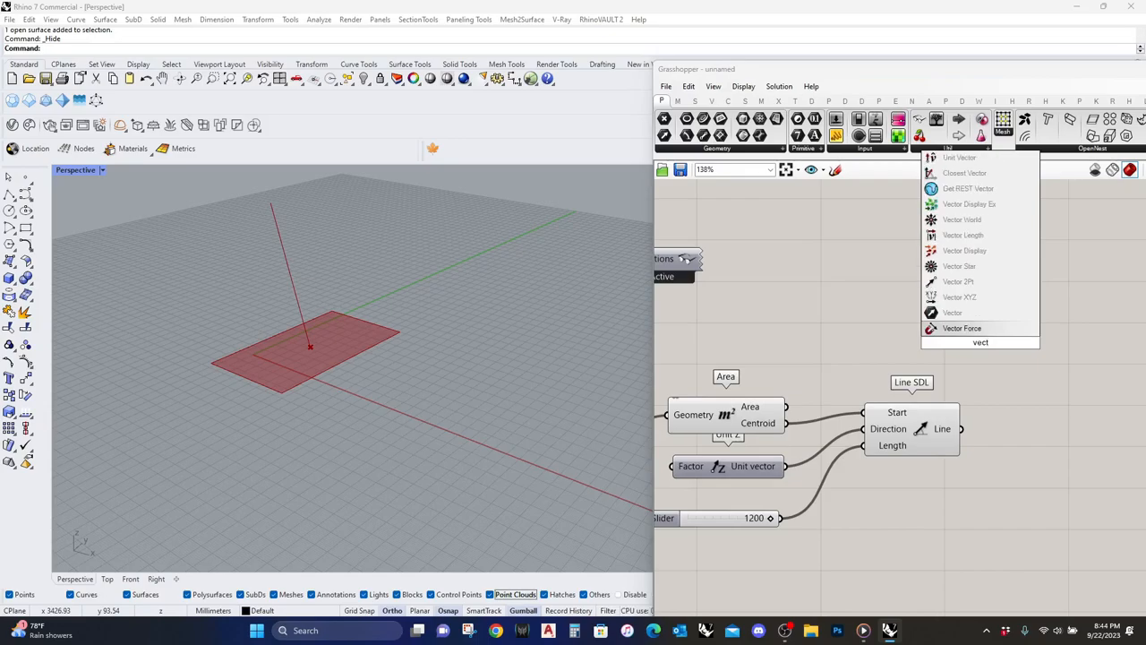
left_click(942, 328)
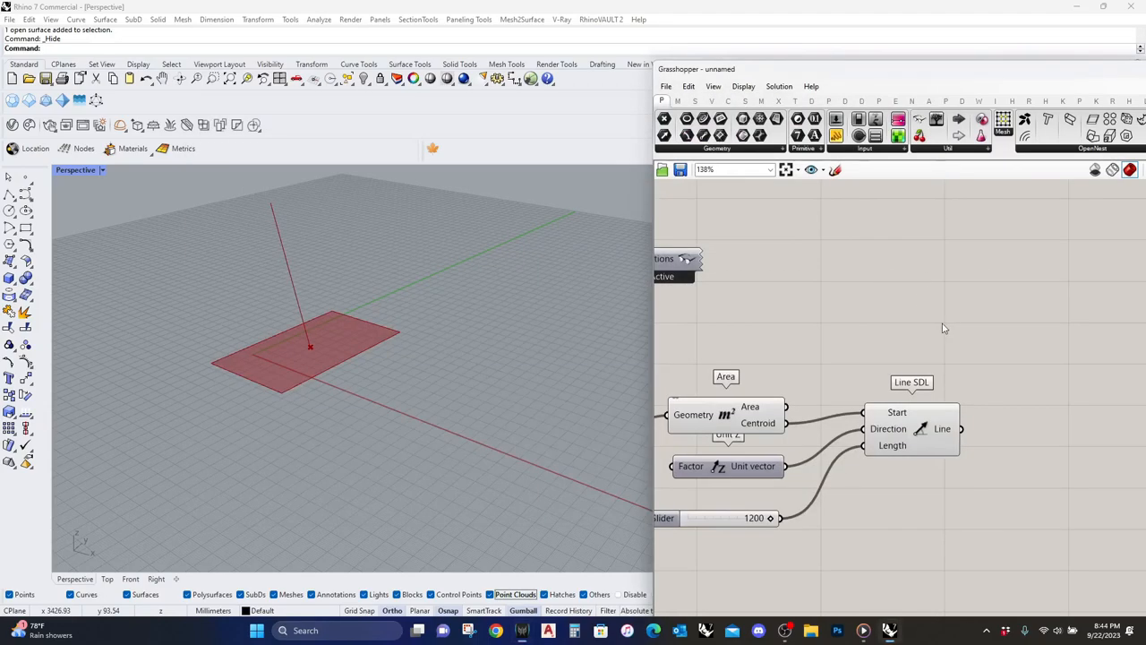
double_click(942, 319)
type("vector")
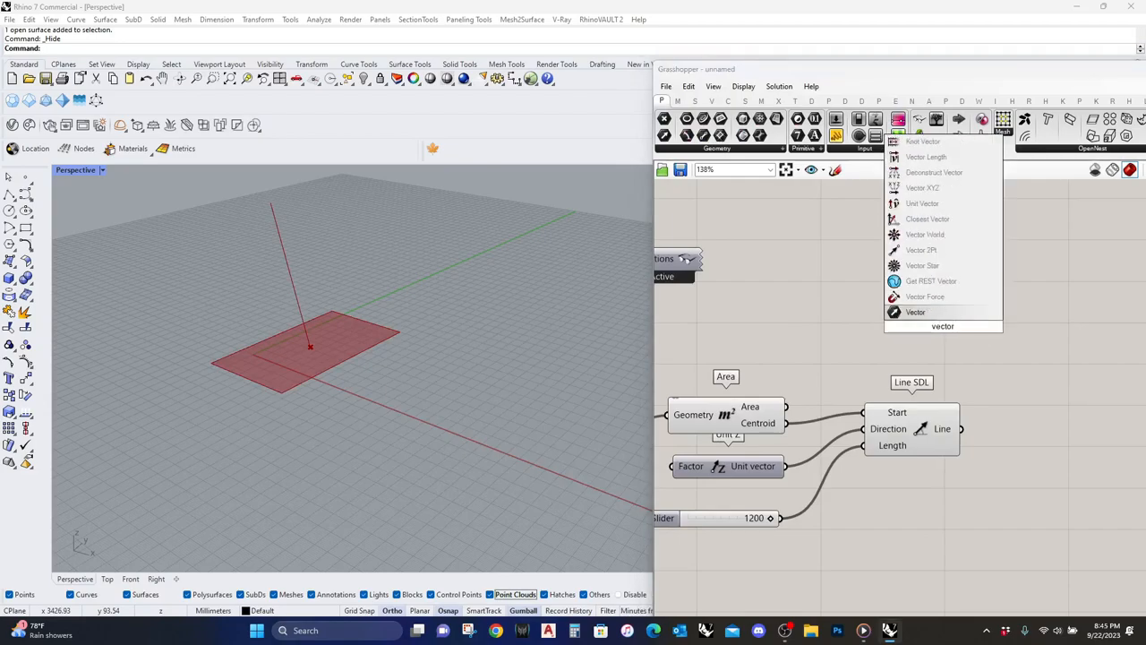
left_click(938, 287)
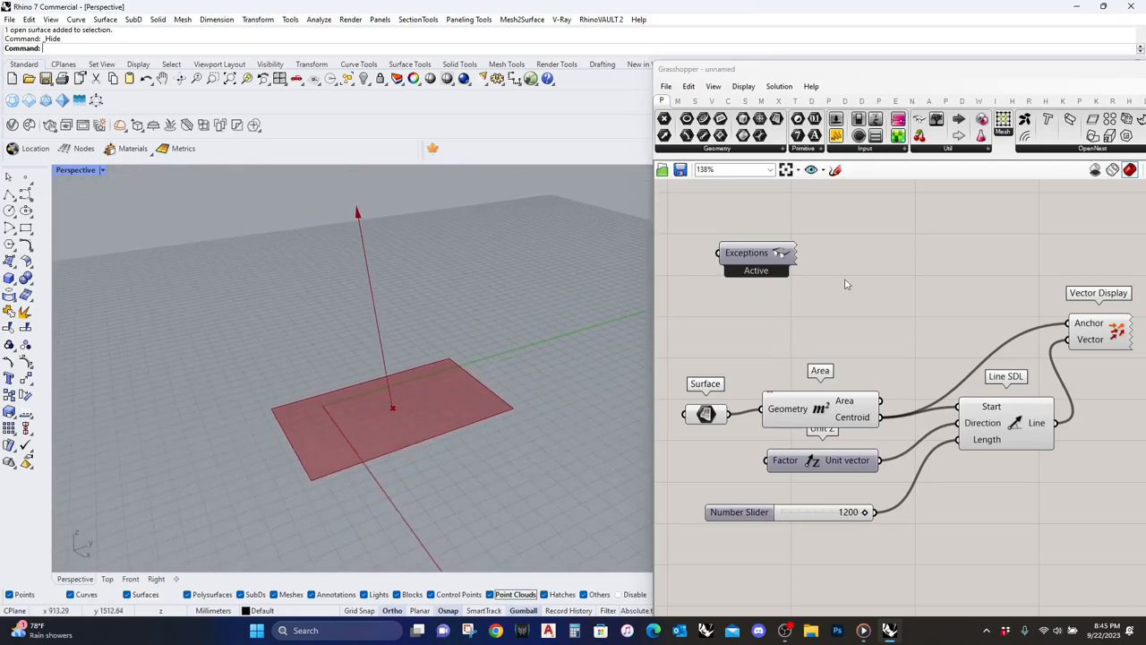
Step: Select the red surface and rotate it with the gumball while watching the vector arrow
right_click(813, 324)
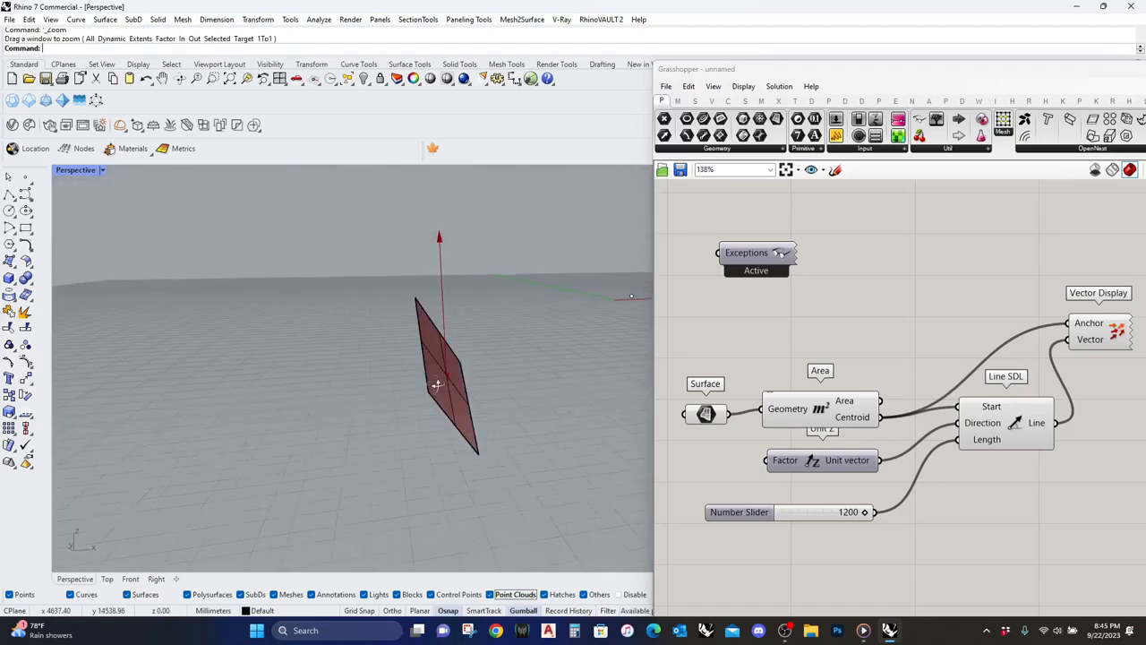
left_click(438, 385)
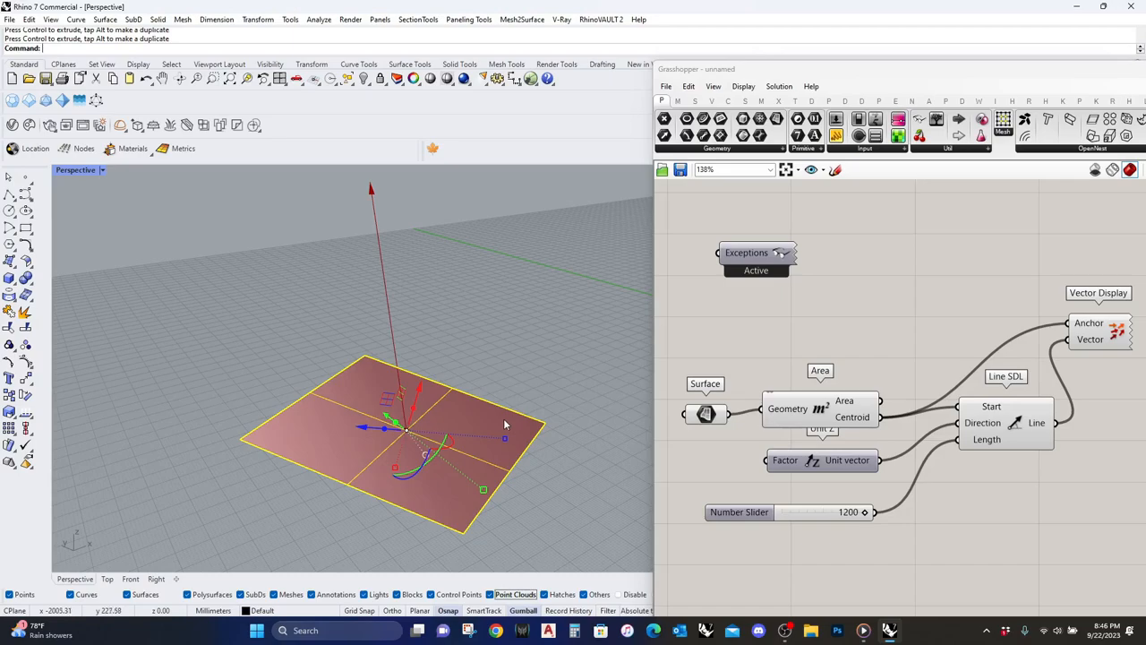
mouse_move(365, 190)
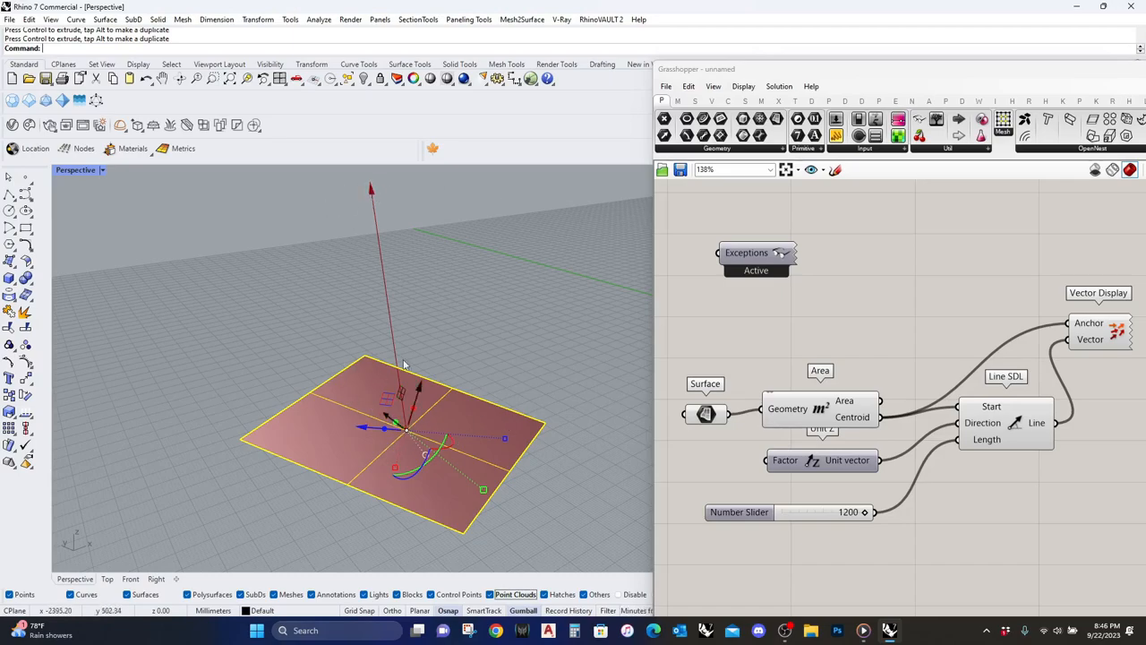
mouse_move(369, 483)
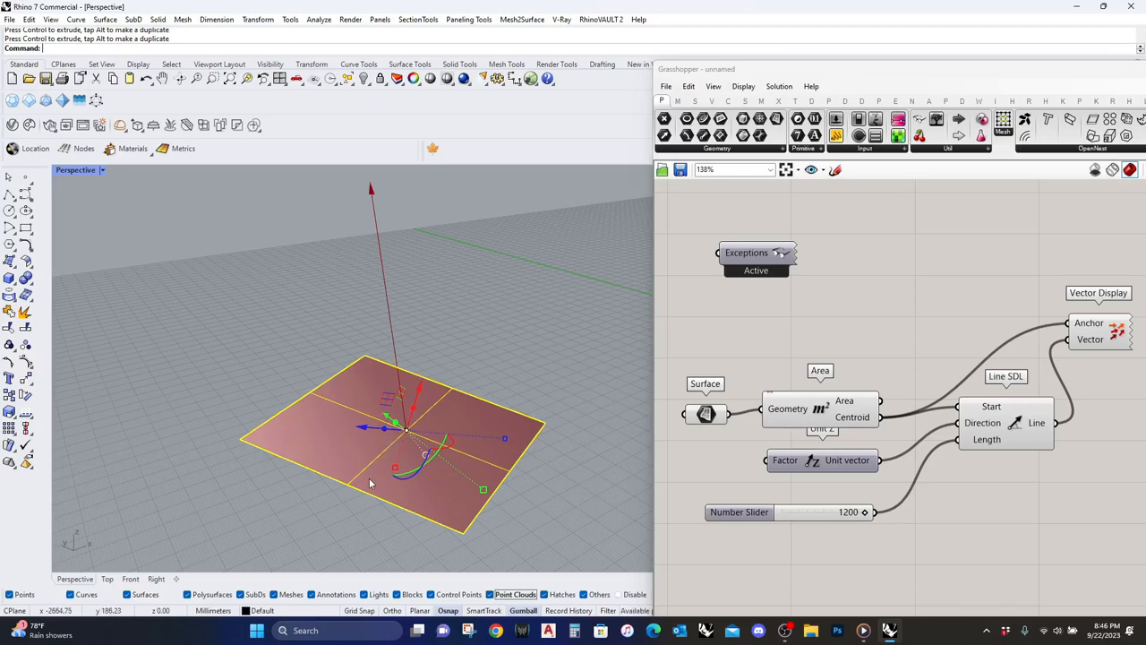
left_click_drag(369, 484, 318, 416)
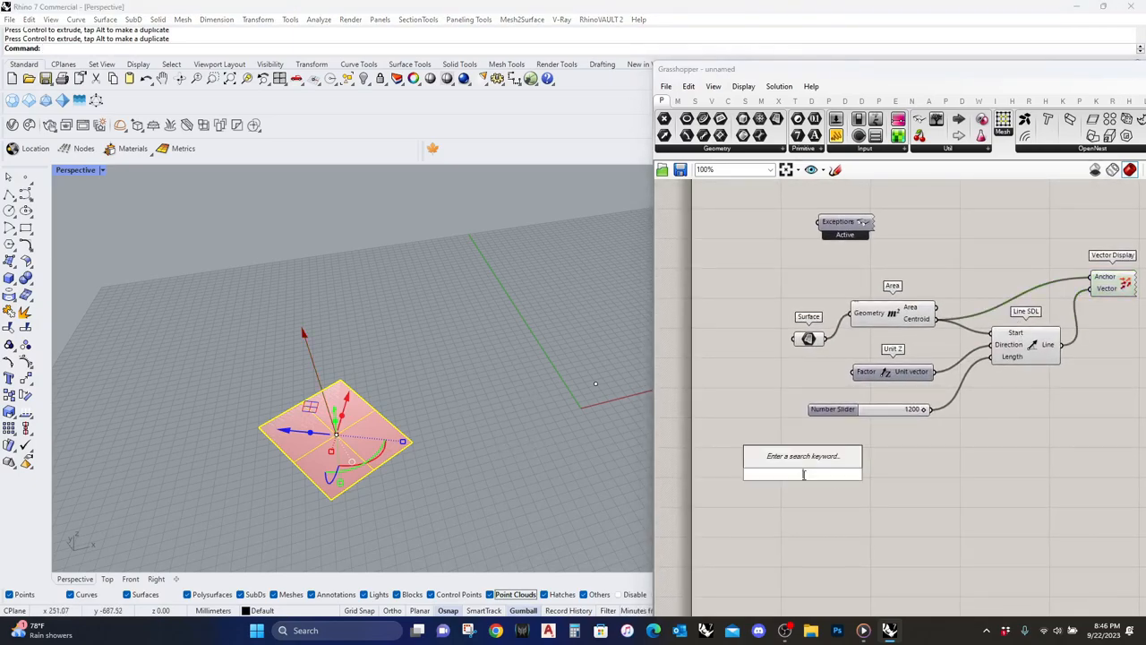
Step: Search 'surface' and place a Surface Closest Point component beside the copied Area pair
type("surf")
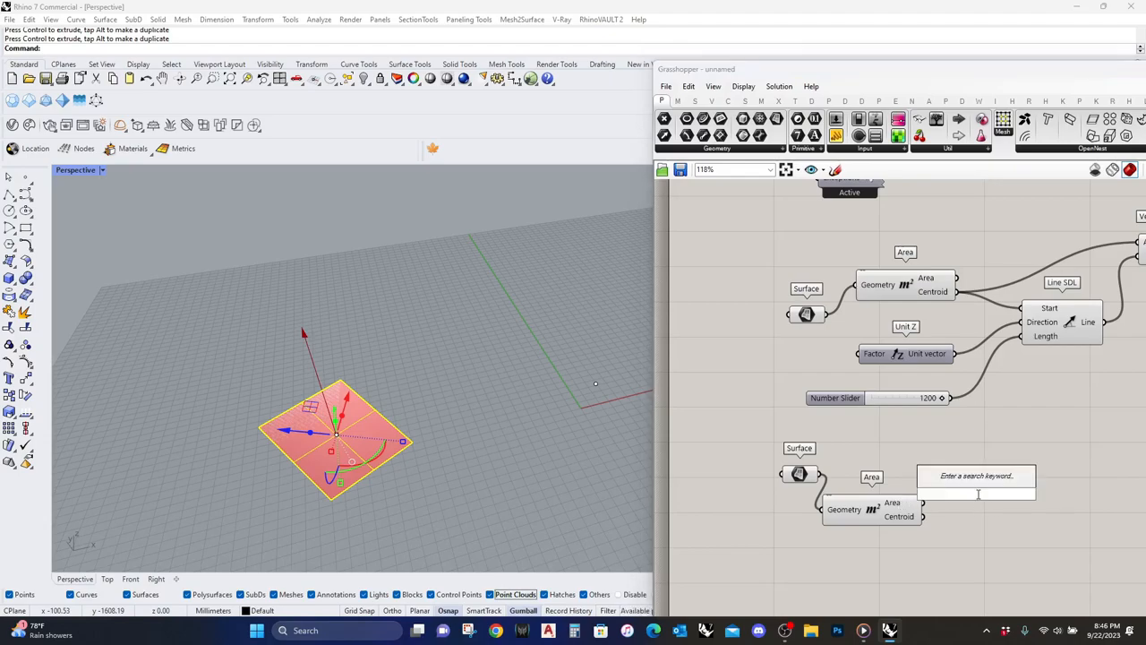
type("surface close")
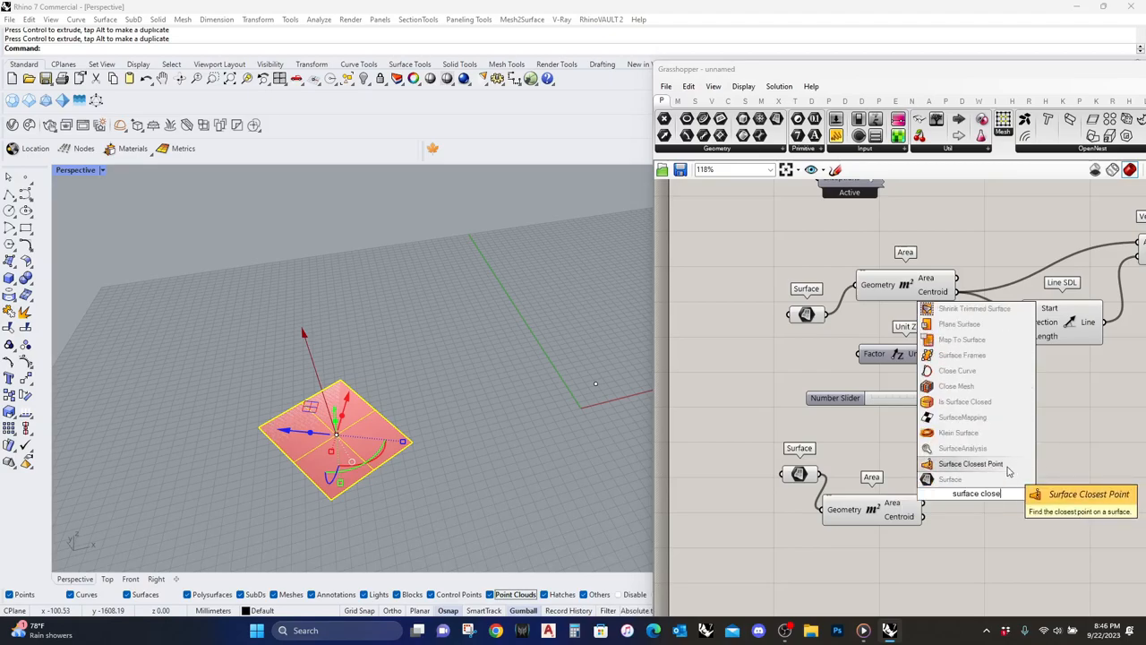
left_click(970, 462)
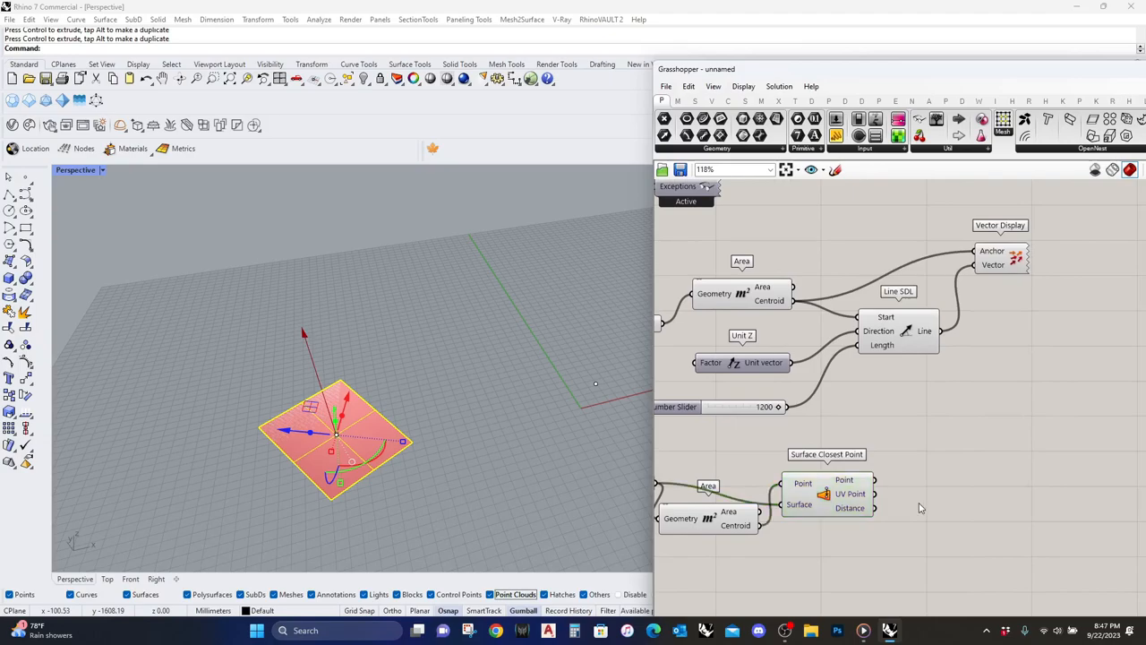
Step: Search 'evaluate' and place an Evaluate Surface component wired to the closest-point results
double_click(923, 506)
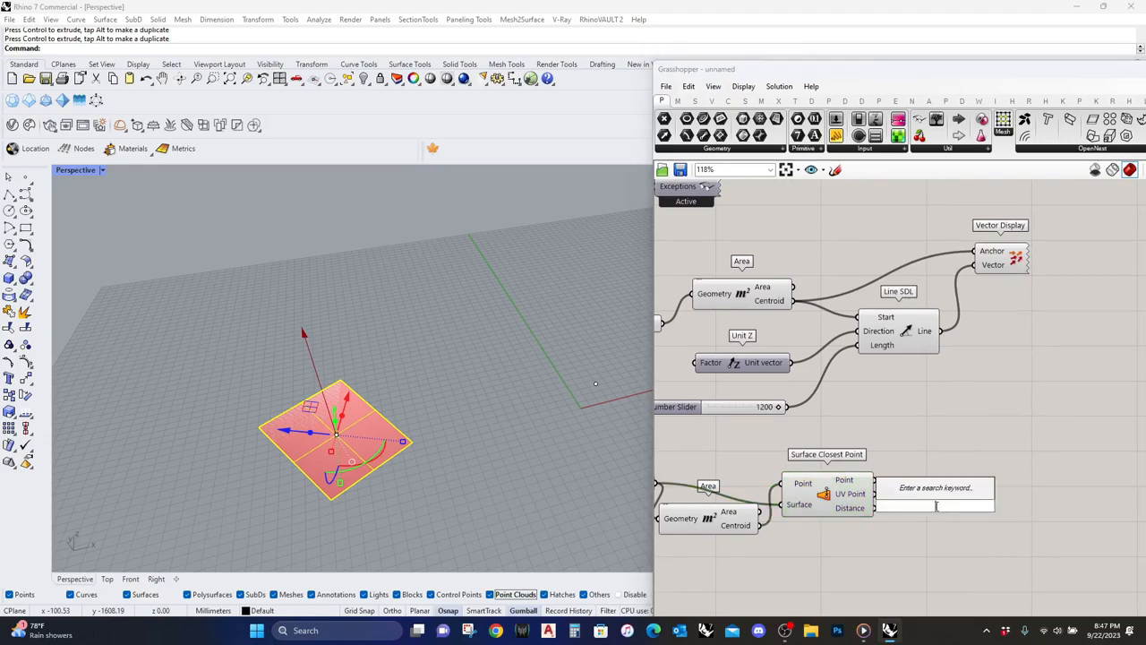
type("evaluate")
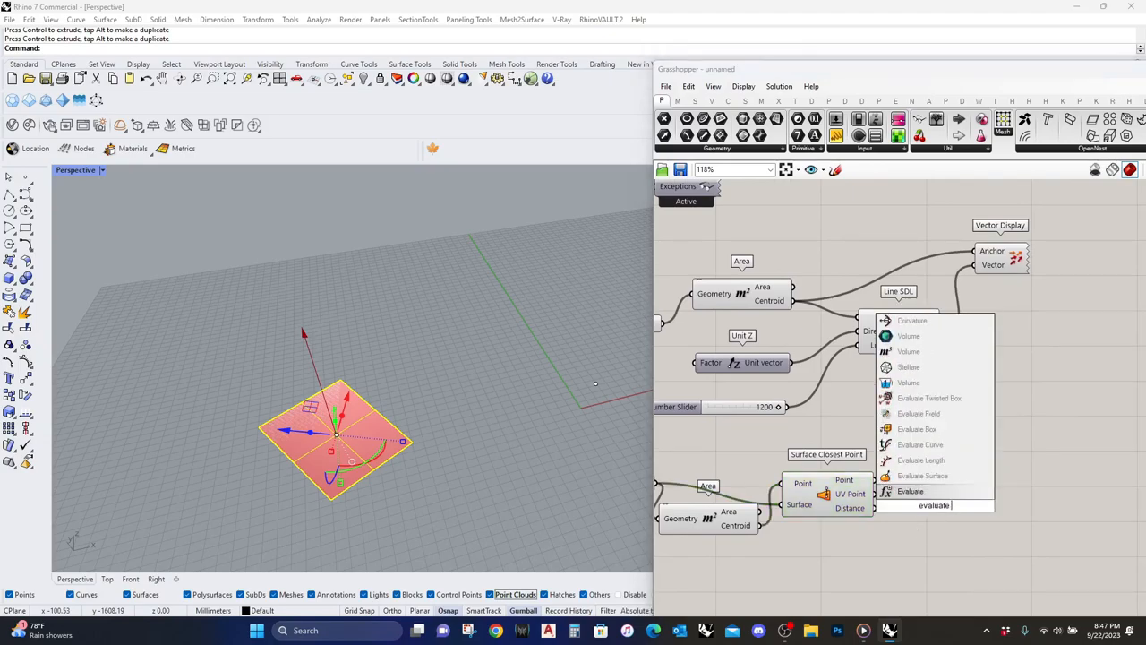
left_click(923, 477)
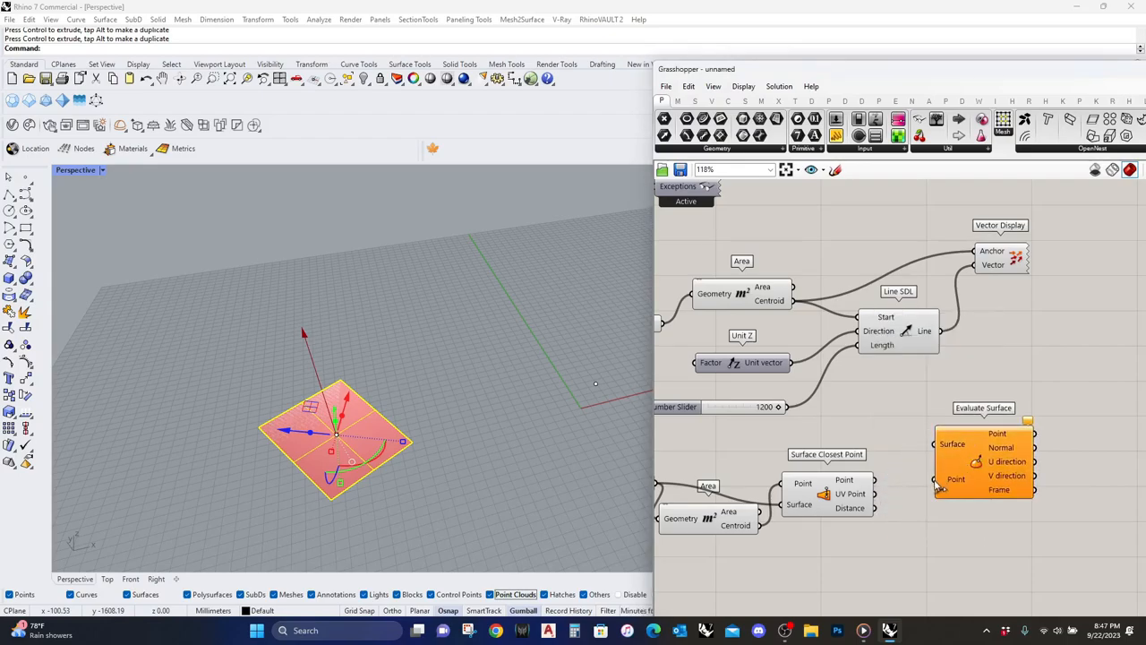
scroll("down", 3)
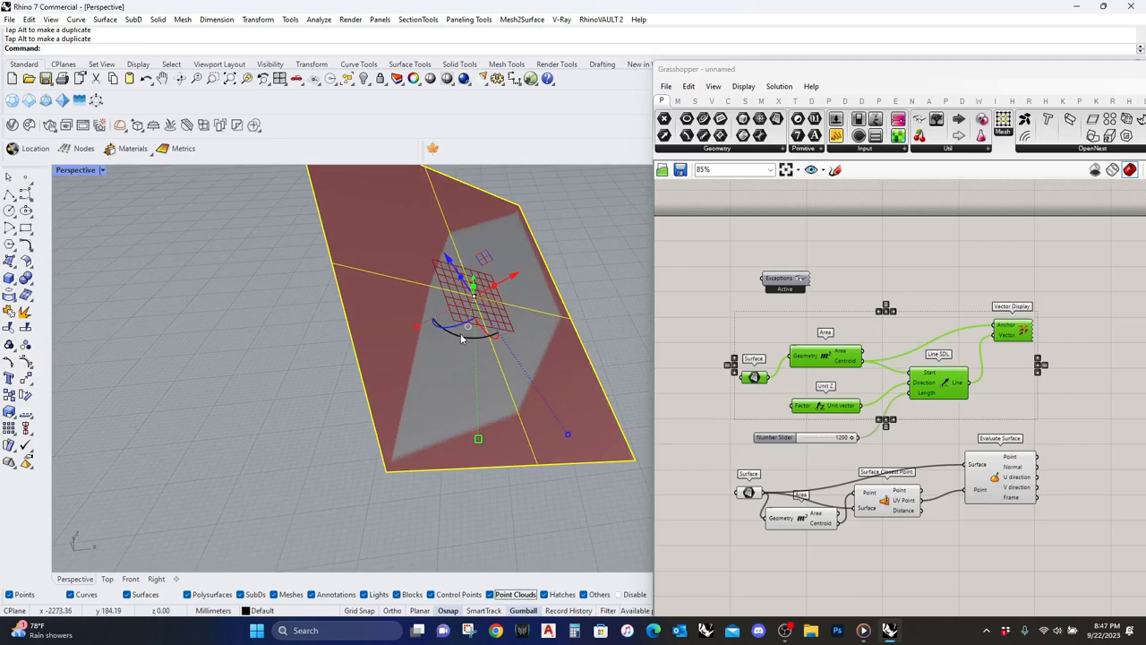
Step: Place the copied Unit Z, slider, Line SDL and Vector Display beside Evaluate Surface
left_click_drag(466, 331, 487, 349)
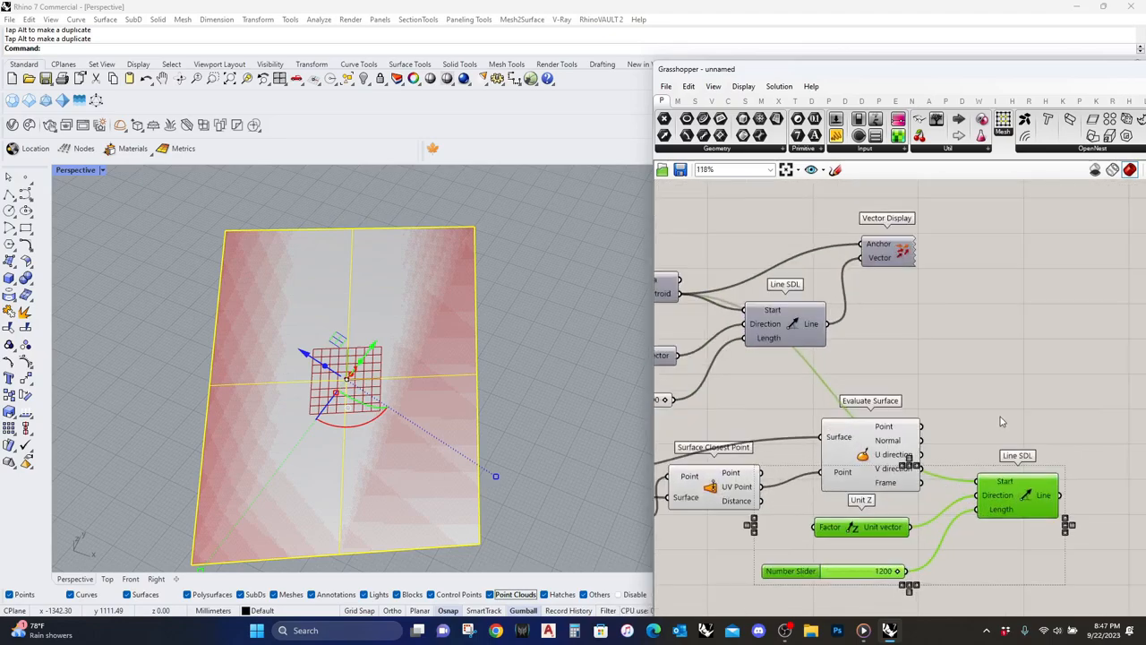
scroll("up", 3)
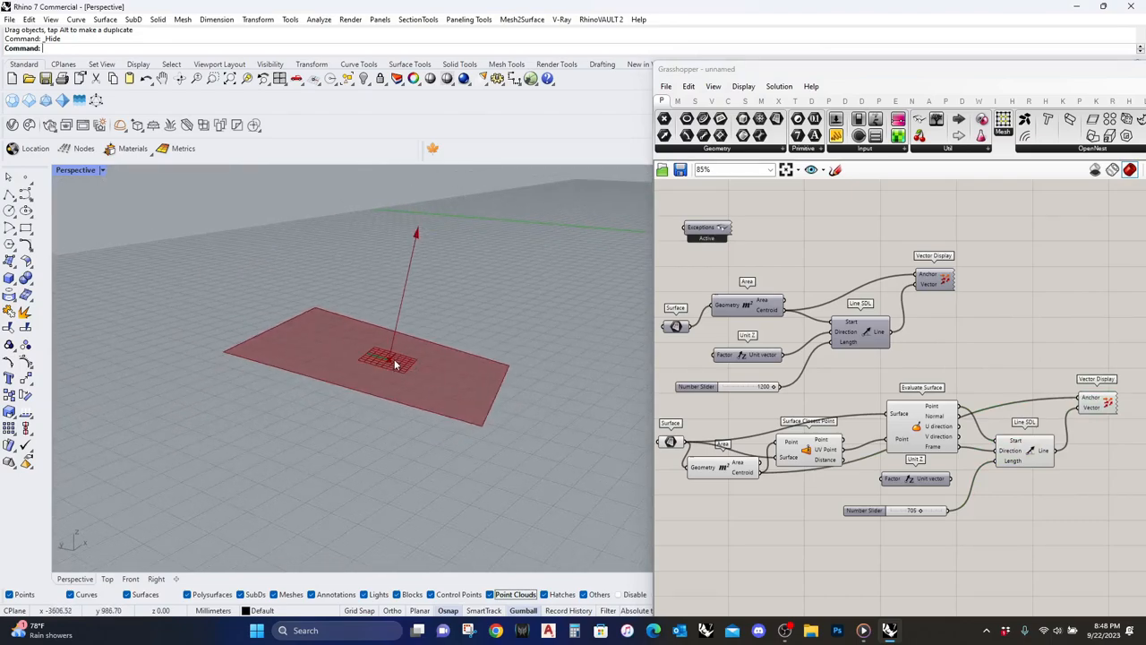
mouse_move(369, 383)
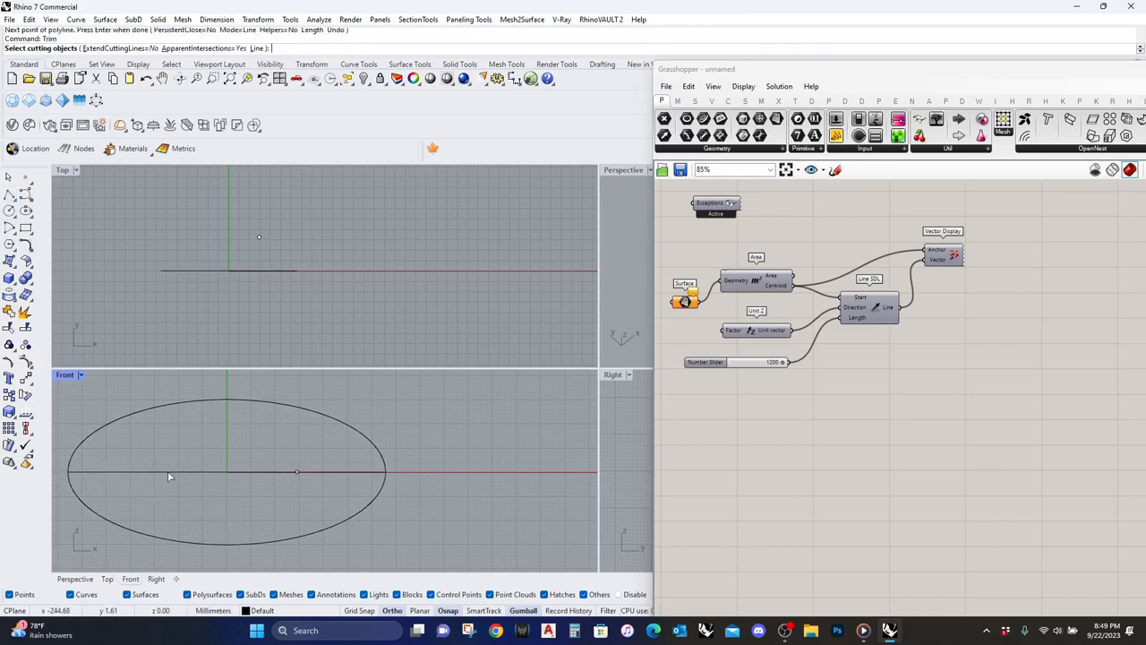
Step: Pick the cutting object to trim the ellipse for the arching shell surface
left_click(171, 476)
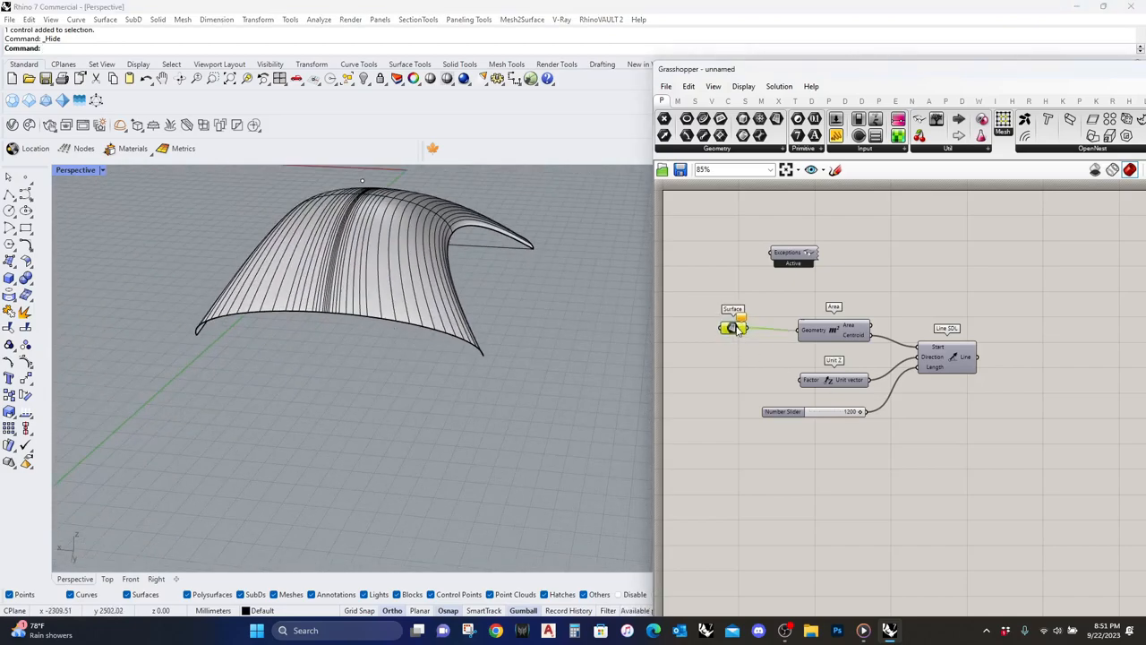
Step: Reference the shell into the Surface parameter, add Divide Surface and confirm the slider's new range
right_click(733, 326)
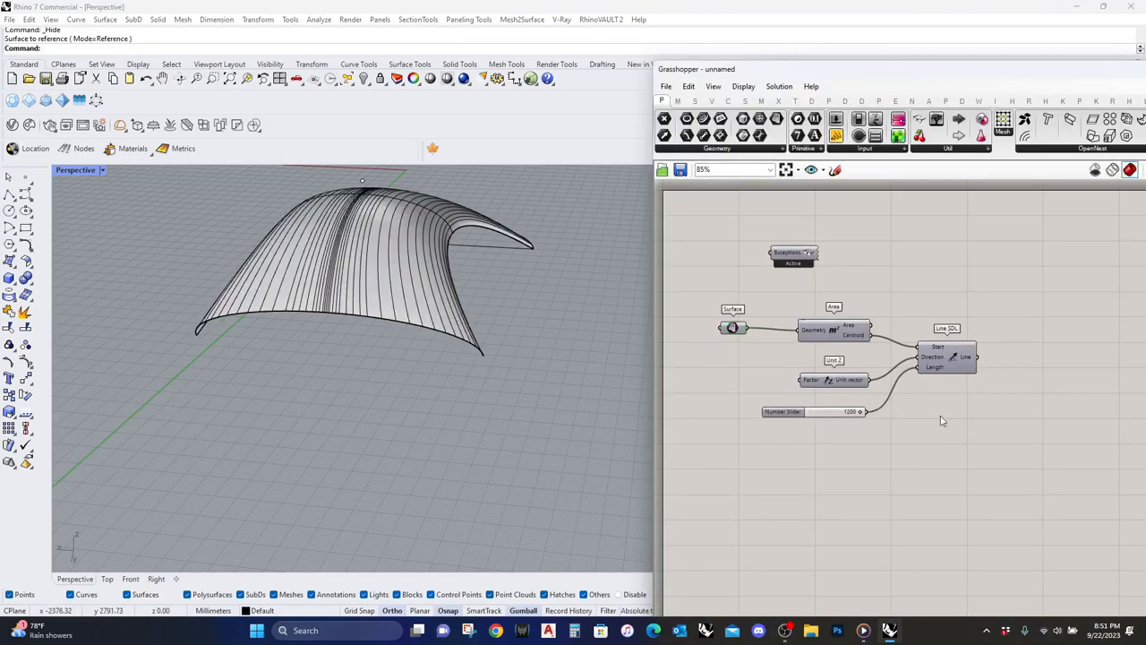
double_click(827, 337)
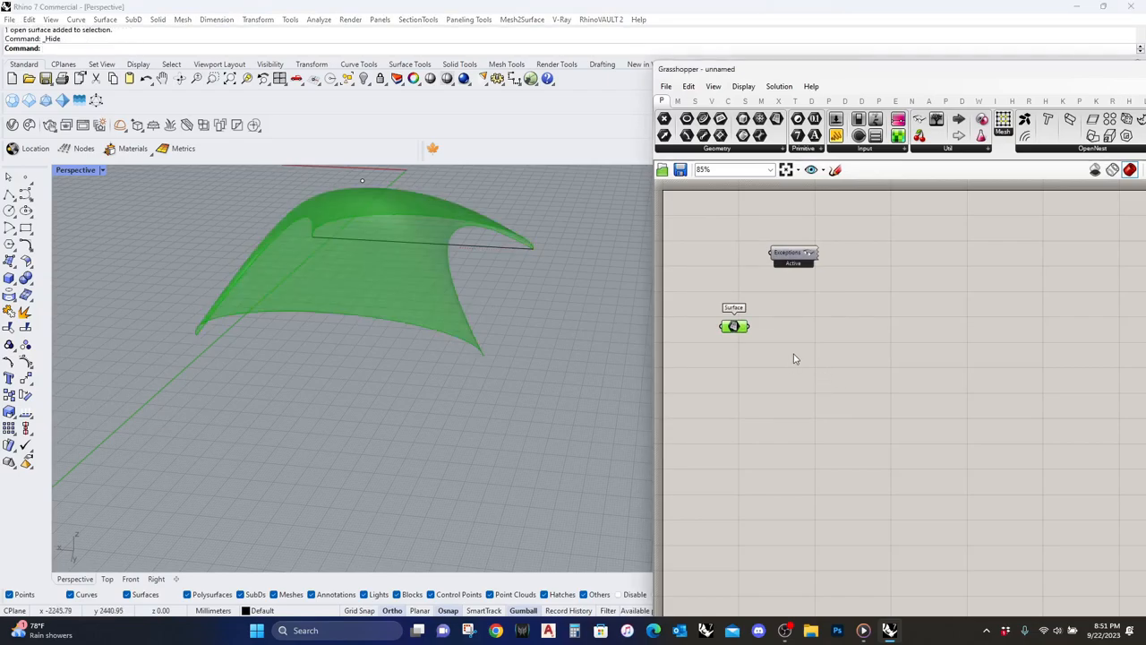
type("divide su")
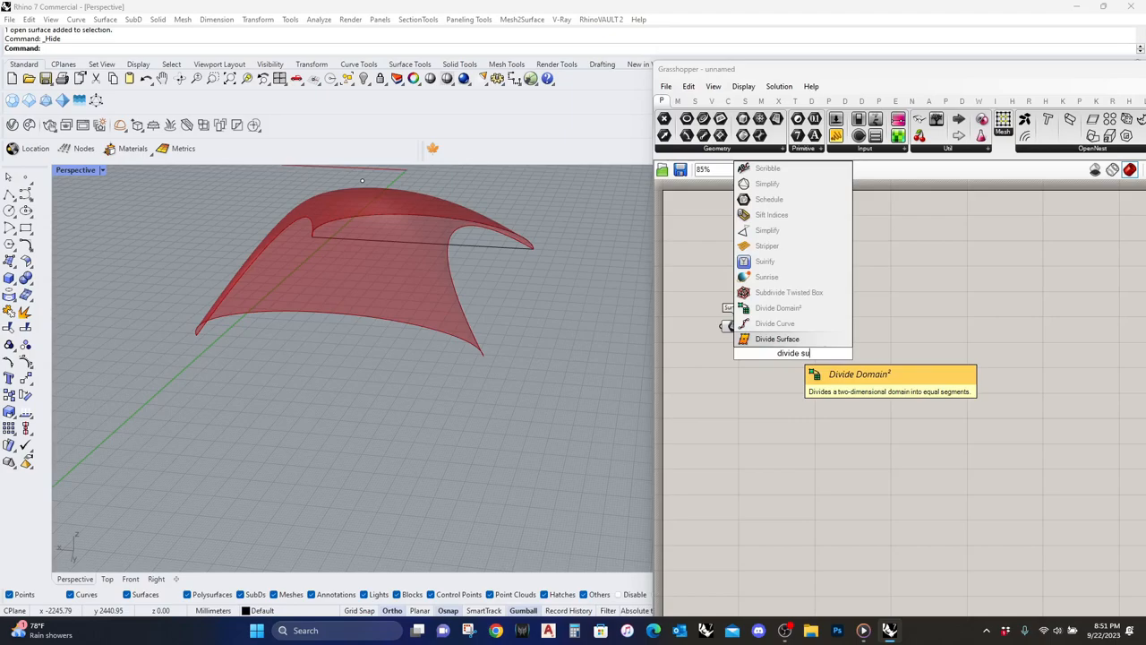
left_click(778, 339)
type("Slide")
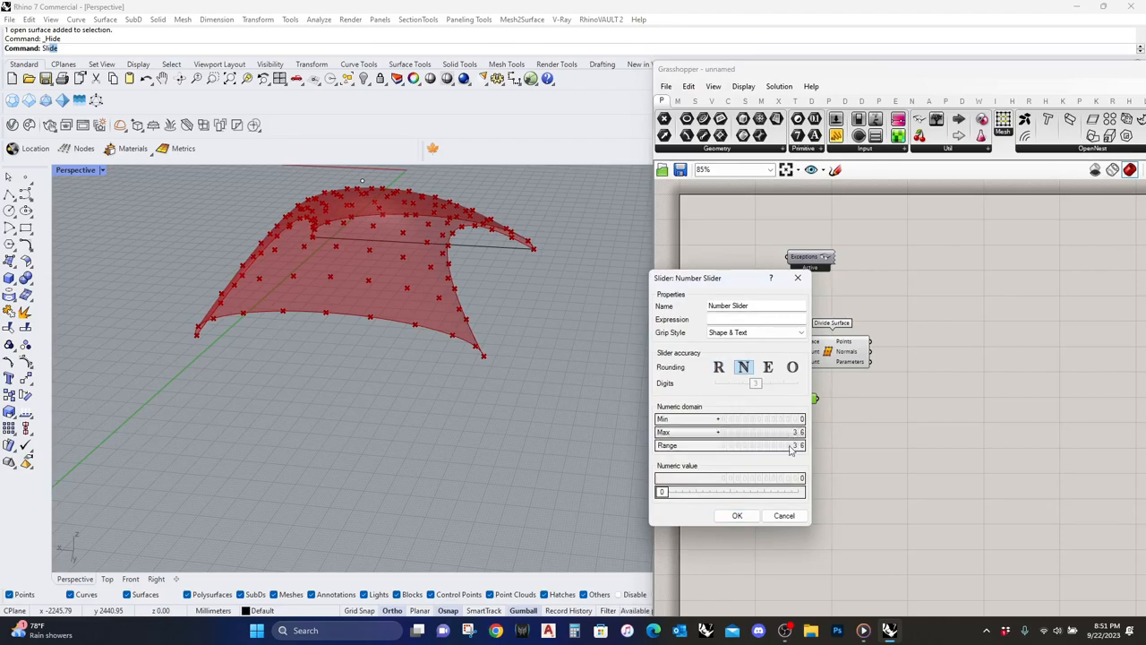
left_click(738, 515)
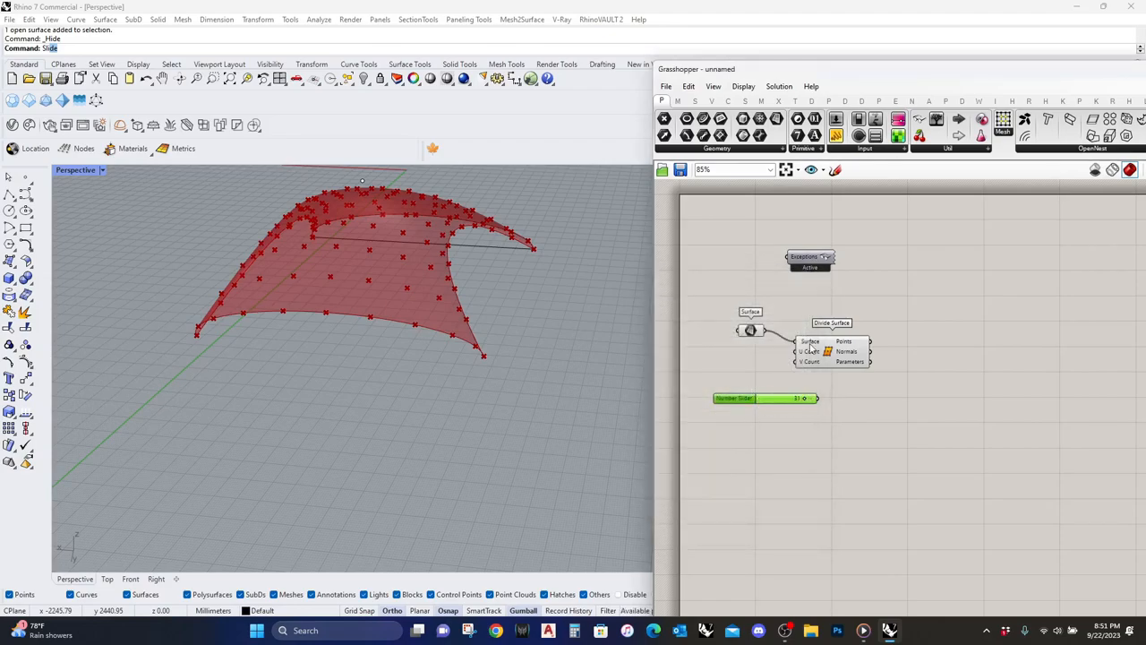
Step: Wire the slider to Divide Surface U/V counts and add Surface Closest Point and Evaluate Surface
left_click_drag(752, 398, 752, 360)
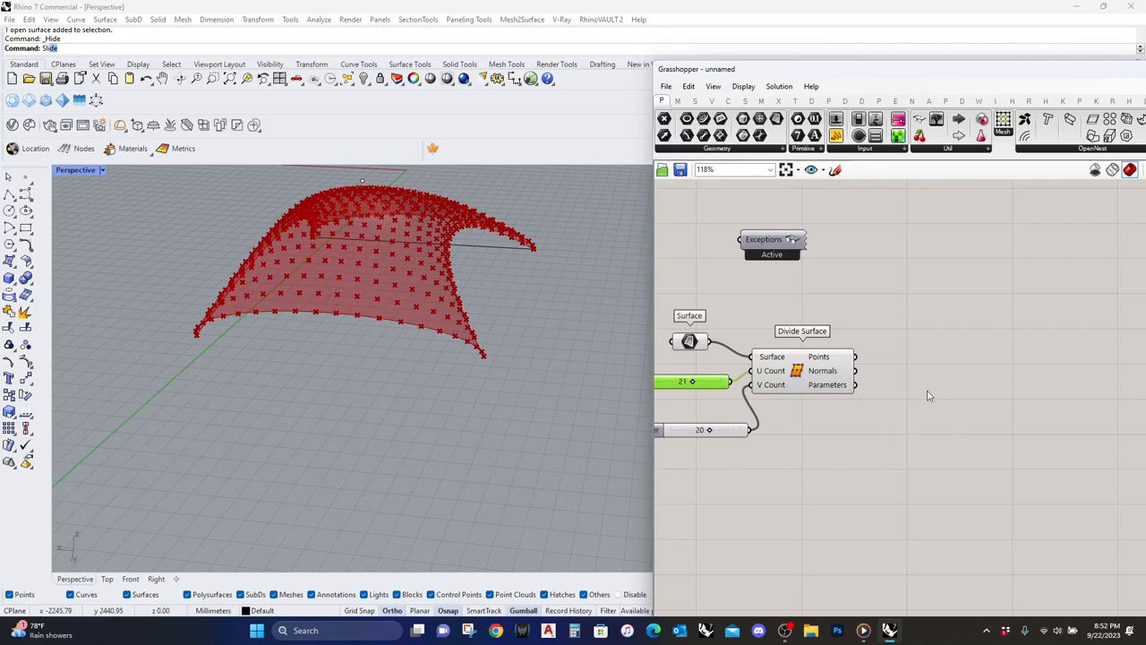
type("surface")
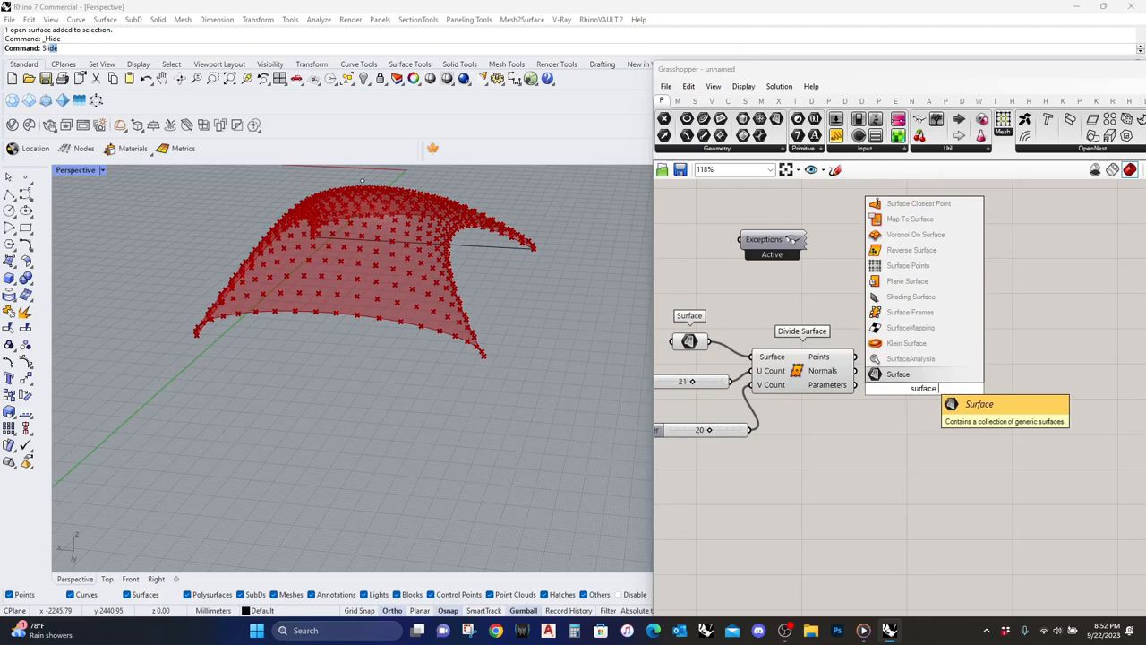
mouse_move(910, 312)
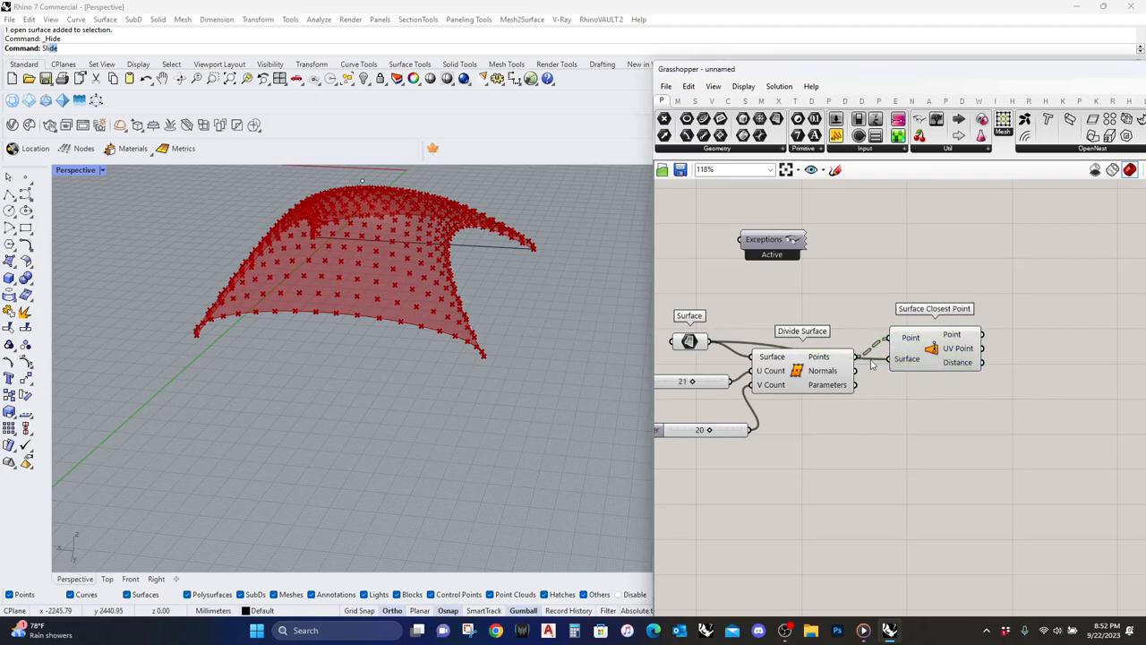
type("evaluate surface")
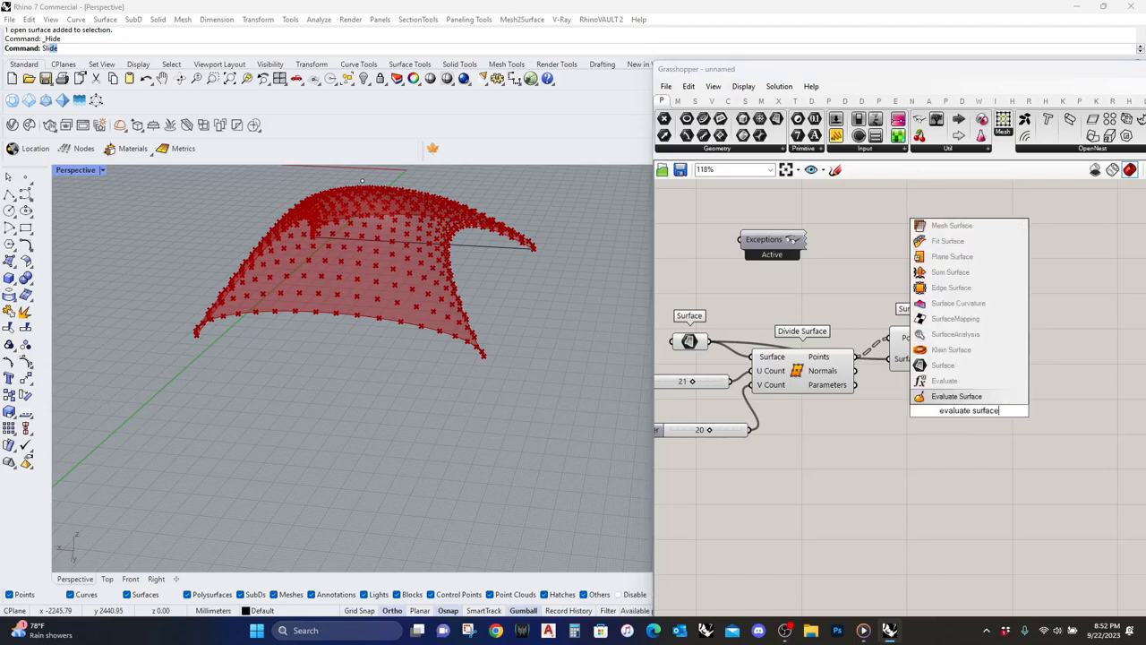
left_click(957, 396)
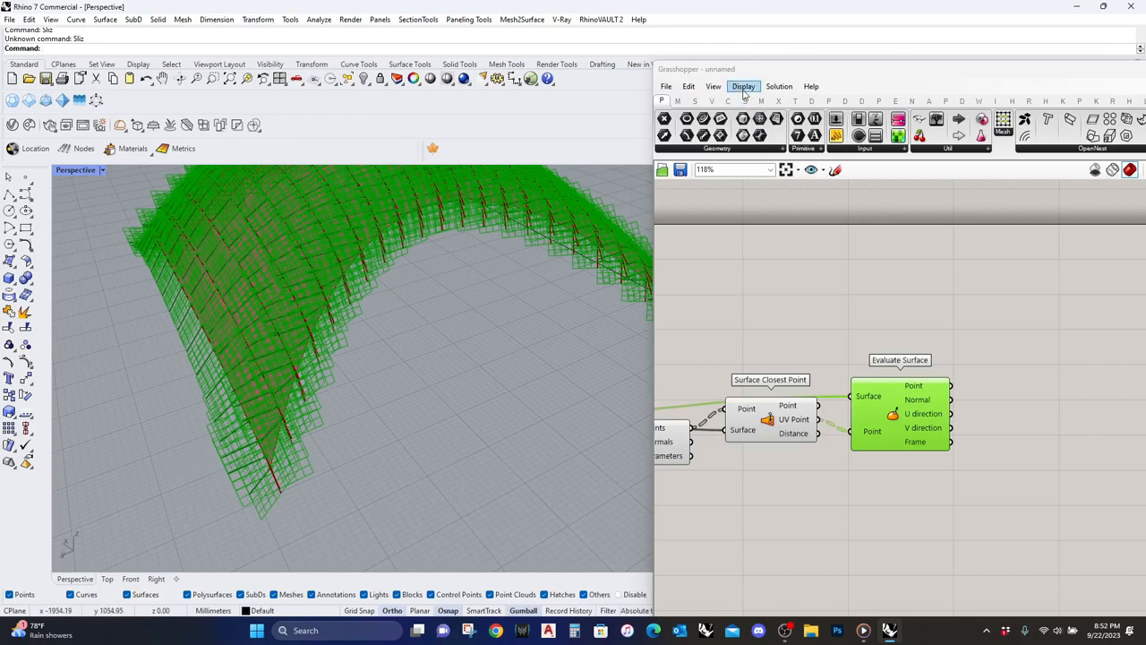
Step: Reduce Grasshopper's preview plane size to 55 so surface frames show as small tiles
left_click(743, 86)
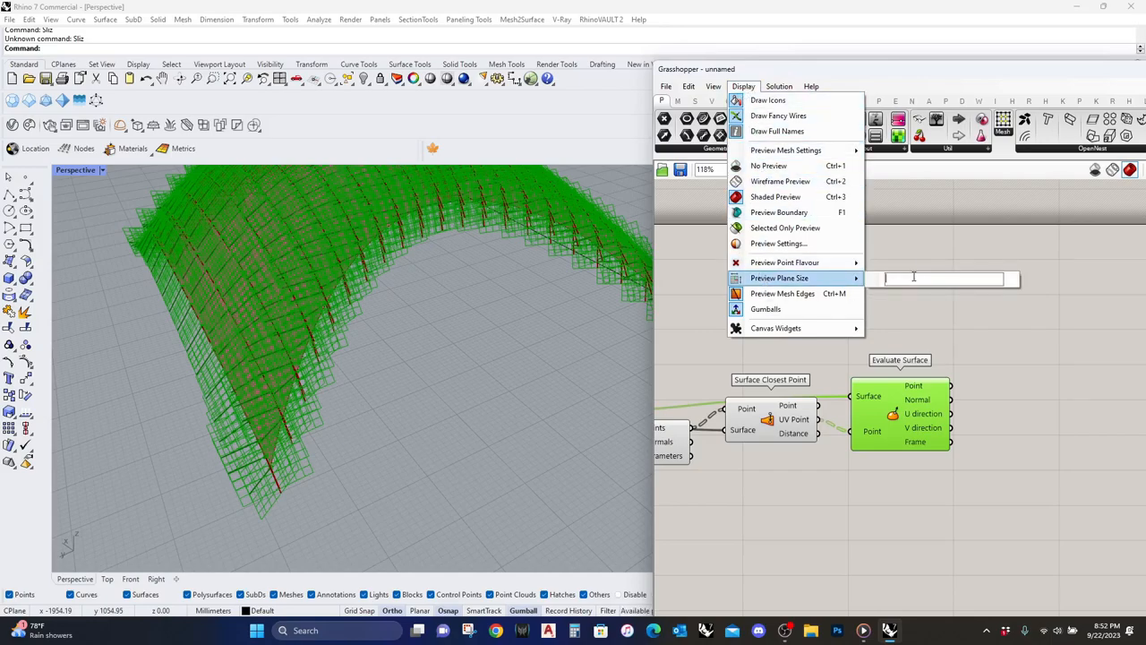
type("55")
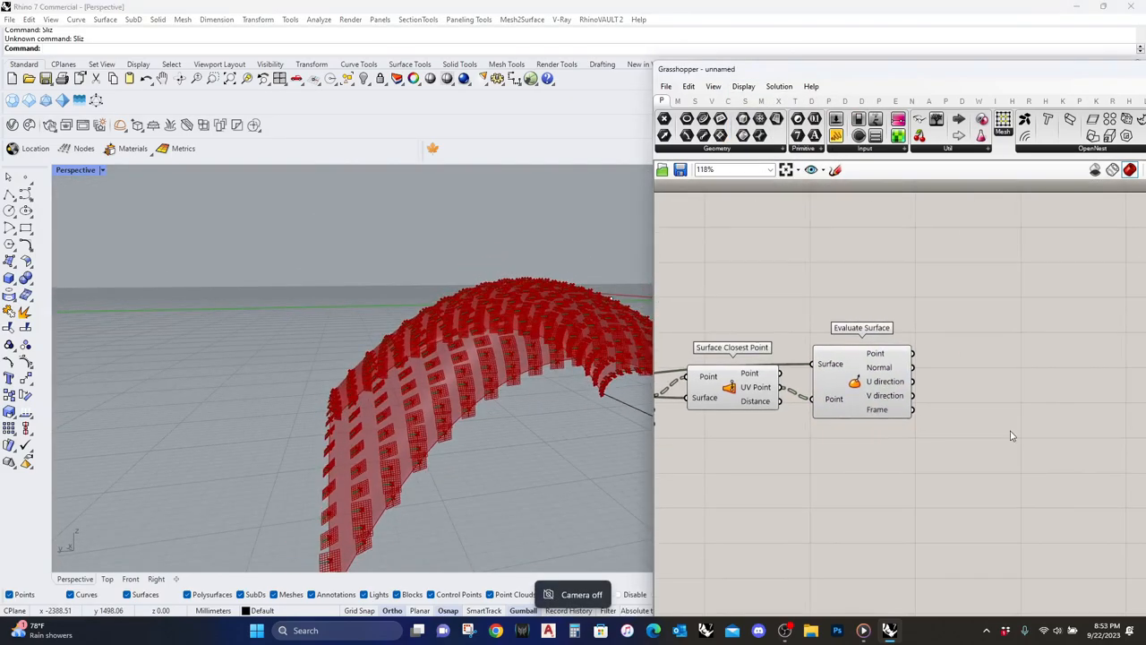
Step: Add a Line SDL fed by Evaluate Surface's points as start and normals as direction
type("lin")
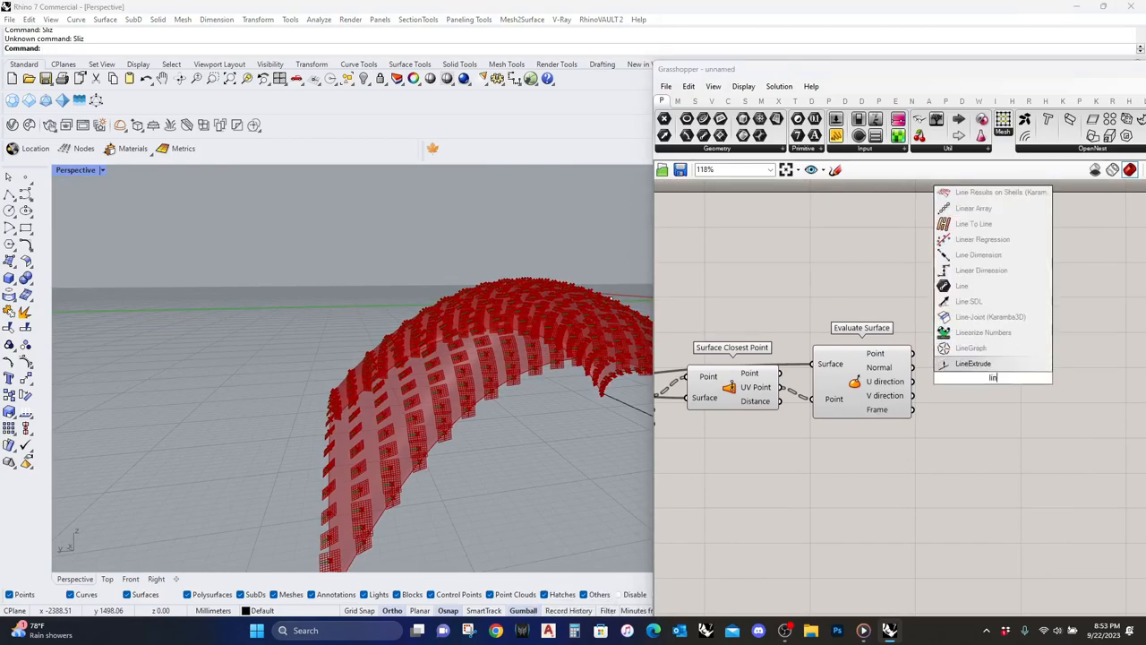
left_click(967, 301)
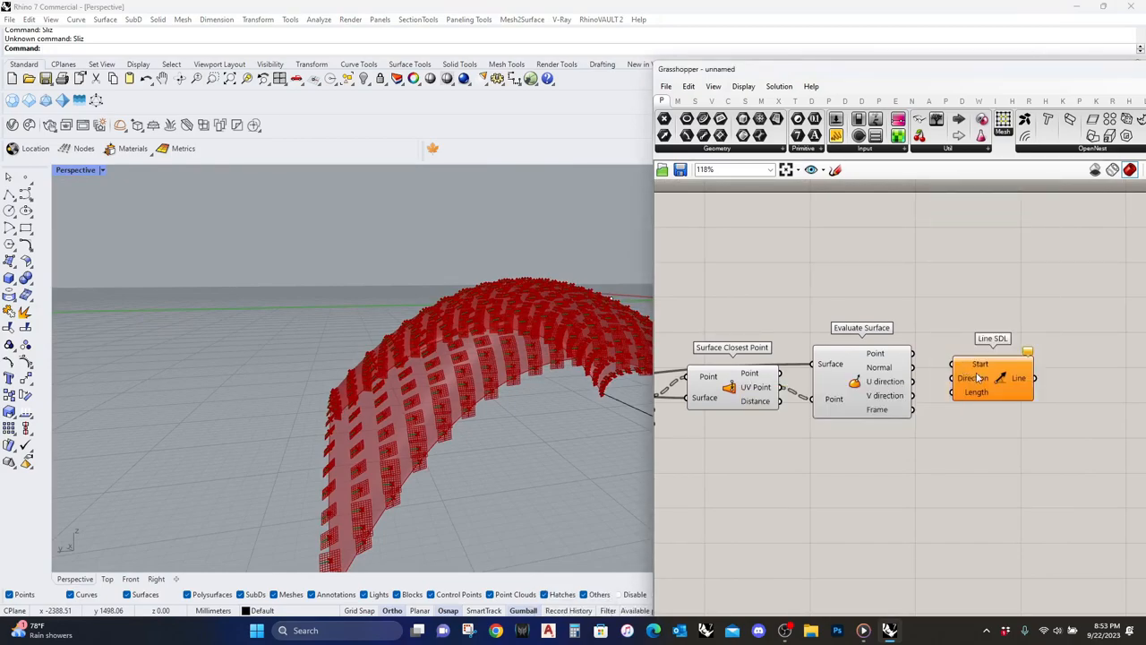
left_click_drag(993, 376, 1004, 357)
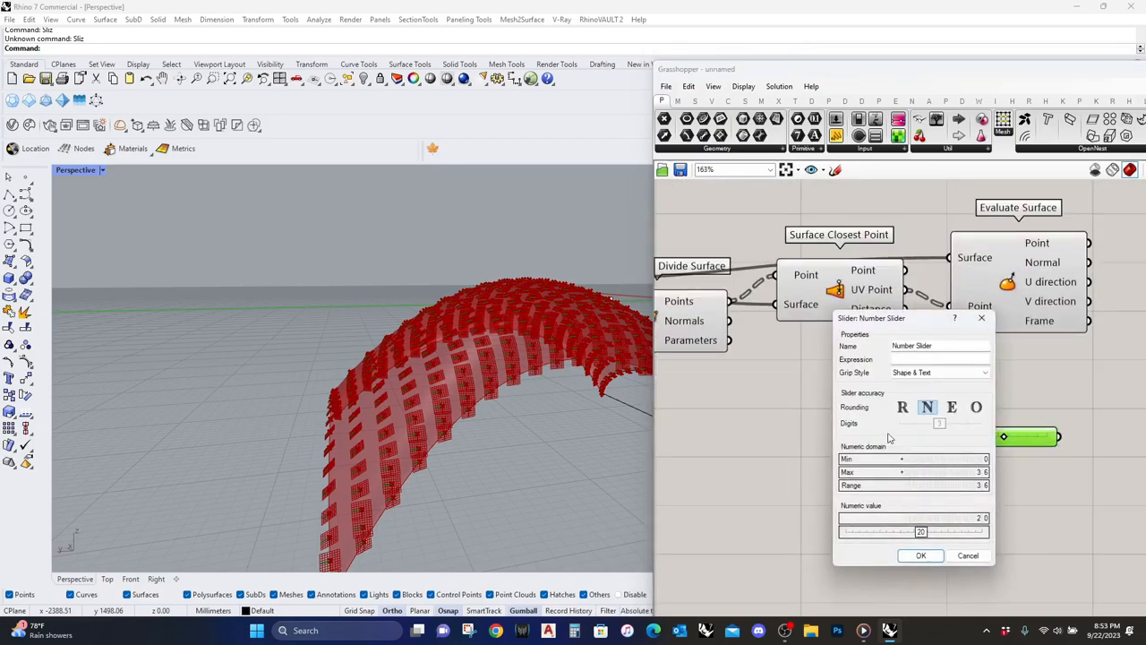
Step: Extend a Number Slider's maximum, wire it to the line length and shorten the normal lines
left_click(935, 473)
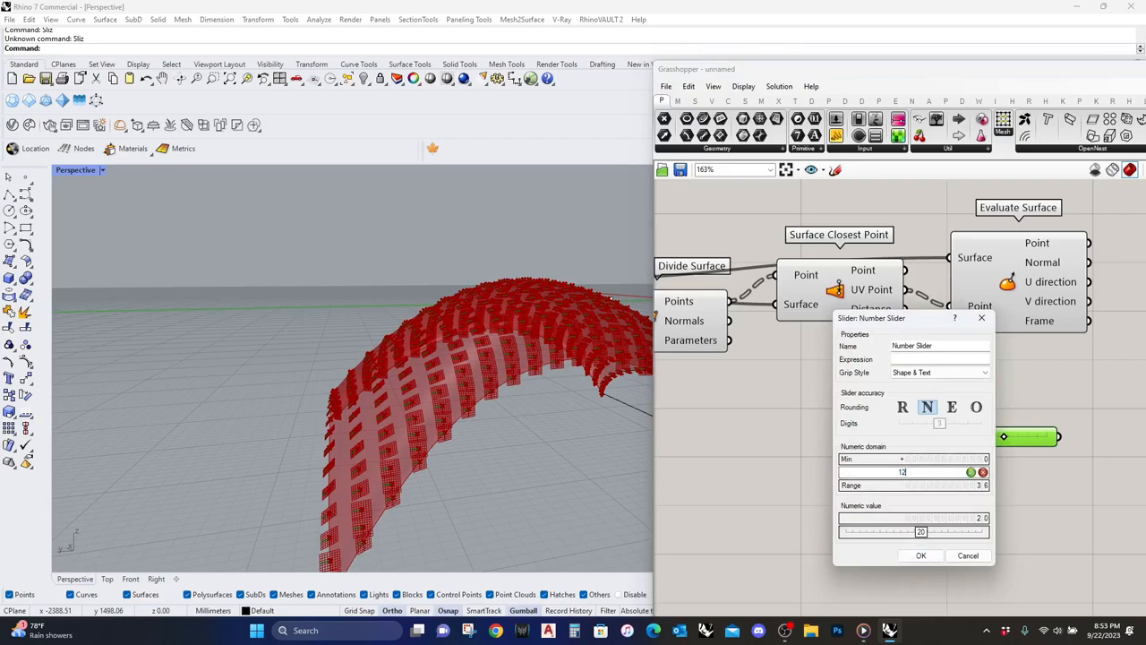
left_click(920, 556)
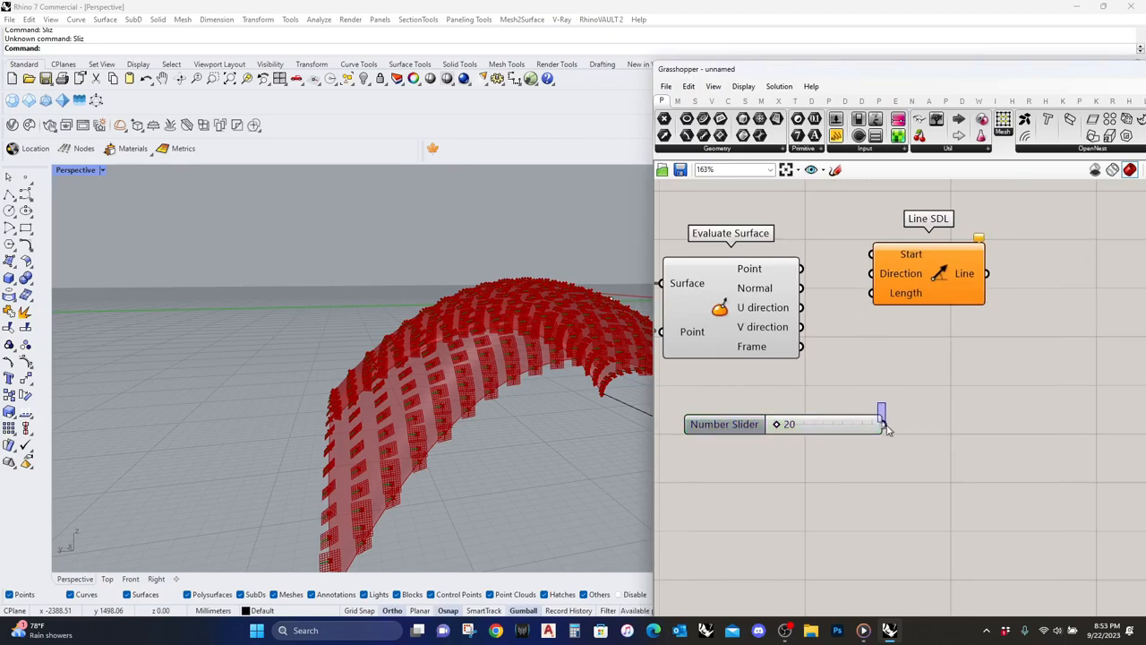
left_click_drag(881, 423, 924, 294)
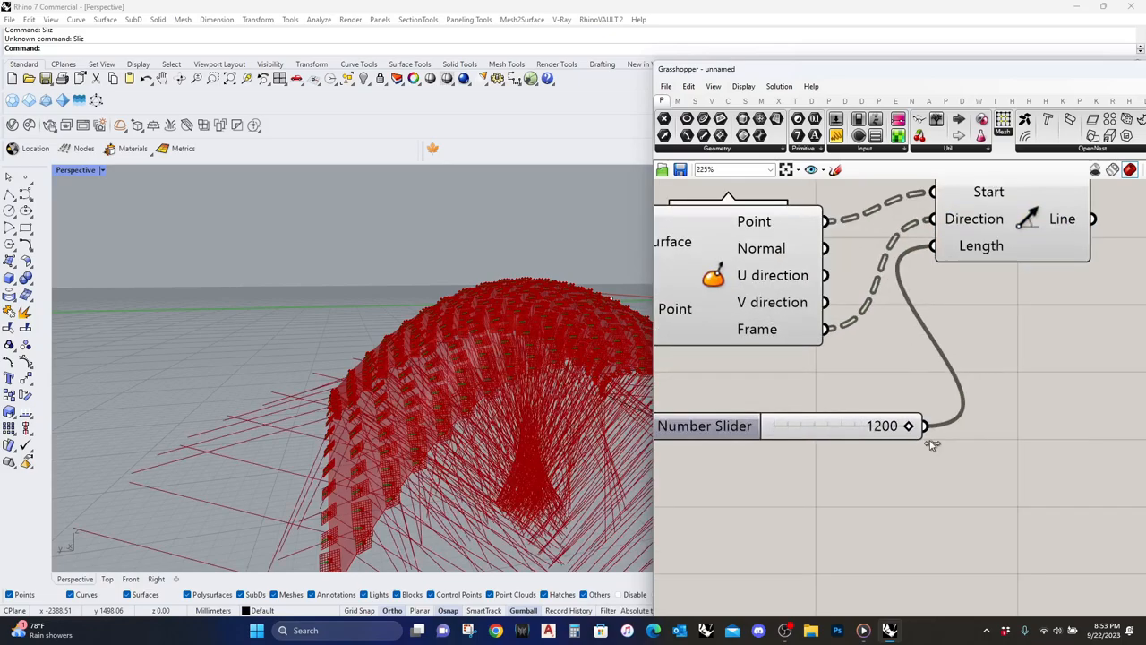
left_click_drag(906, 427, 828, 426)
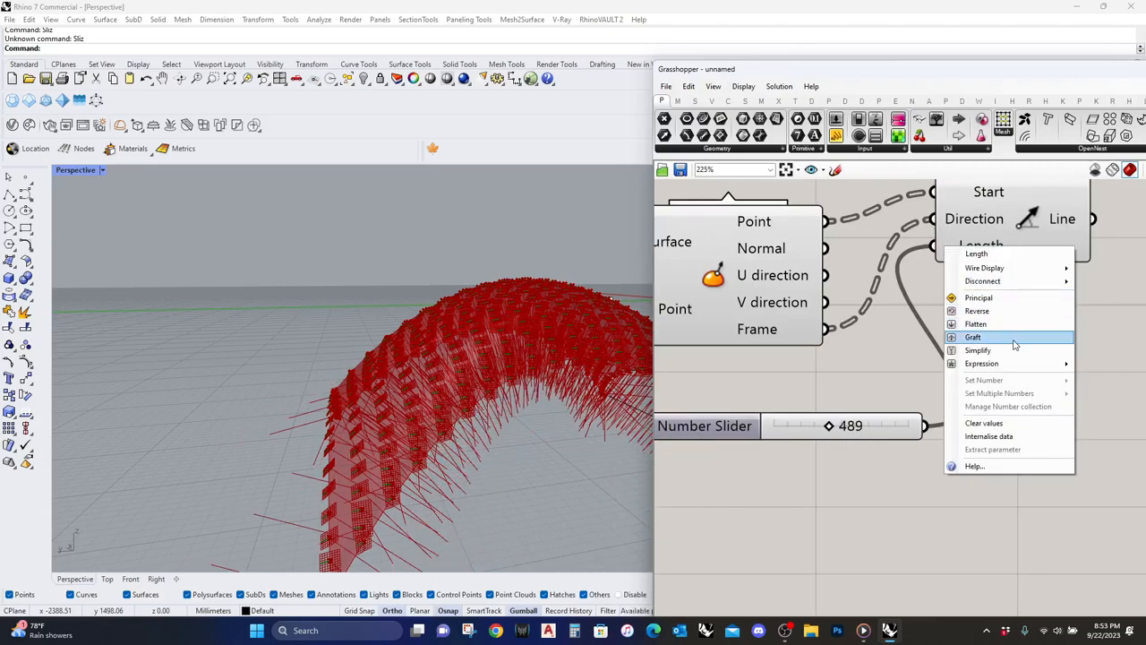
mouse_move(1012, 364)
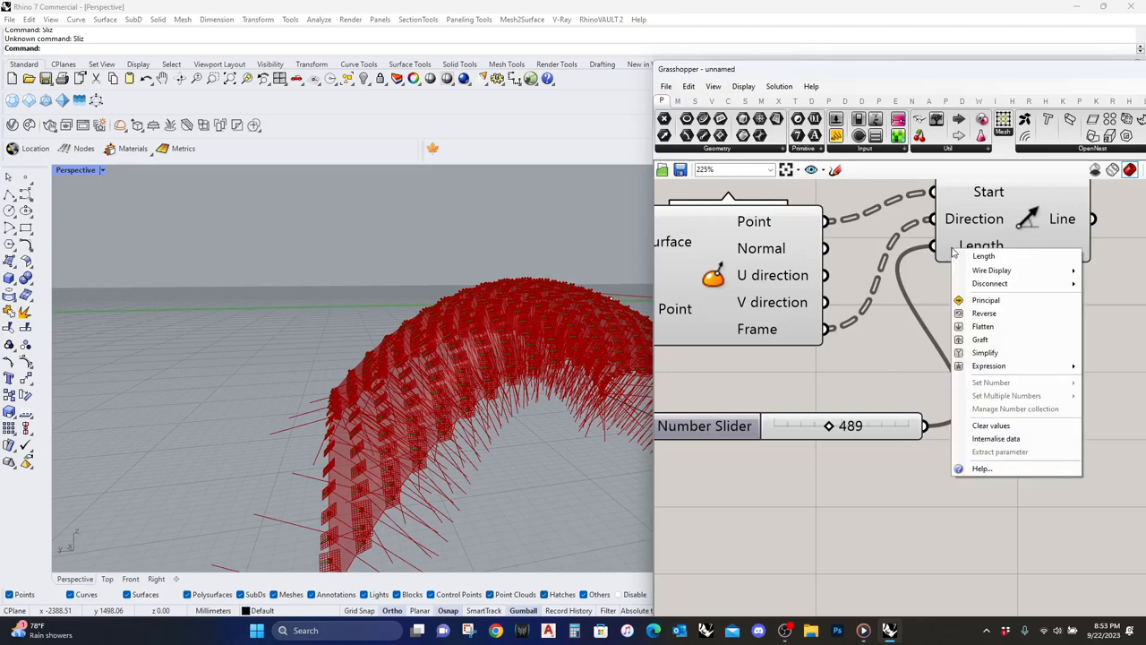
mouse_move(985, 365)
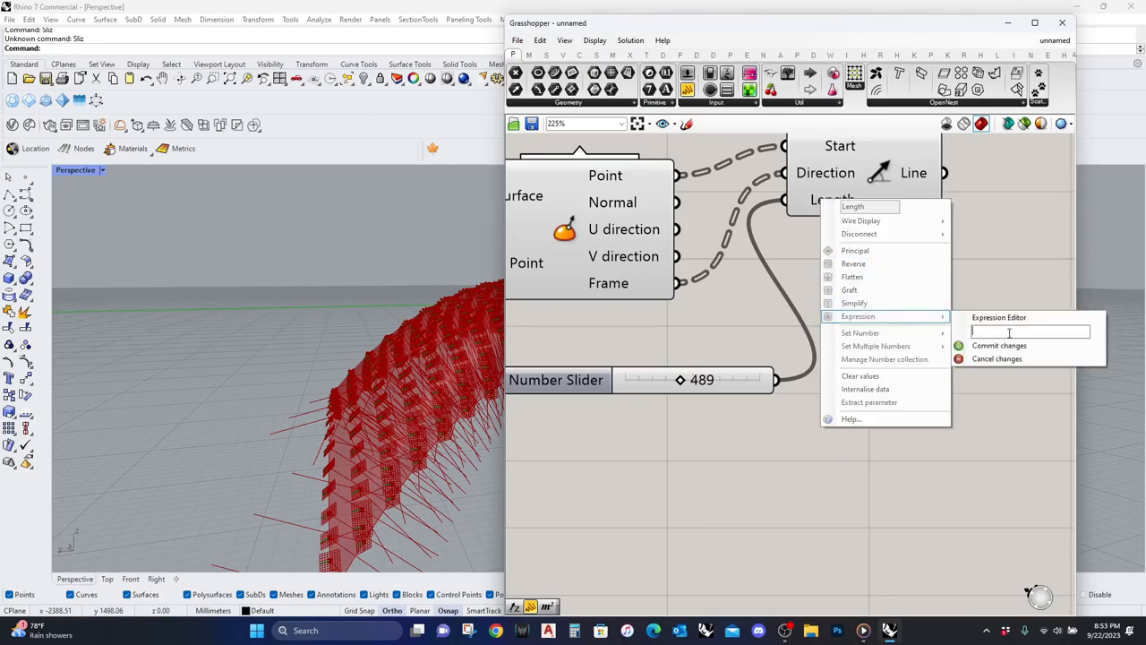
Step: Apply an expression to the Length input and reduce the normal lines to about 339
left_click(1000, 345)
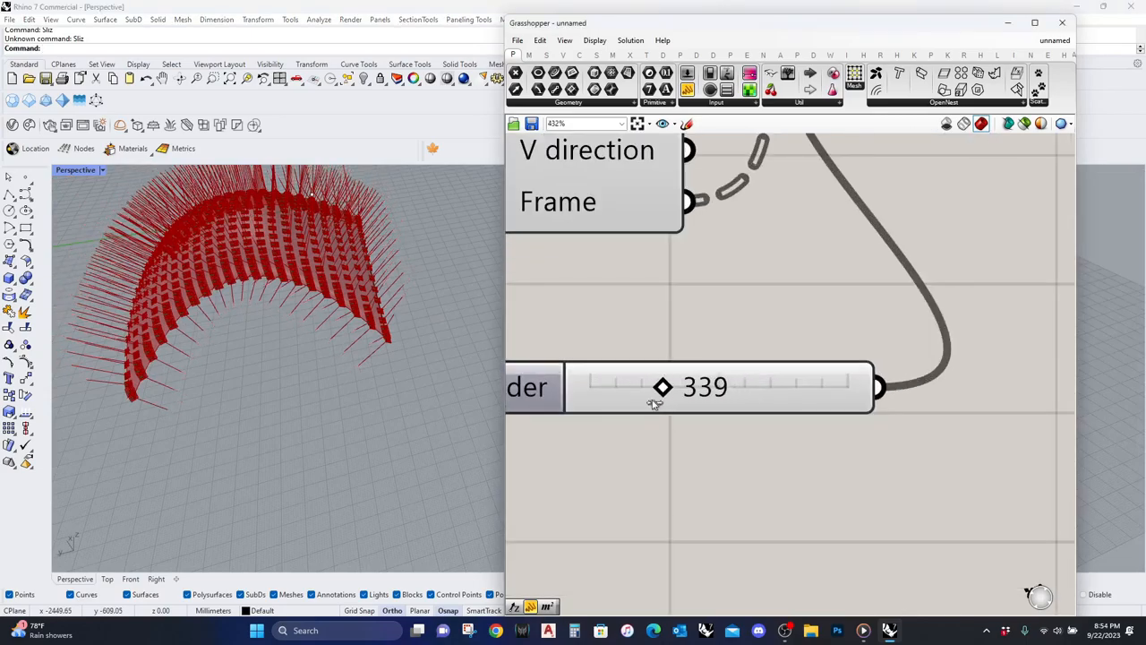
Step: Drag the slider to 142 to shorten the normal lines and orbit to view the whole surface
left_click_drag(663, 387, 620, 387)
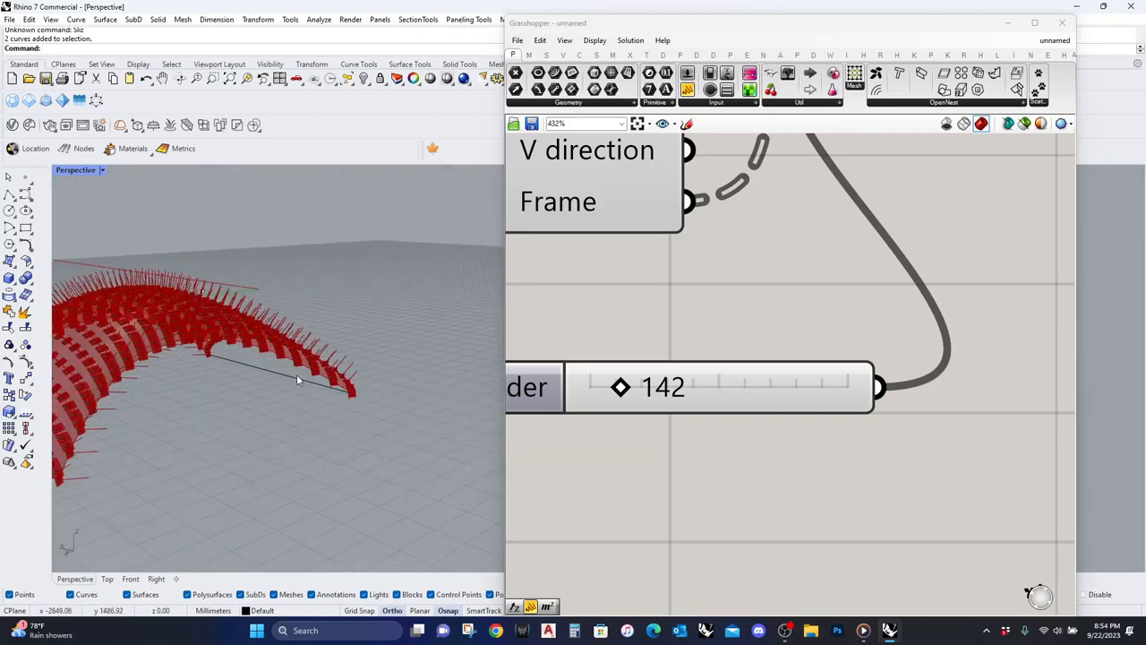
left_click_drag(297, 378, 337, 365)
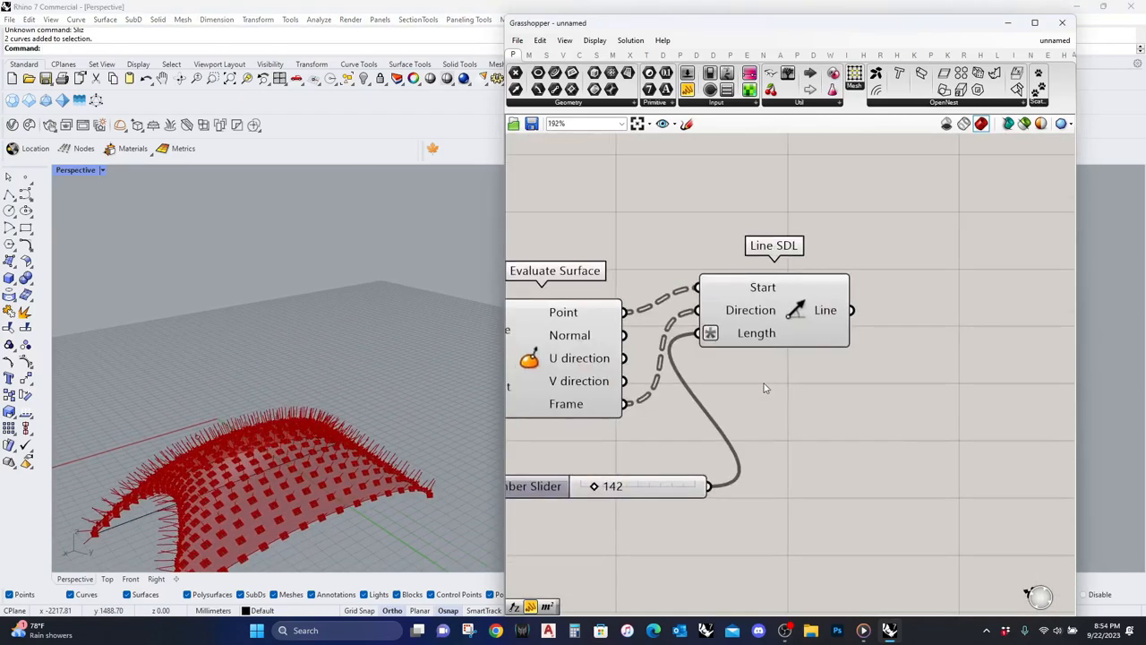
scroll("down", 3)
type("vector displa")
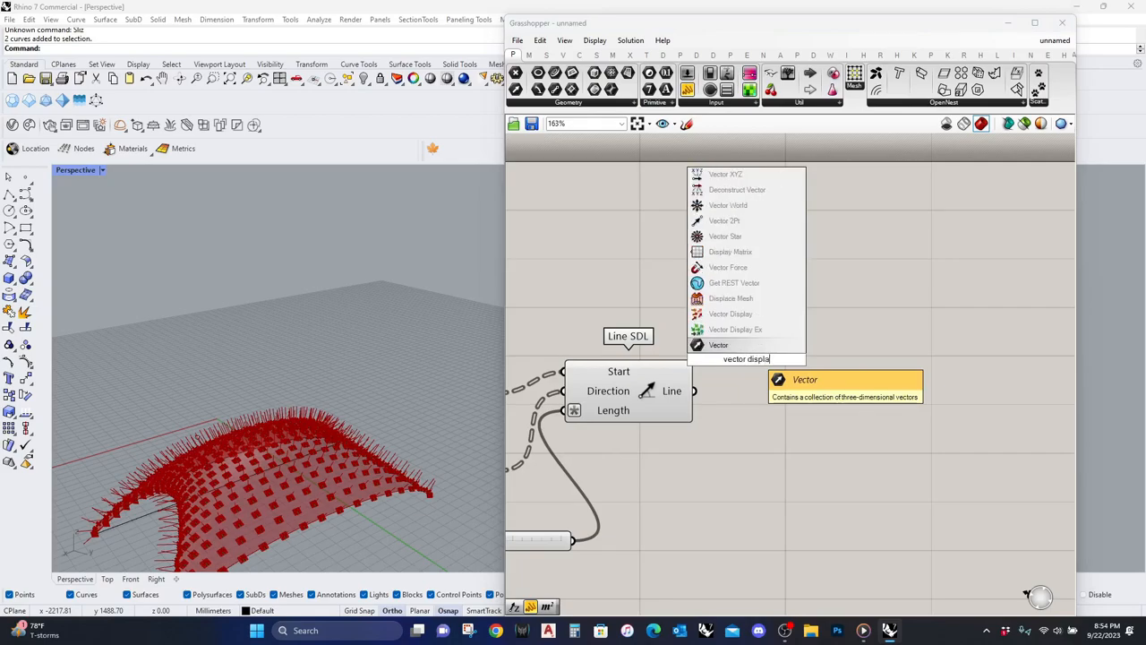
Step: Add a Vector Display showing red normal arrows, then an Extrude Along component
left_click(731, 313)
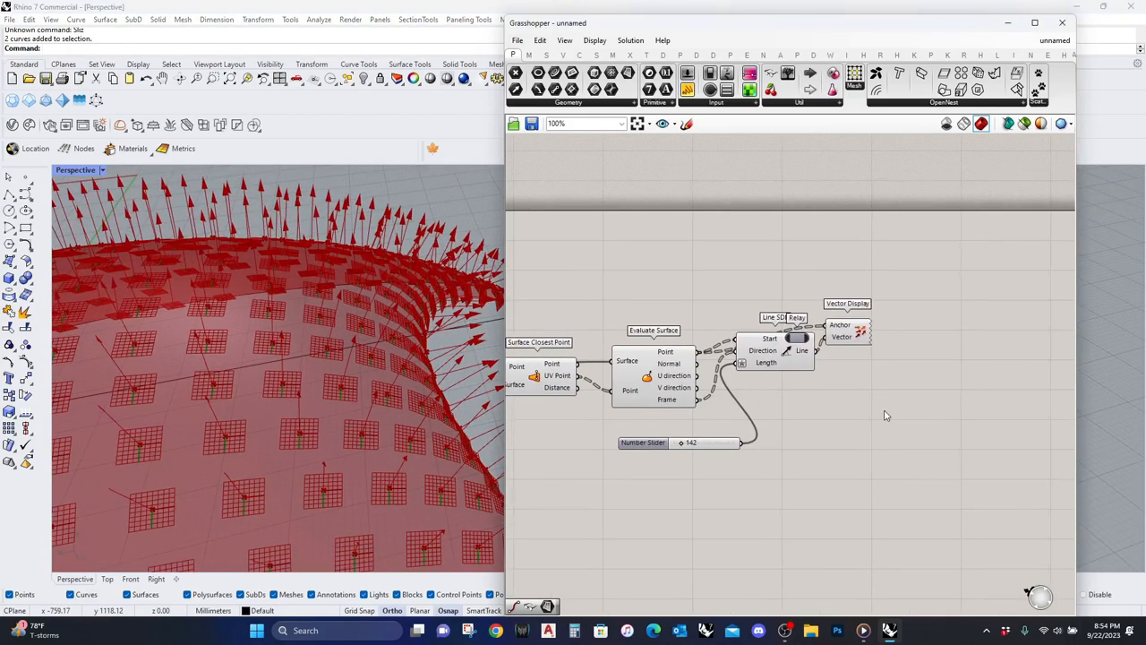
type("extrude")
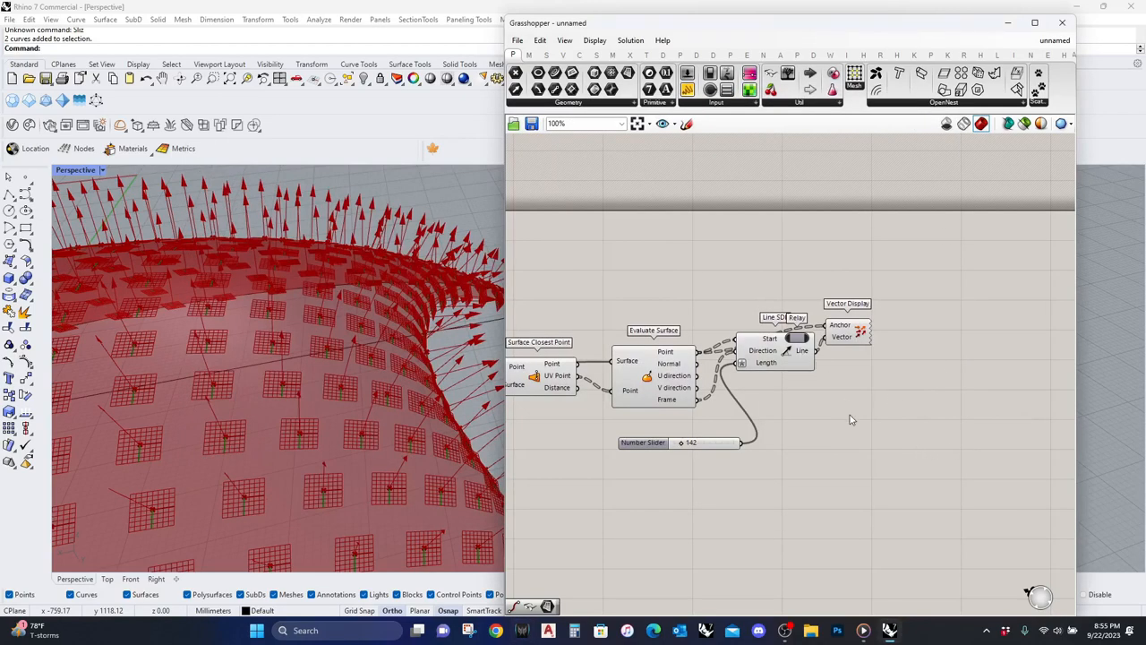
double_click(849, 412)
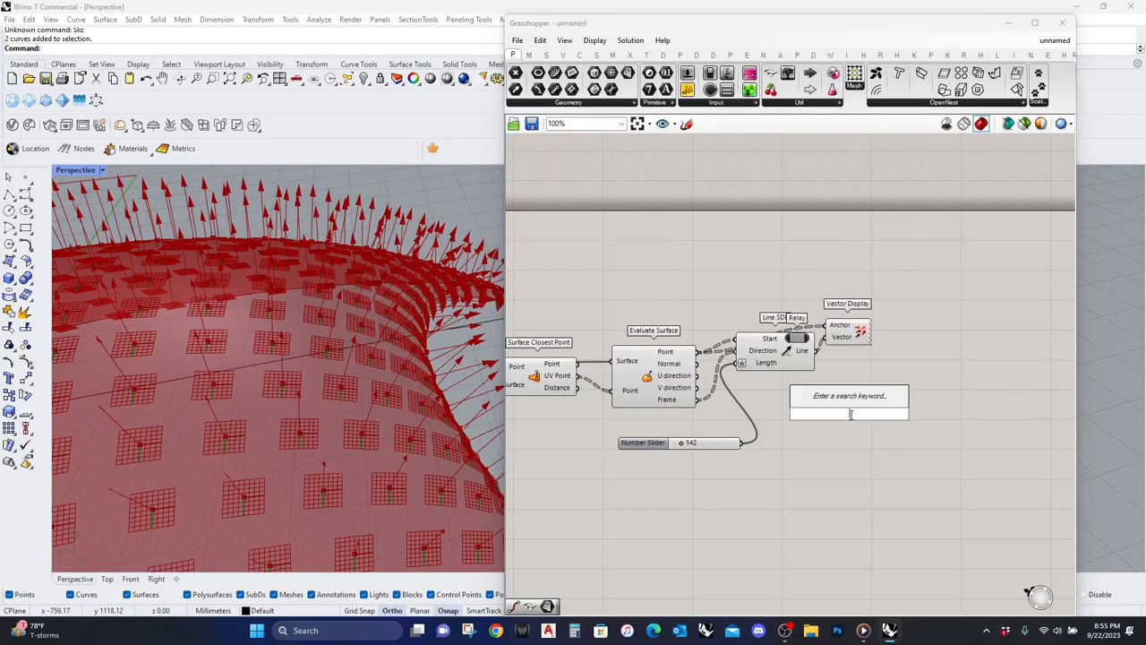
type("extrude")
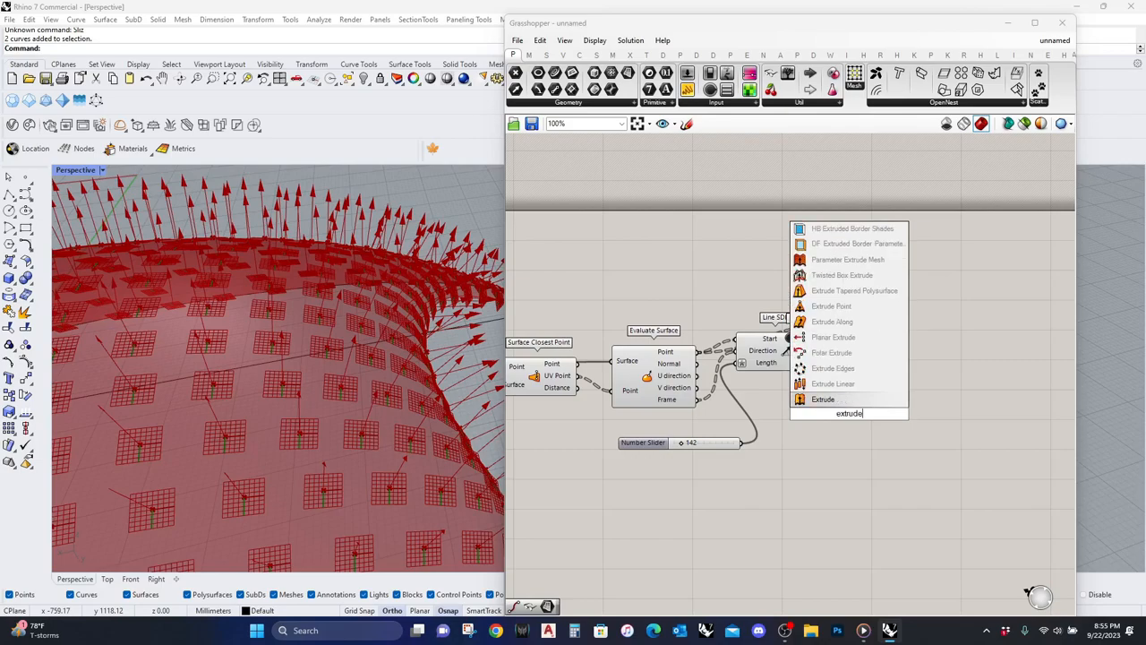
mouse_move(833, 337)
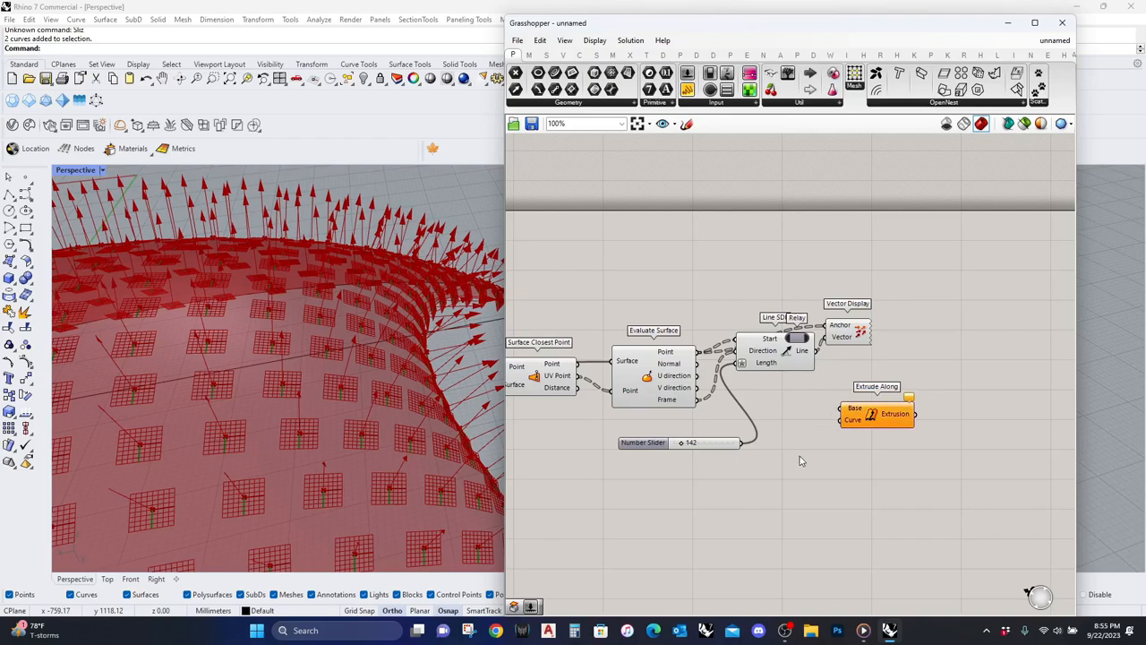
Step: Search 'hexa' then 'poly' and insert a Polygon component on the canvas
type("hexa")
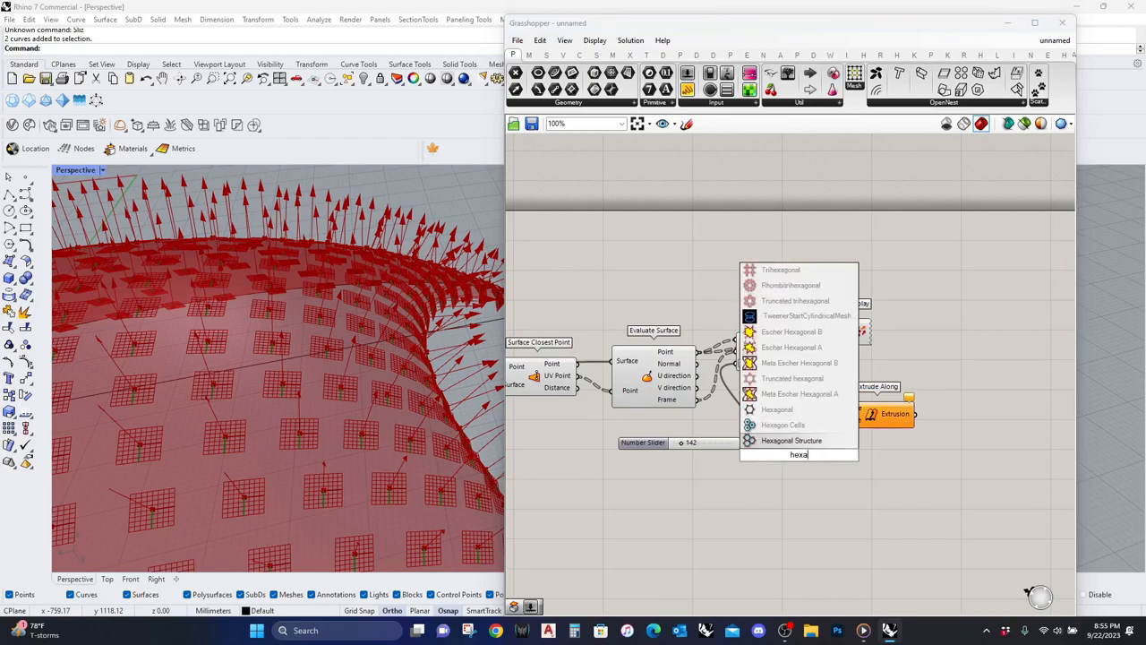
key("Backspace")
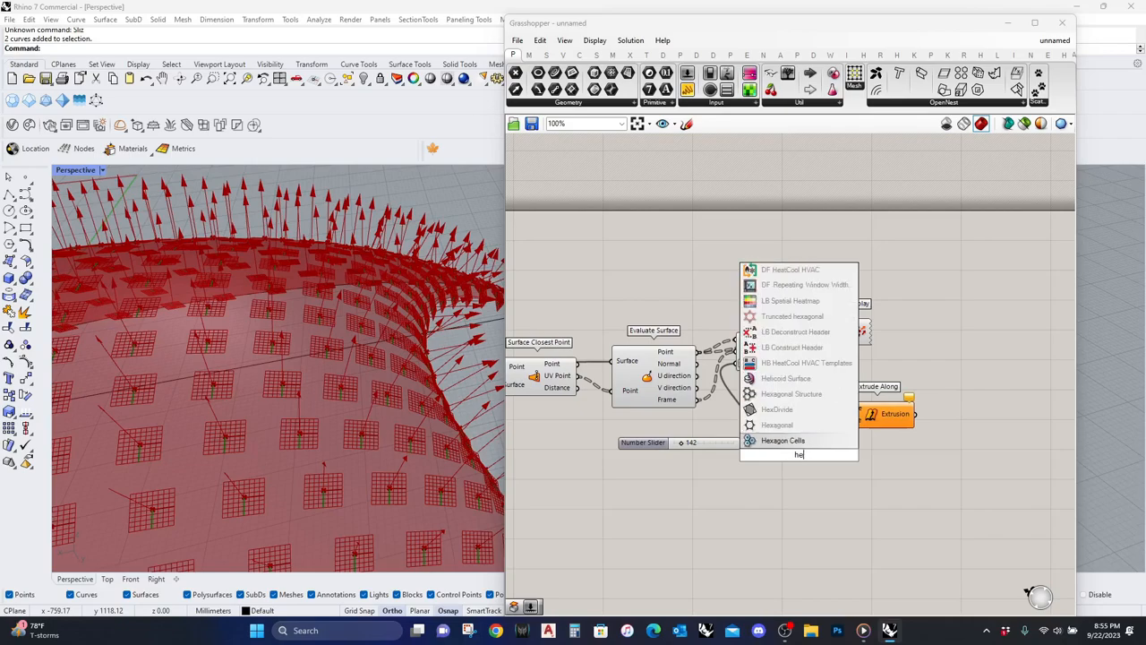
type("poly")
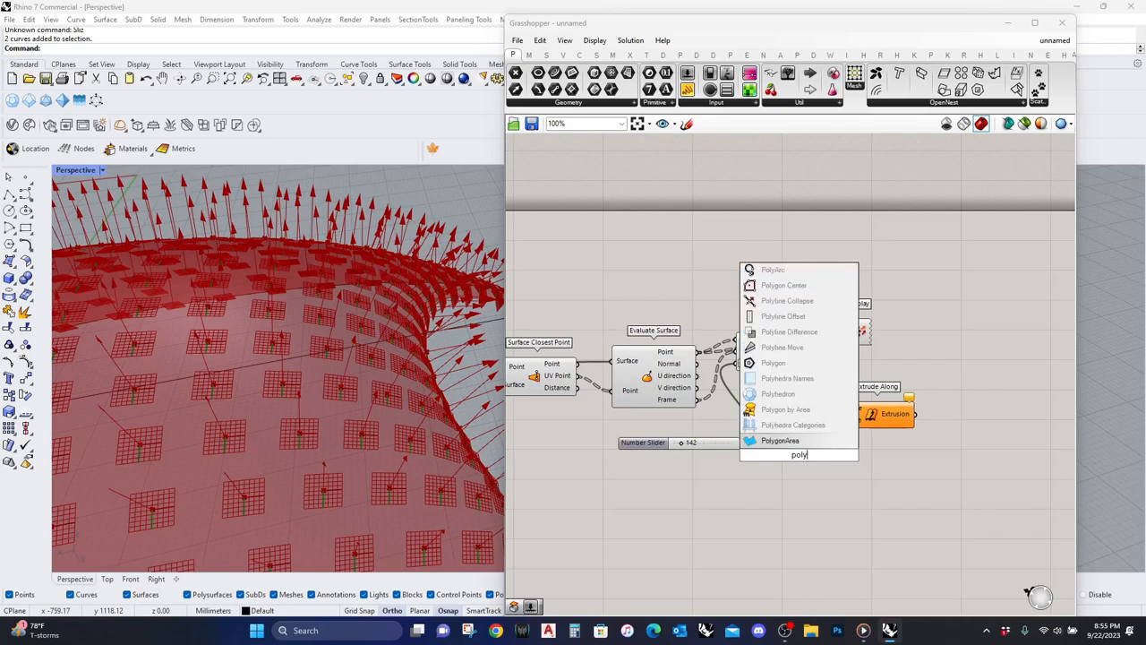
left_click(774, 362)
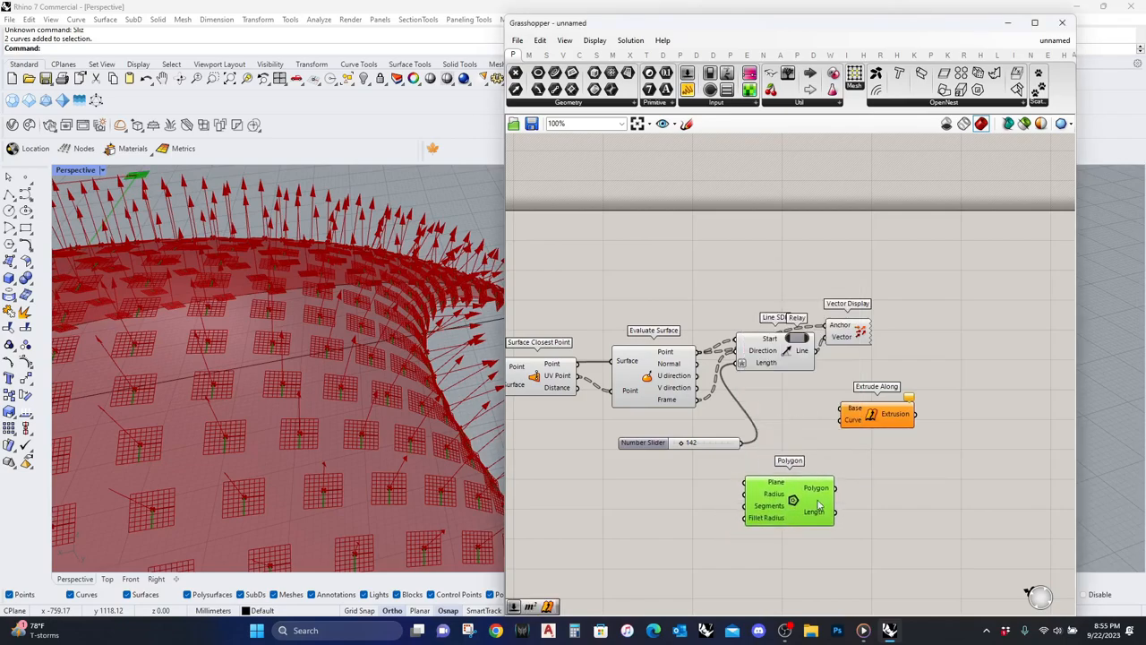
Step: Wire surface frames to the Polygon plane, set an integer slider and adjust the polygon radius
left_click_drag(788, 500, 820, 483)
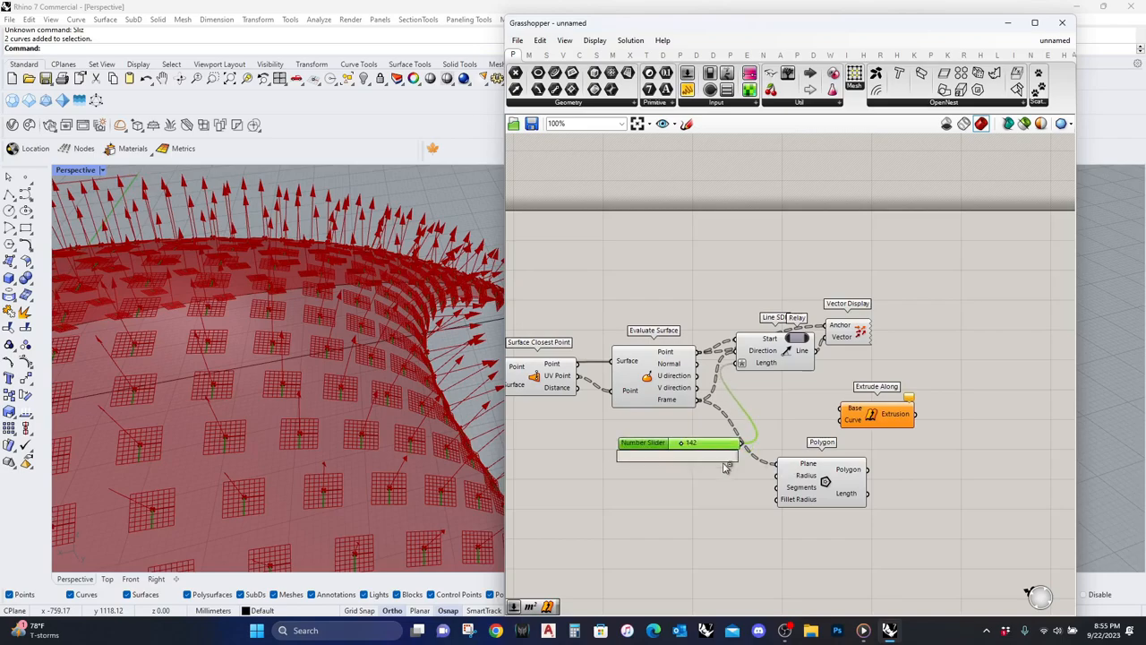
double_click(643, 442)
type("5")
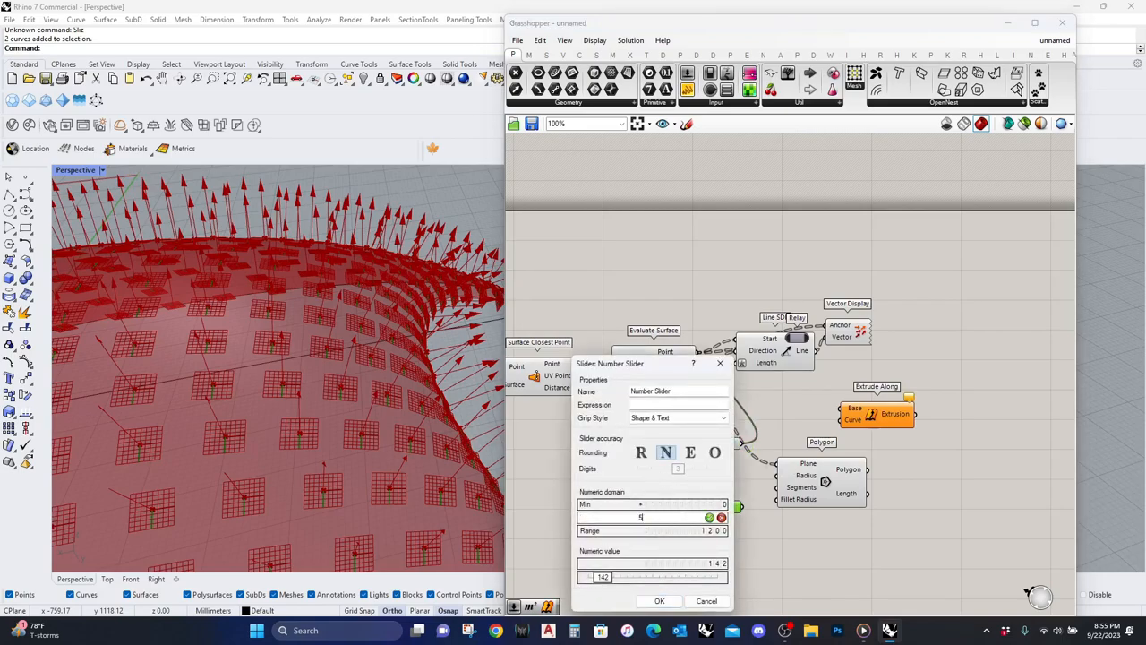
left_click(660, 601)
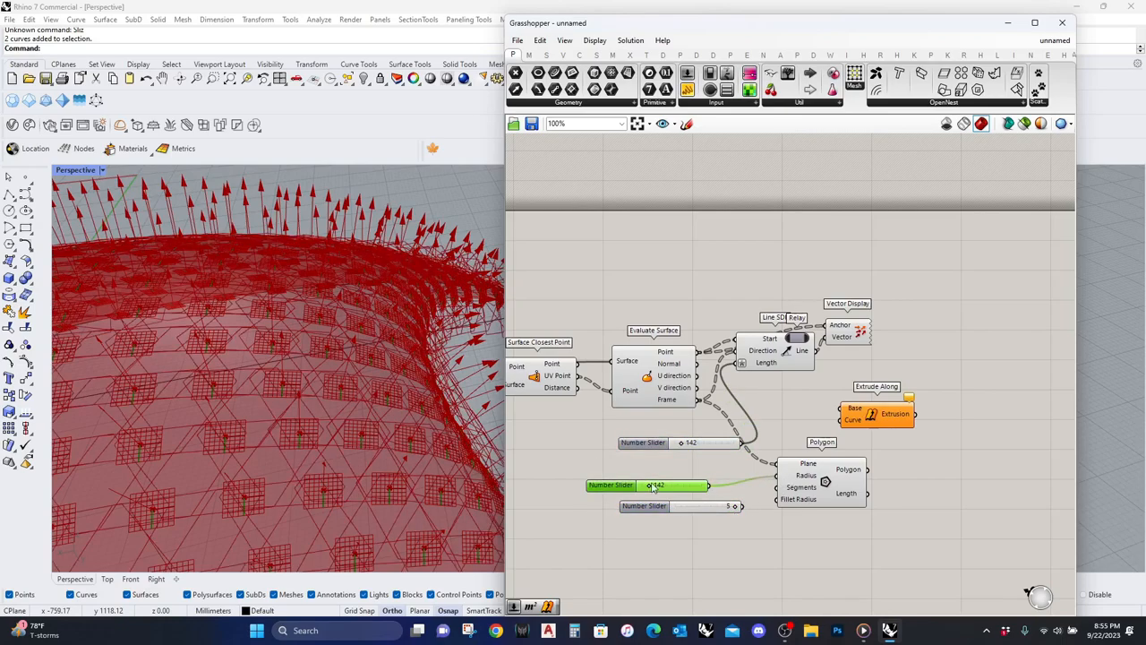
left_click_drag(652, 483, 641, 484)
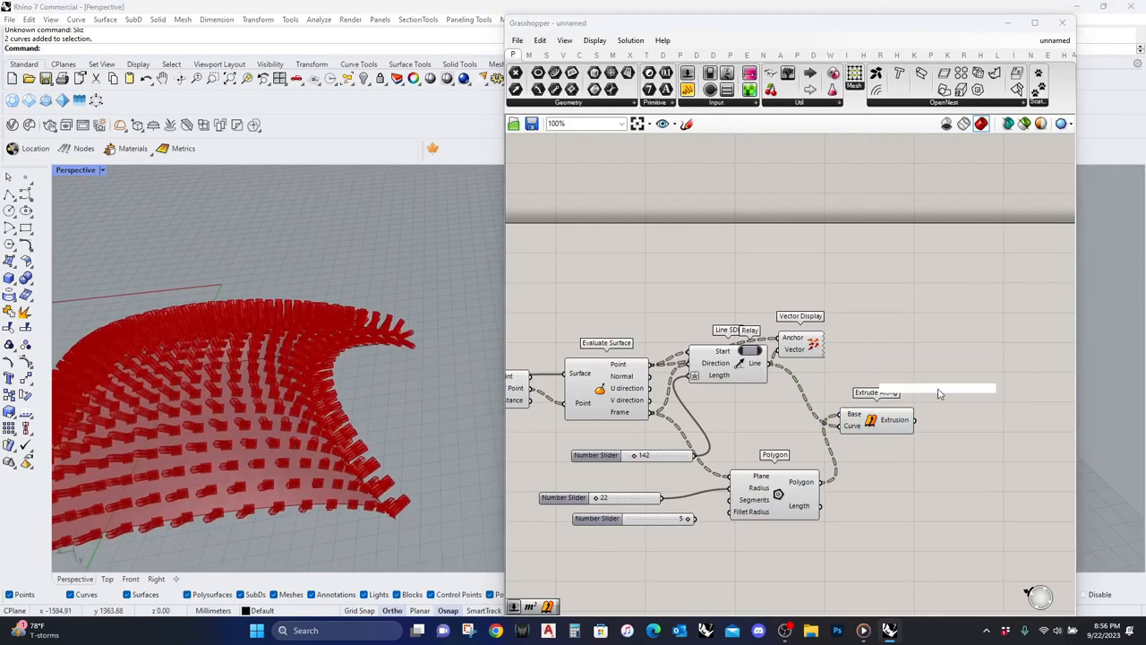
Step: Lower the Divide Surface V count to 10 and U count to 12 for sparser extrusions
type("prev")
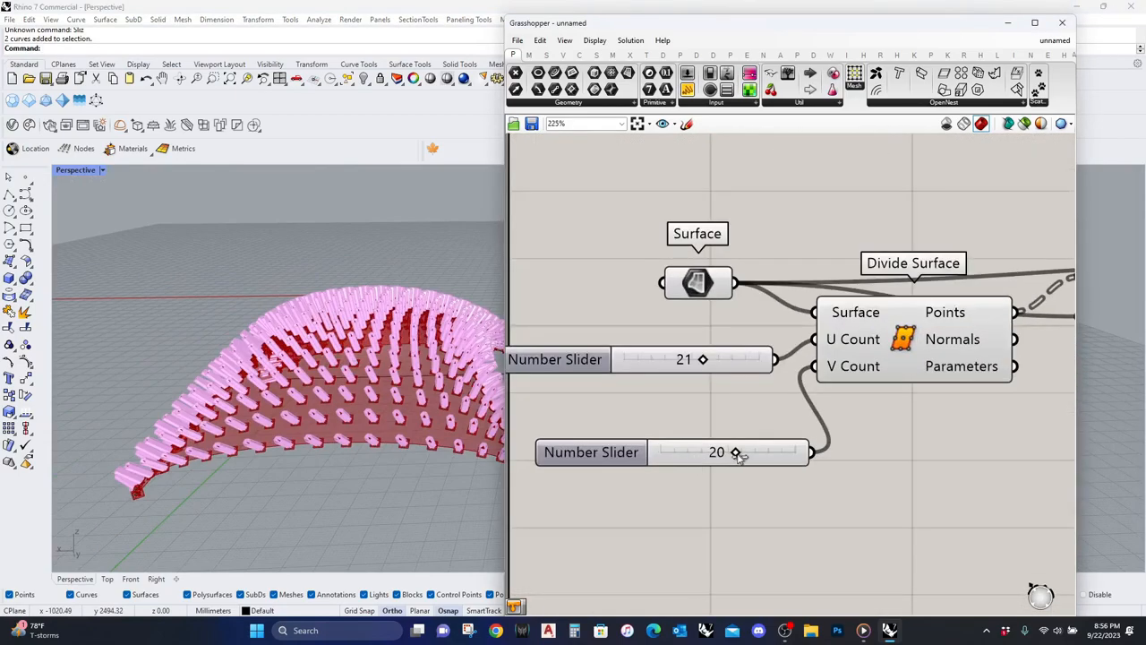
left_click_drag(734, 451, 731, 451)
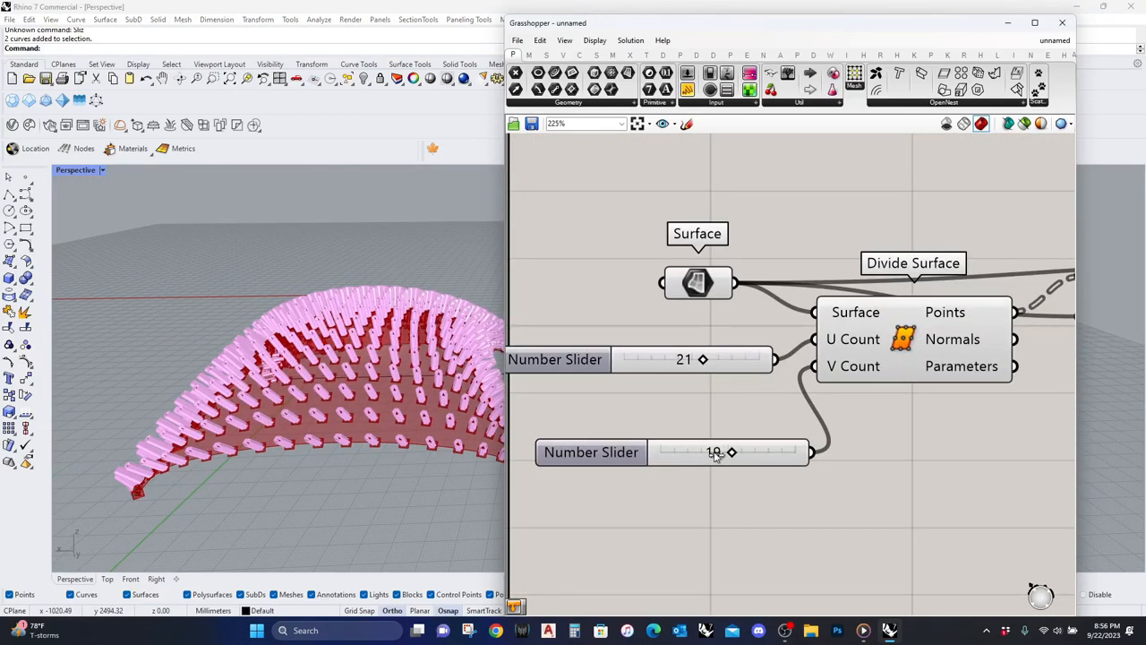
left_click_drag(731, 452, 702, 451)
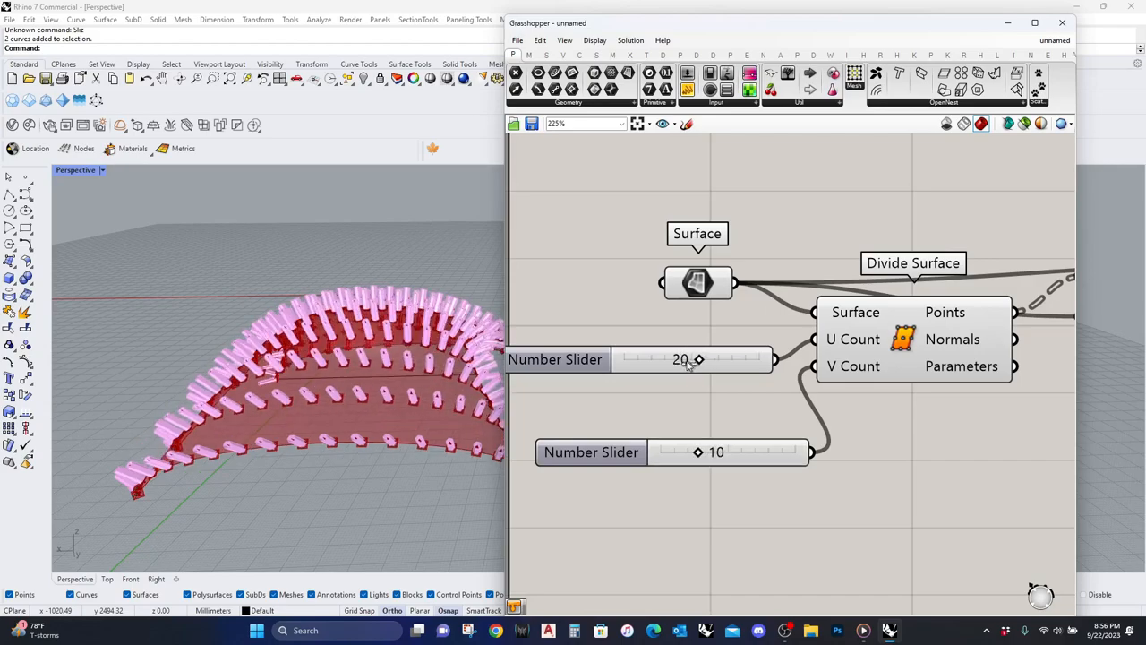
left_click_drag(703, 358, 684, 358)
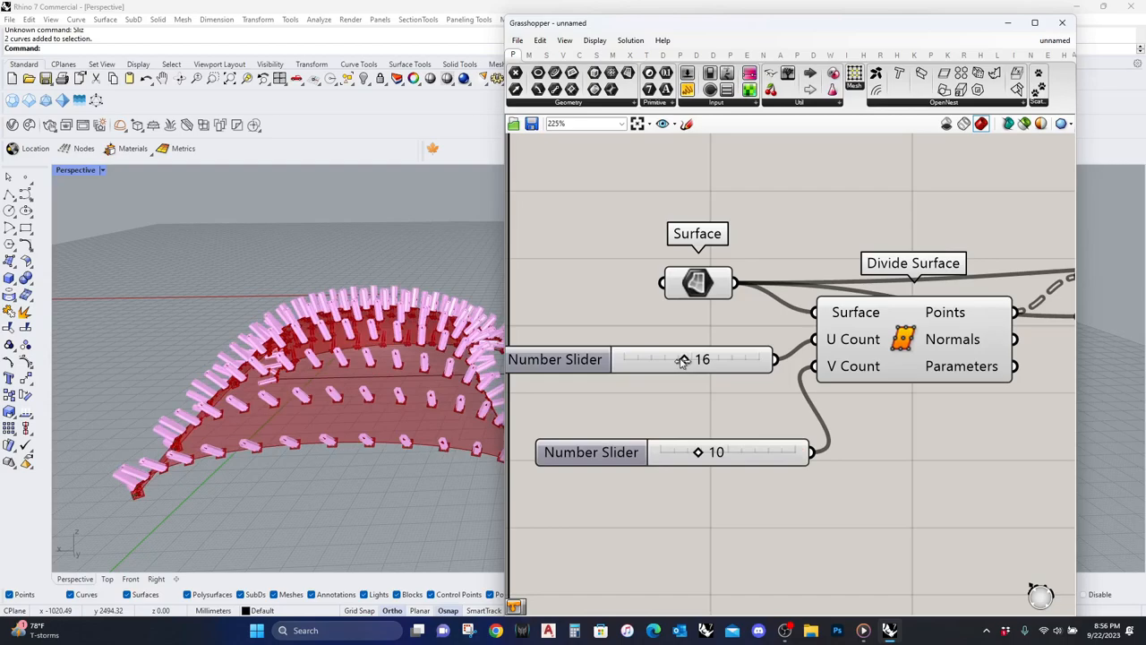
double_click(702, 359)
type("12")
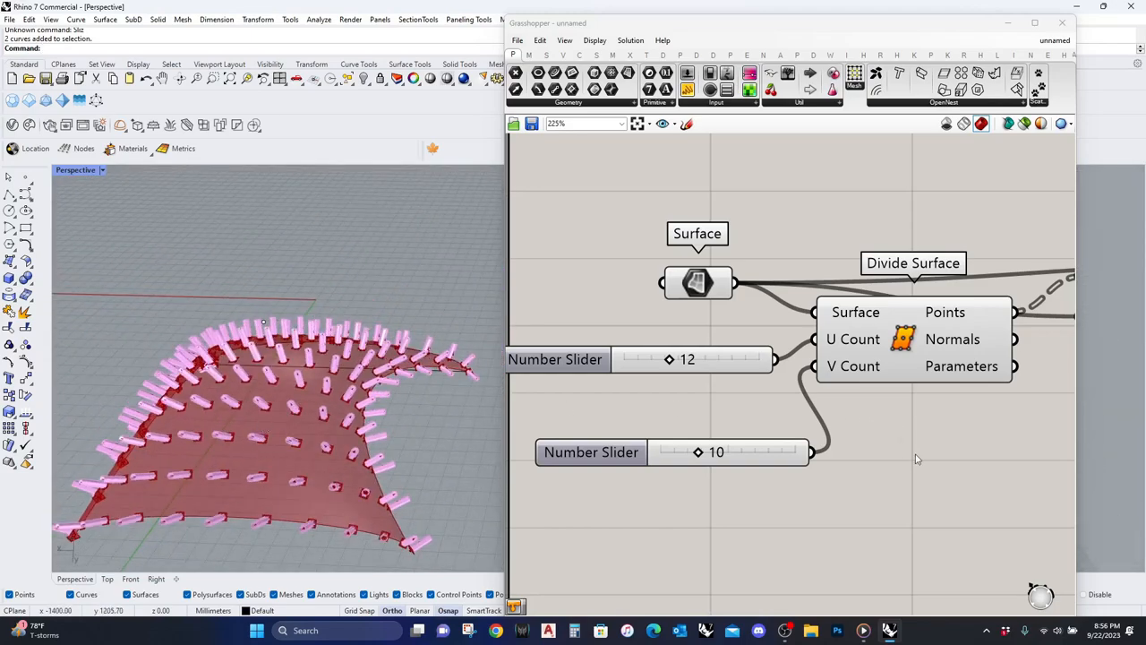
mouse_move(410, 344)
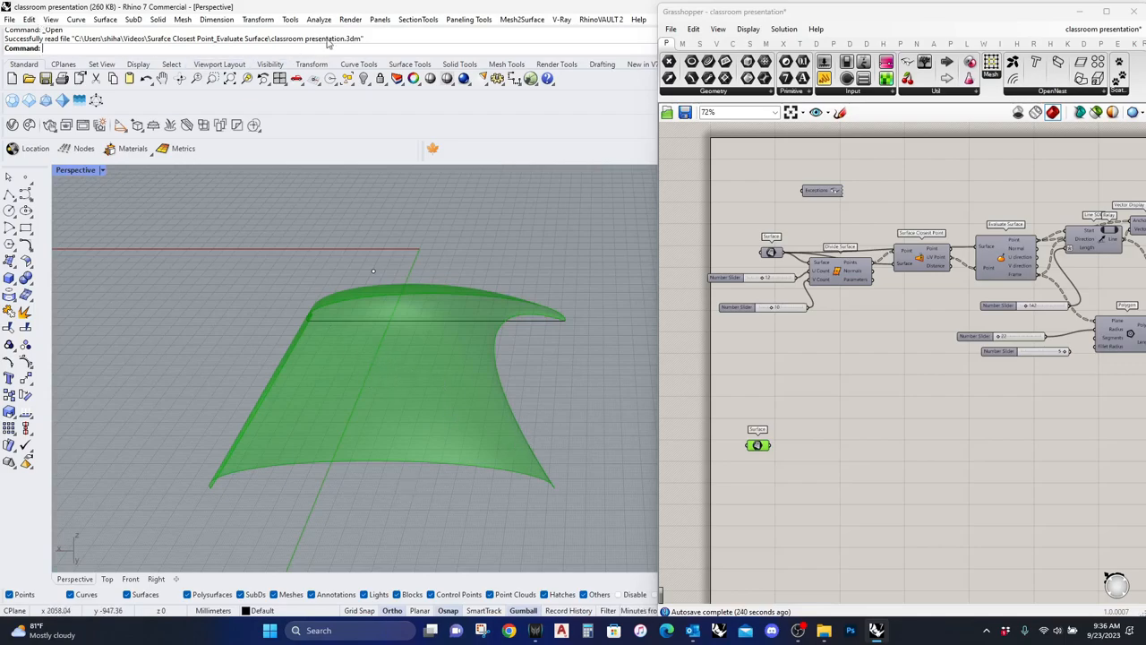
Step: Insert a Bounding Box component around the surface from the canvas search
left_click(319, 17)
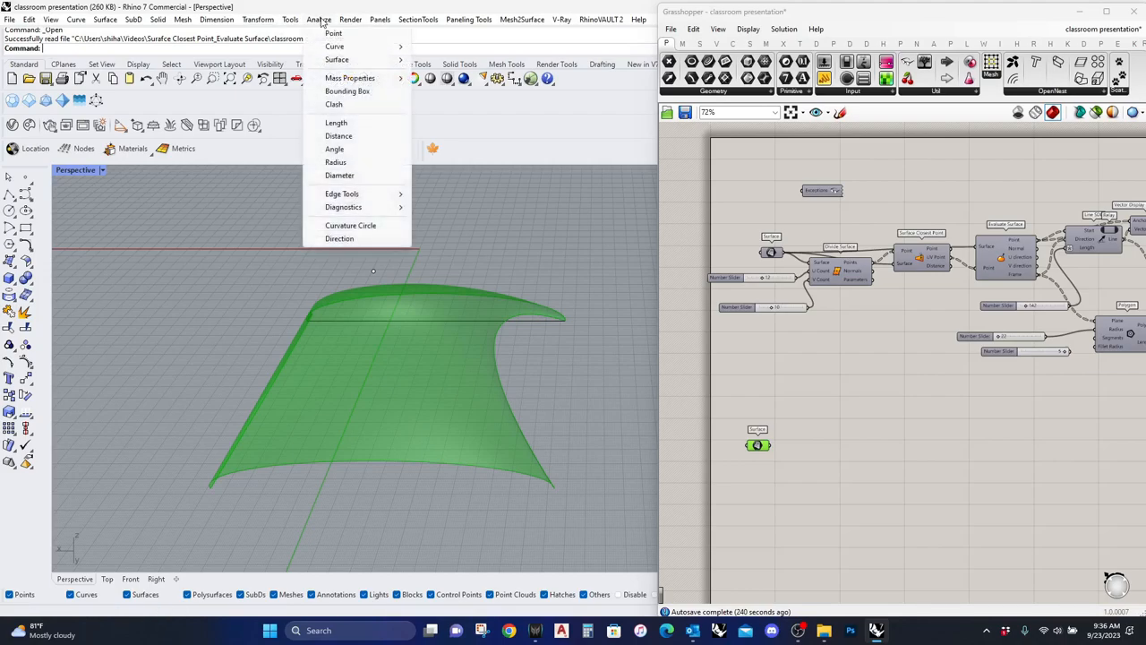
mouse_move(347, 90)
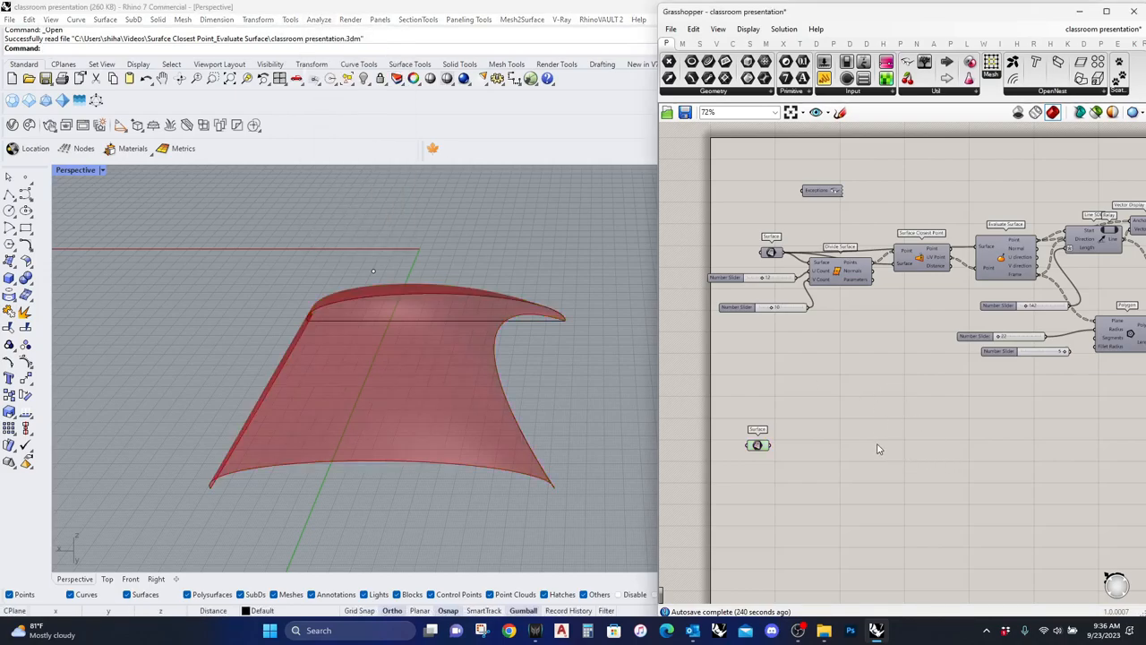
double_click(763, 439)
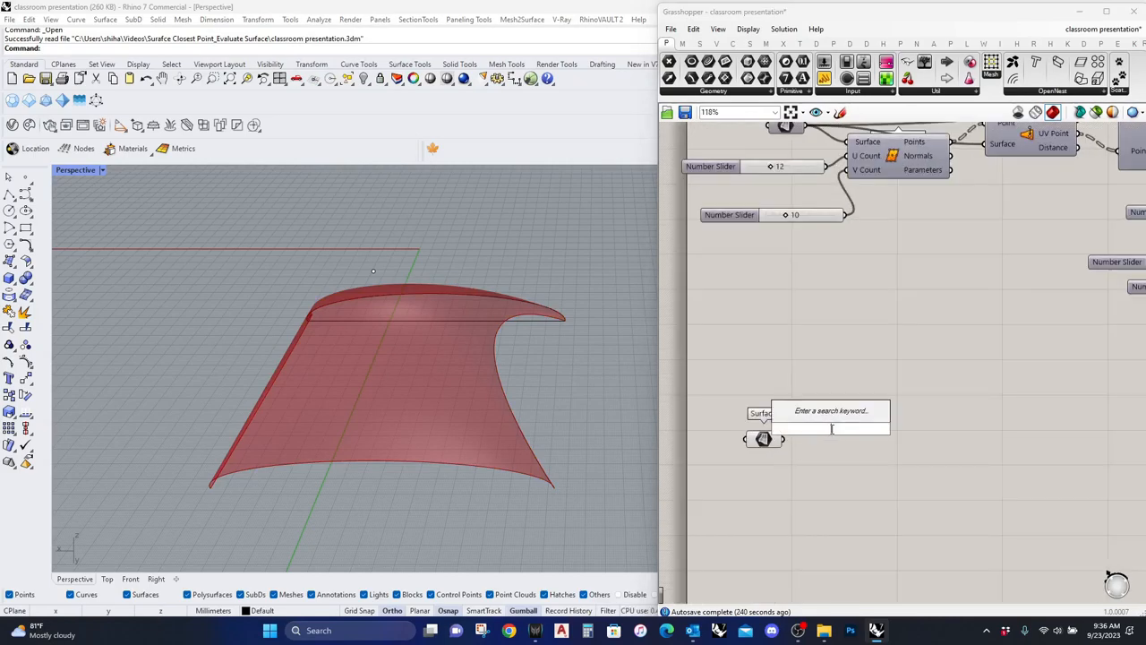
type("box bounding")
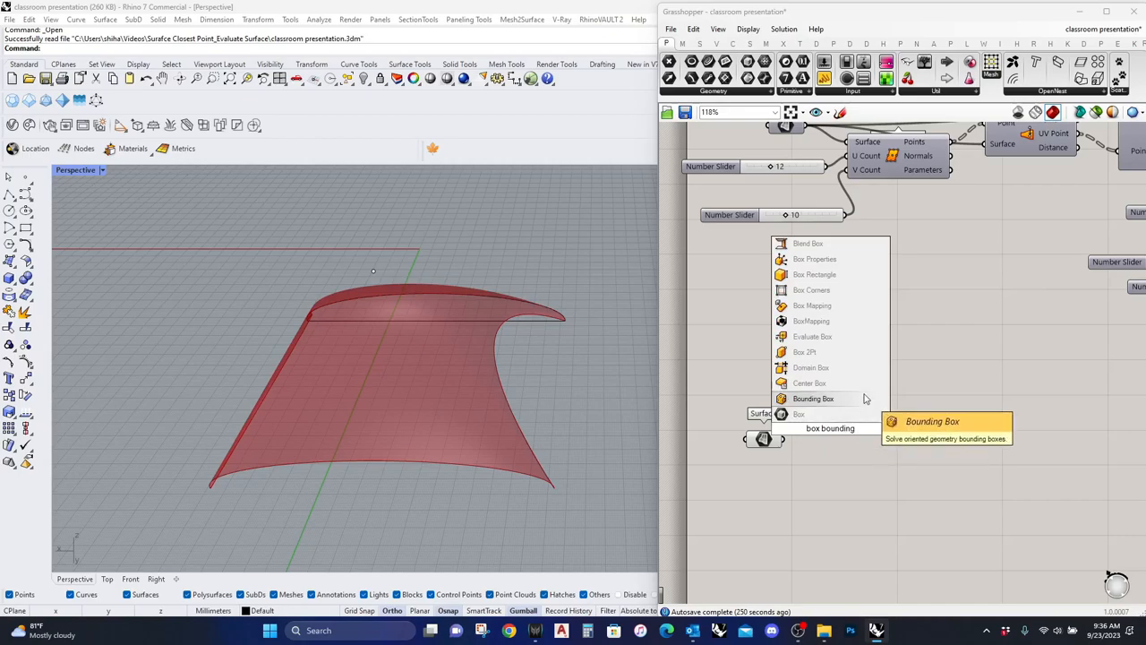
left_click(813, 398)
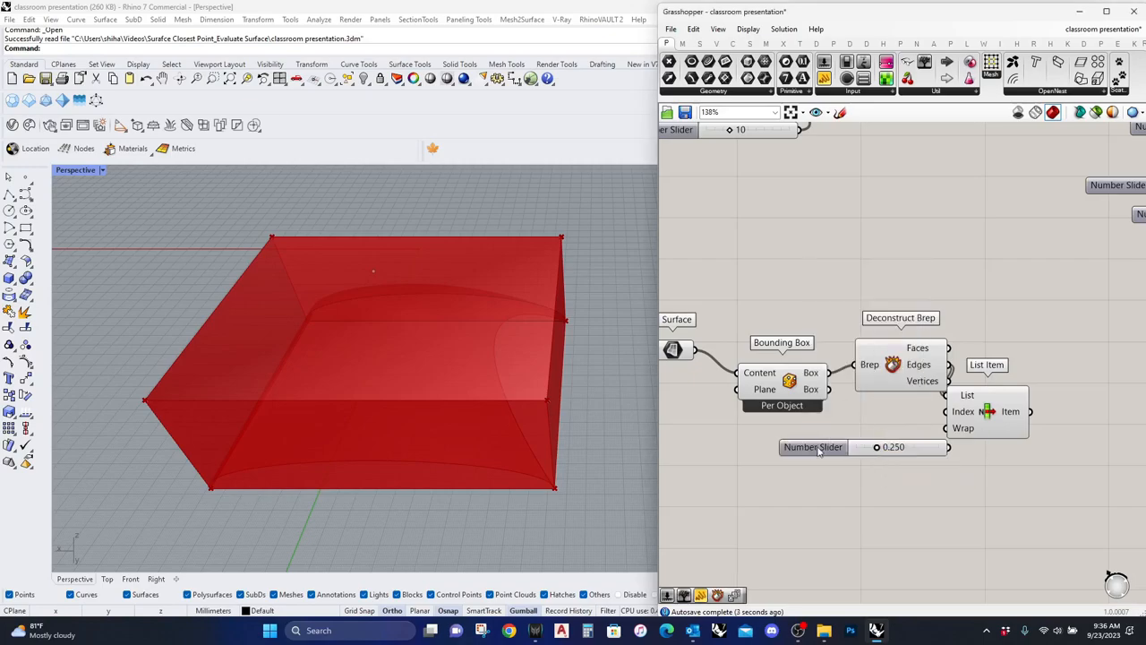
Step: Make the List Item index slider integer and drag it to pick one box edge
double_click(813, 448)
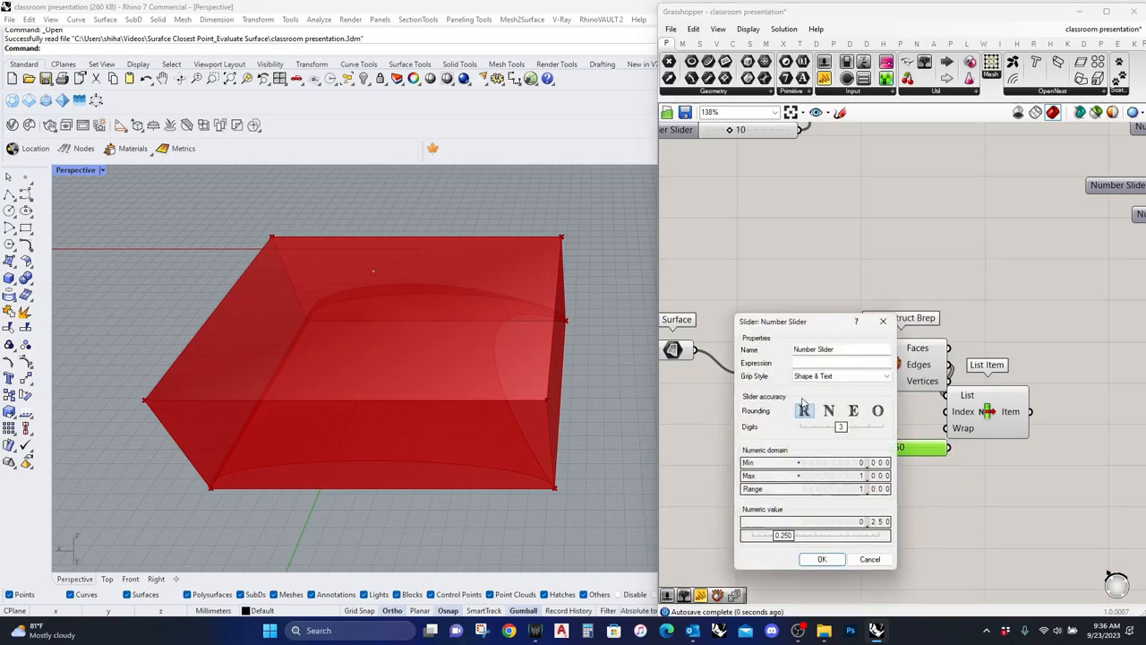
left_click(827, 410)
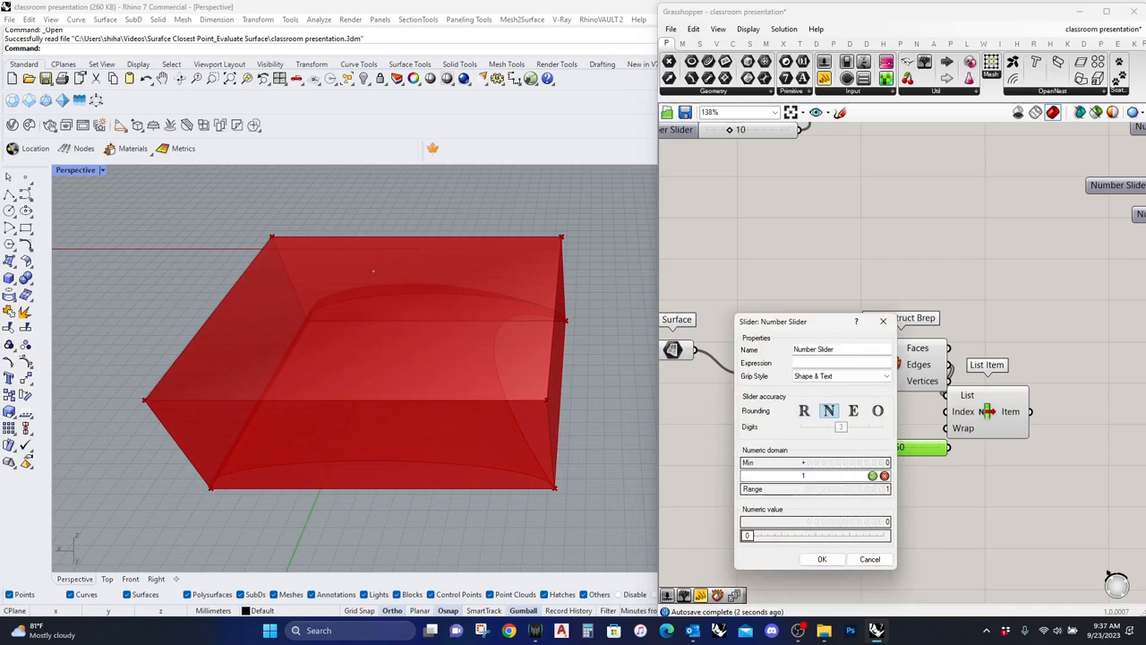
left_click(823, 558)
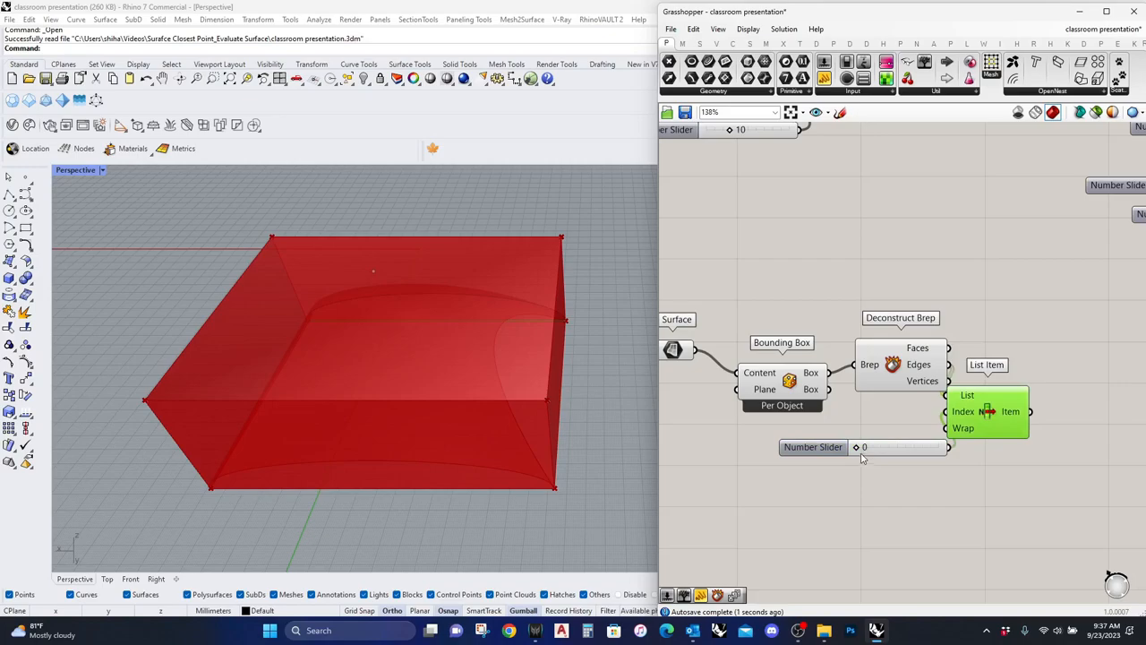
left_click_drag(860, 447, 880, 447)
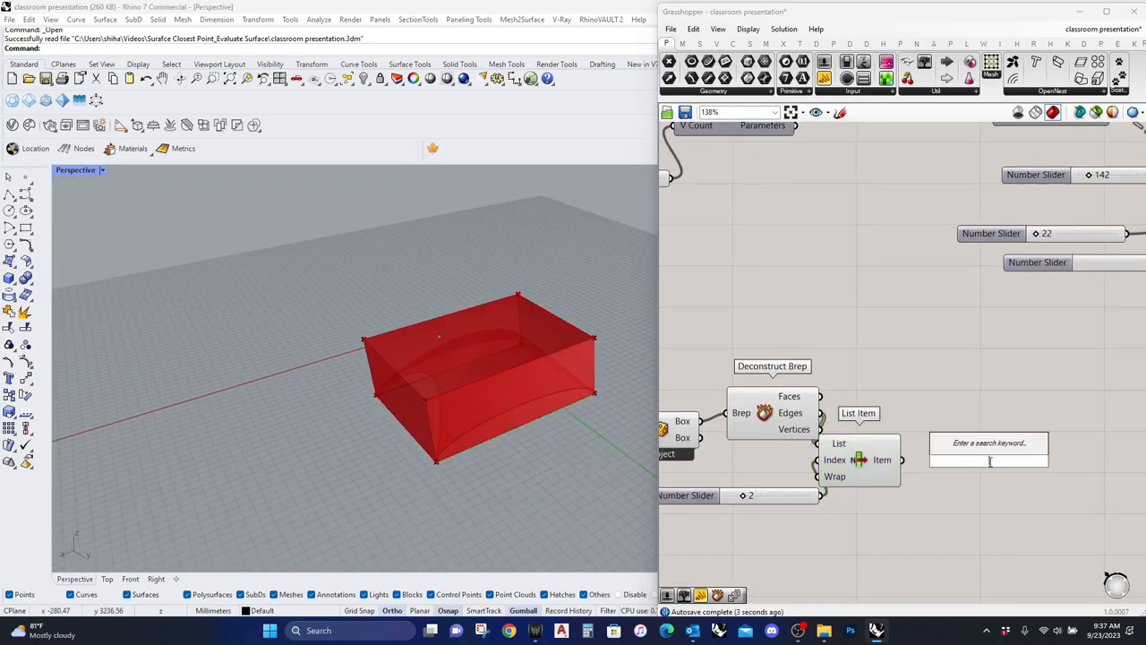
Step: Add a Divide Curve component to split the selected edge into points
type("divide")
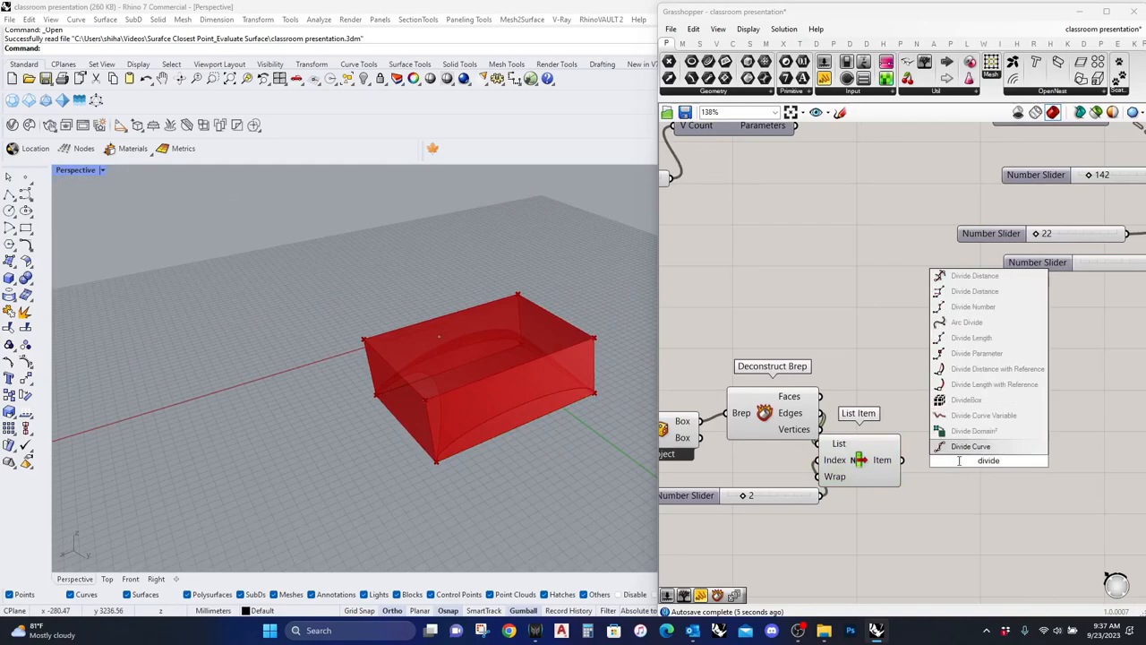
left_click(971, 446)
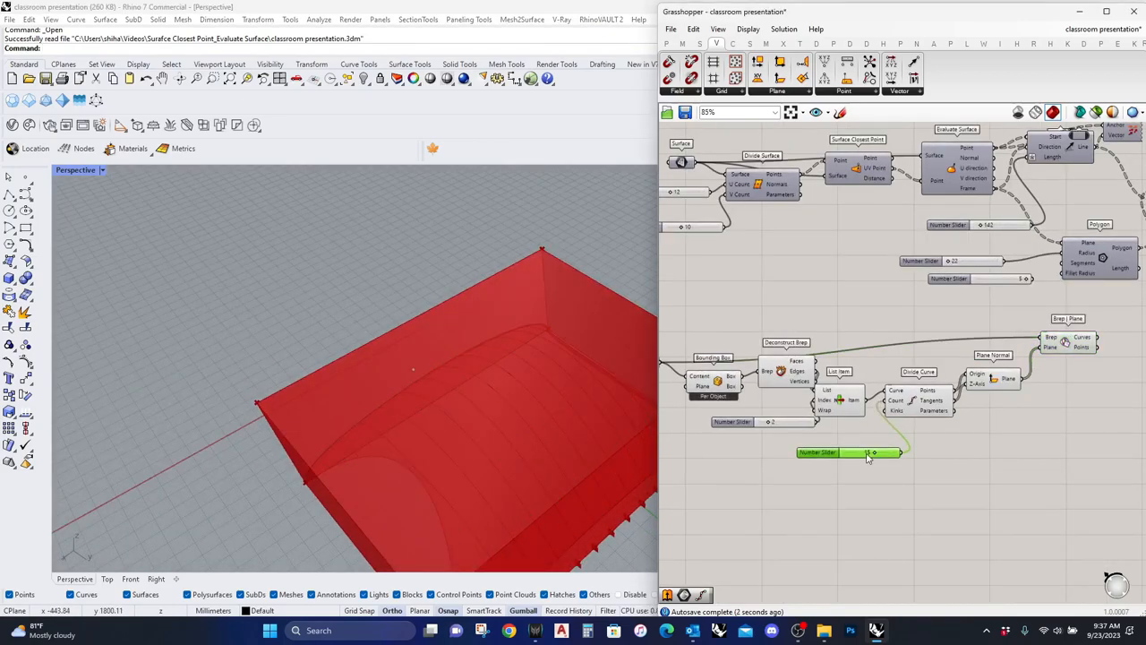
Step: Add an Evaluate Curve component in empty canvas space and begin searching for Graph Mapper
left_click_drag(860, 451, 874, 451)
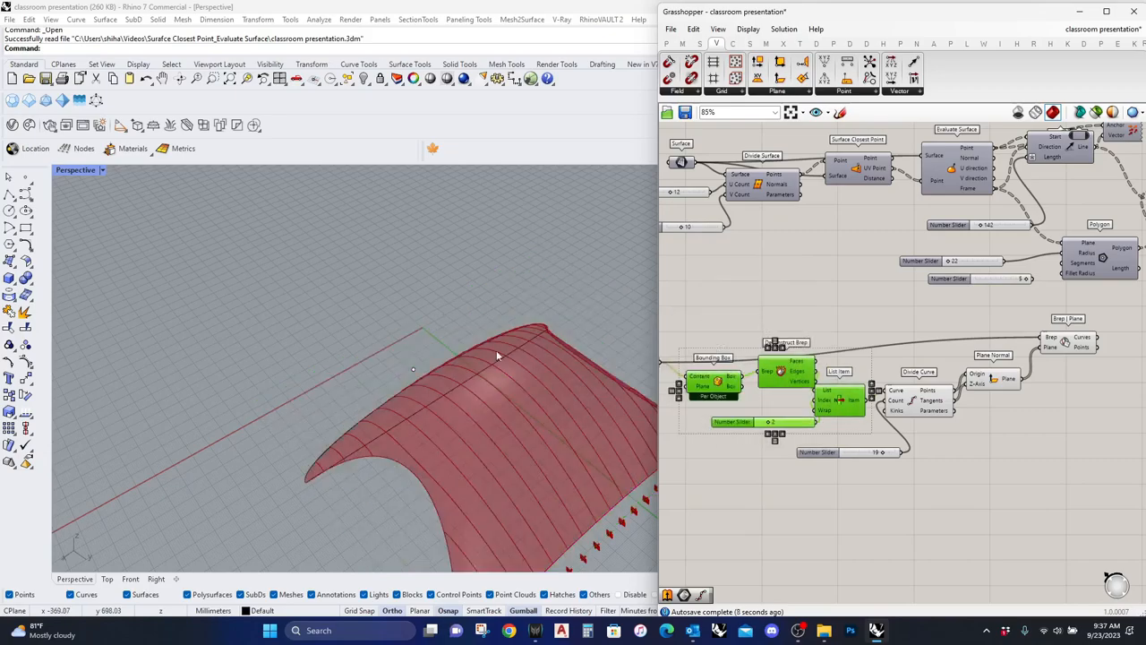
left_click_drag(498, 354, 387, 462)
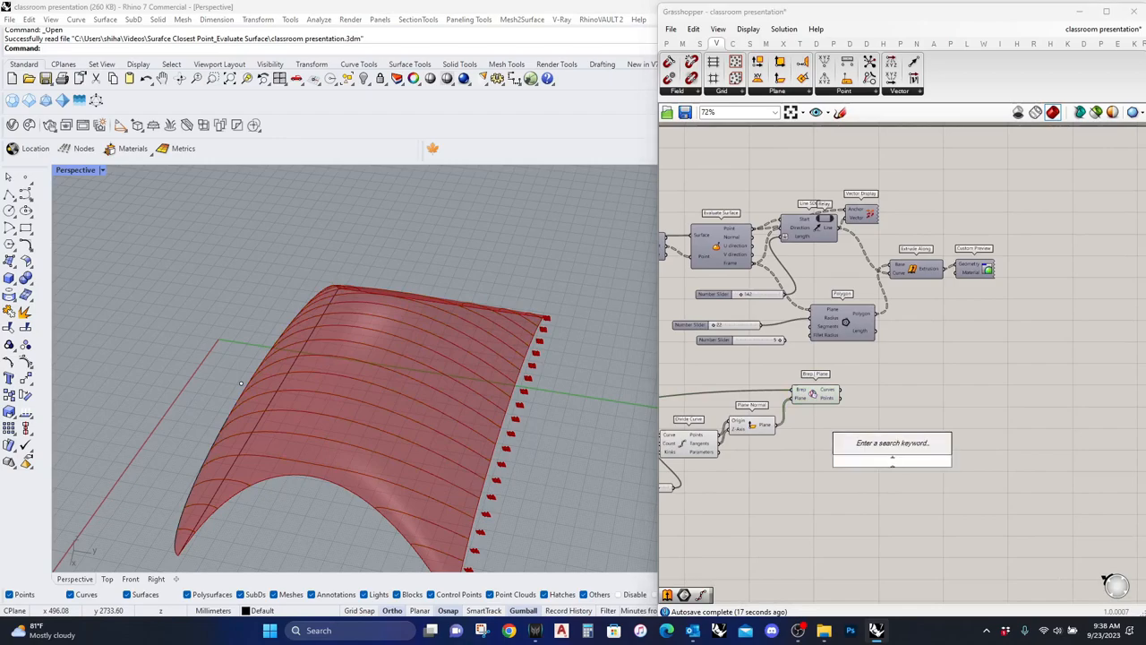
left_click(892, 460)
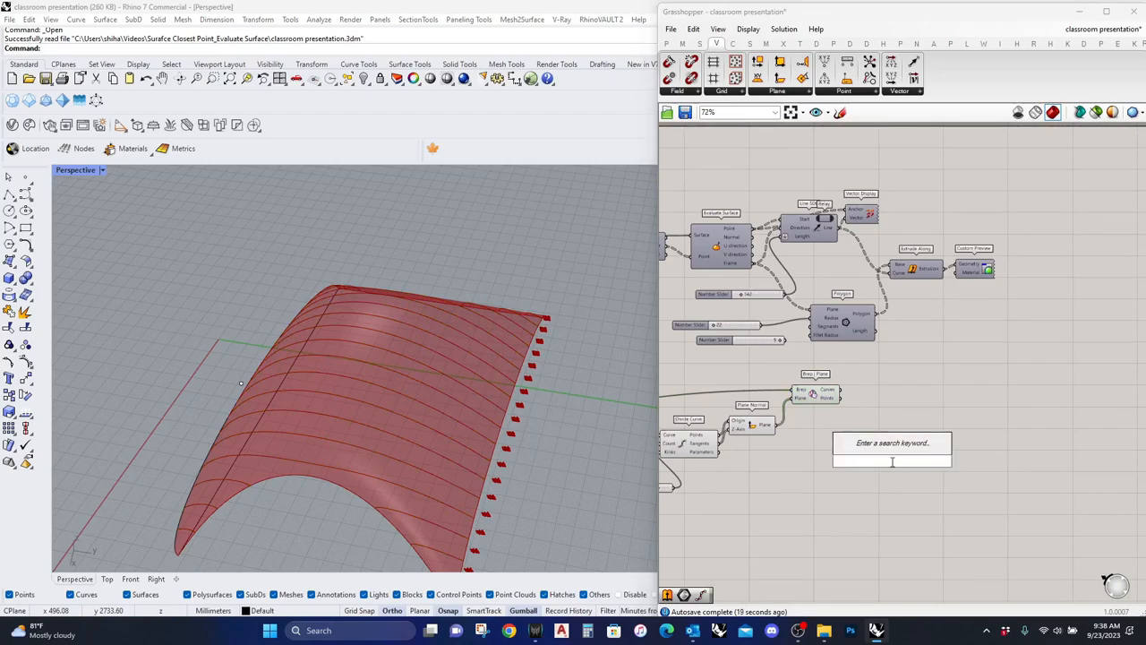
type("evl")
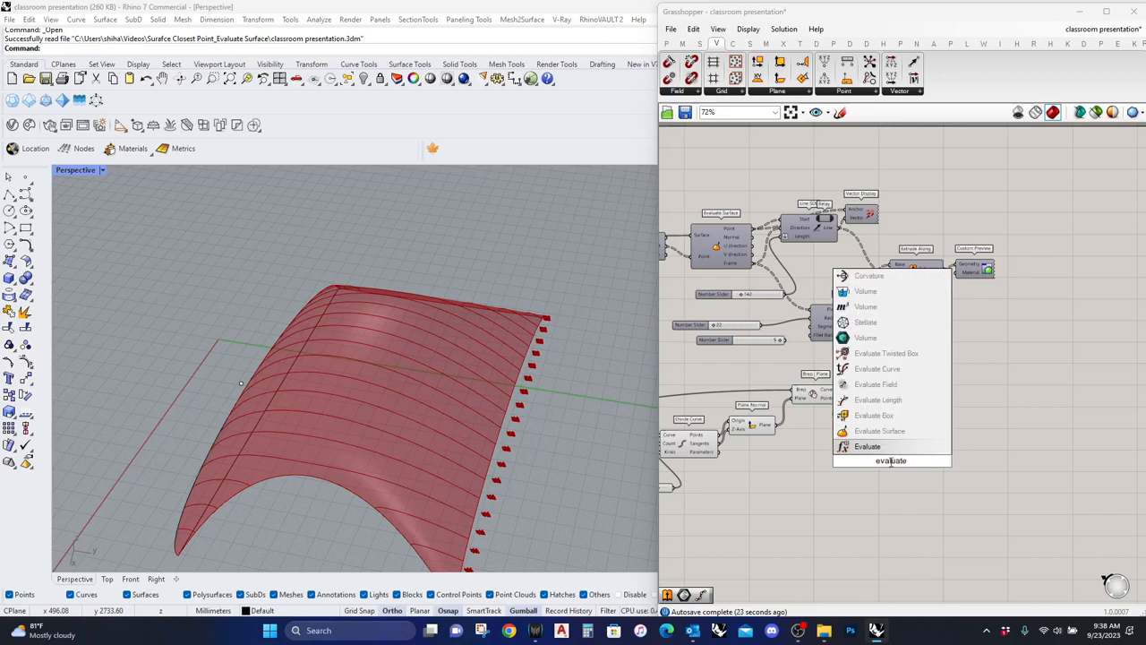
type("curve")
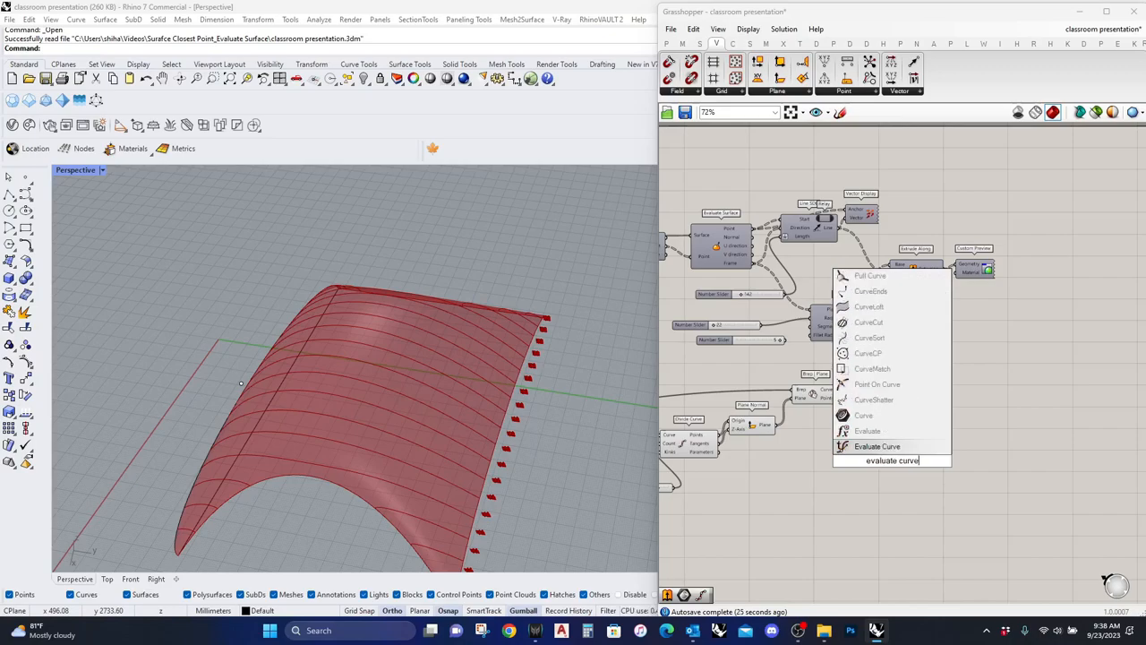
left_click(878, 447)
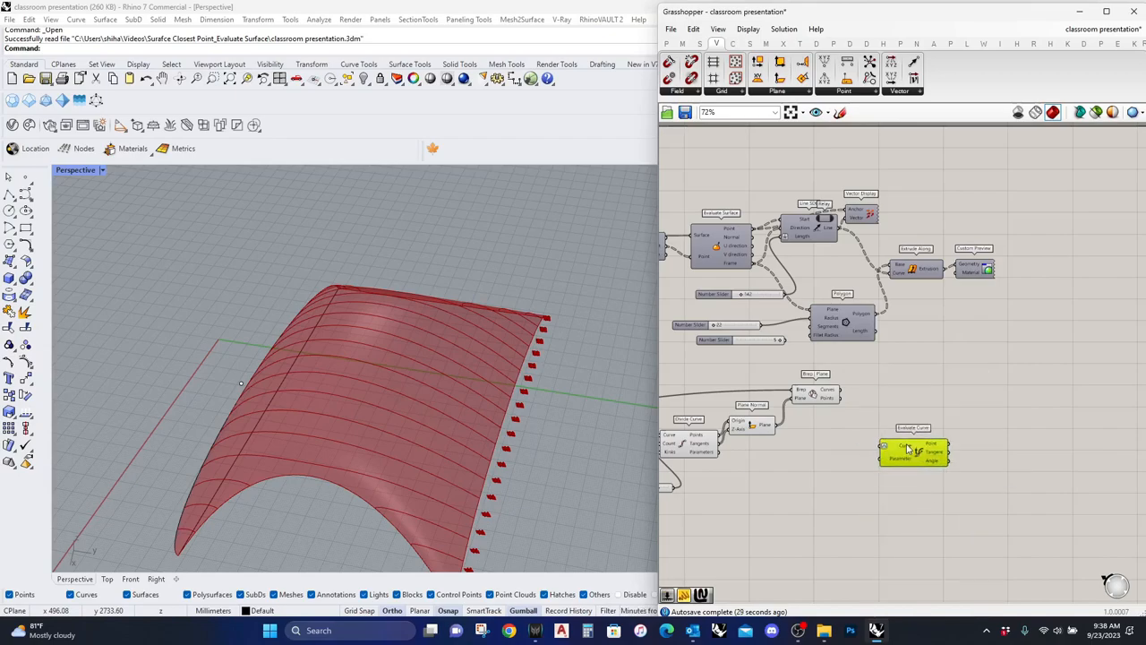
left_click_drag(913, 452, 942, 412)
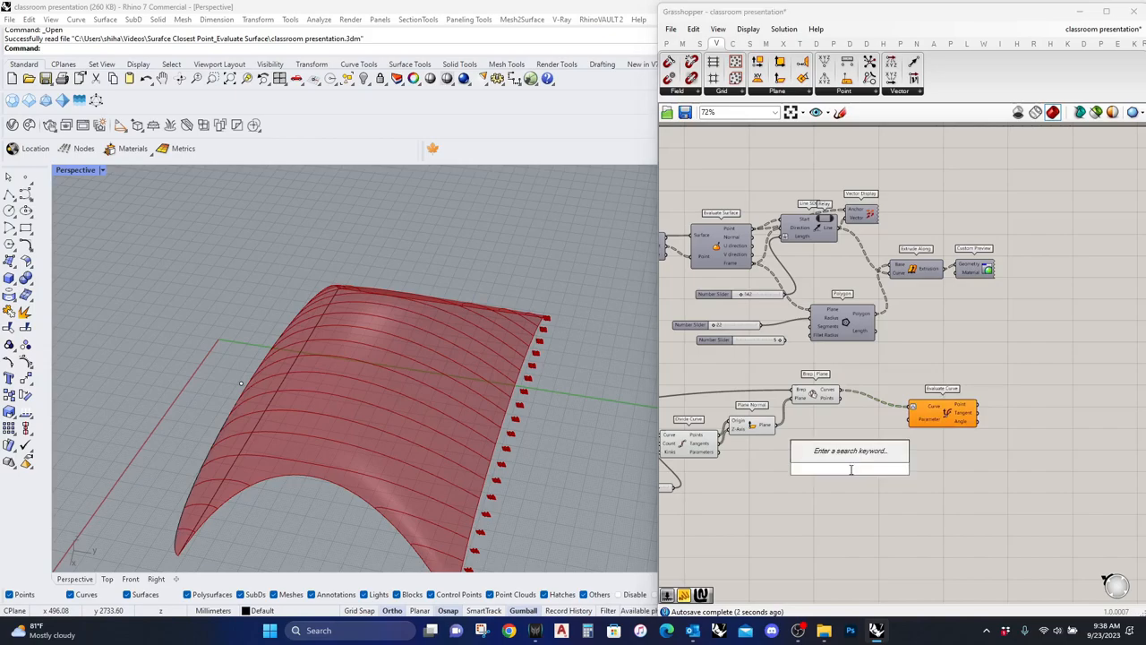
type("graph mapp")
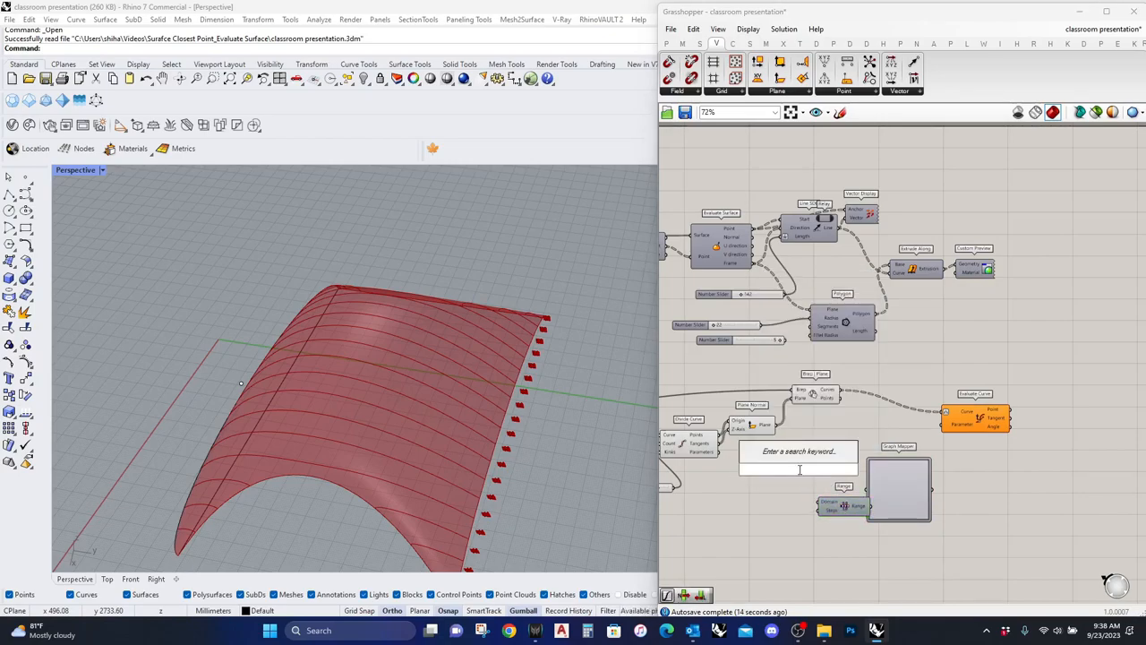
Step: Add List Length feeding Range with Steps expression x-1, through Graph Mapper into Evaluate Curve
type("list li")
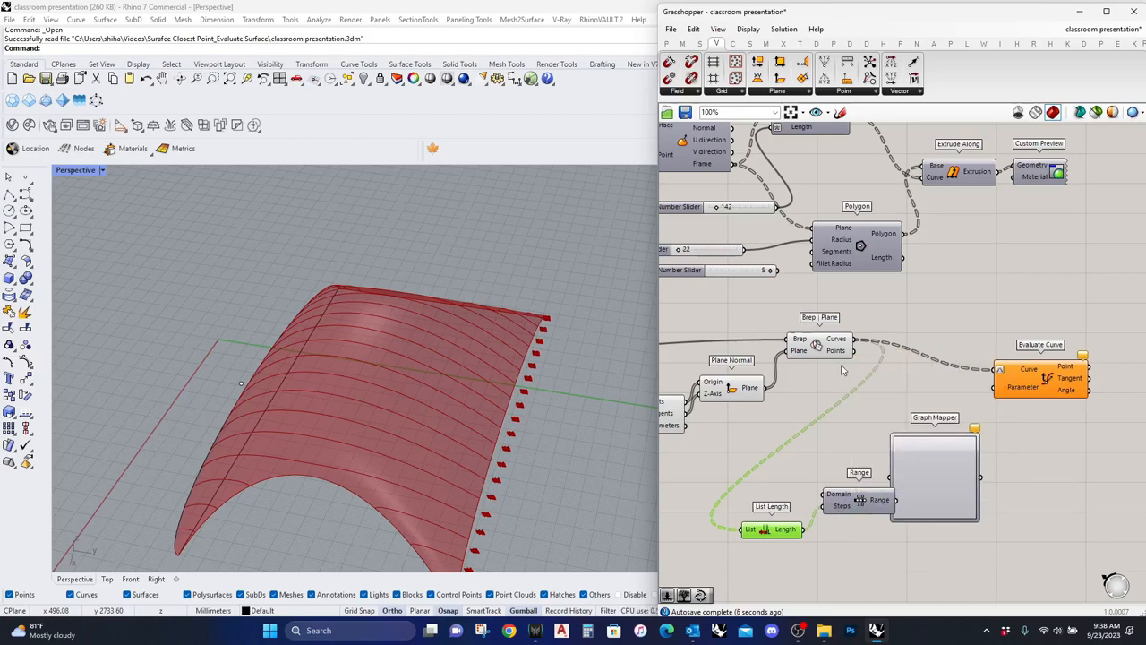
right_click(834, 350)
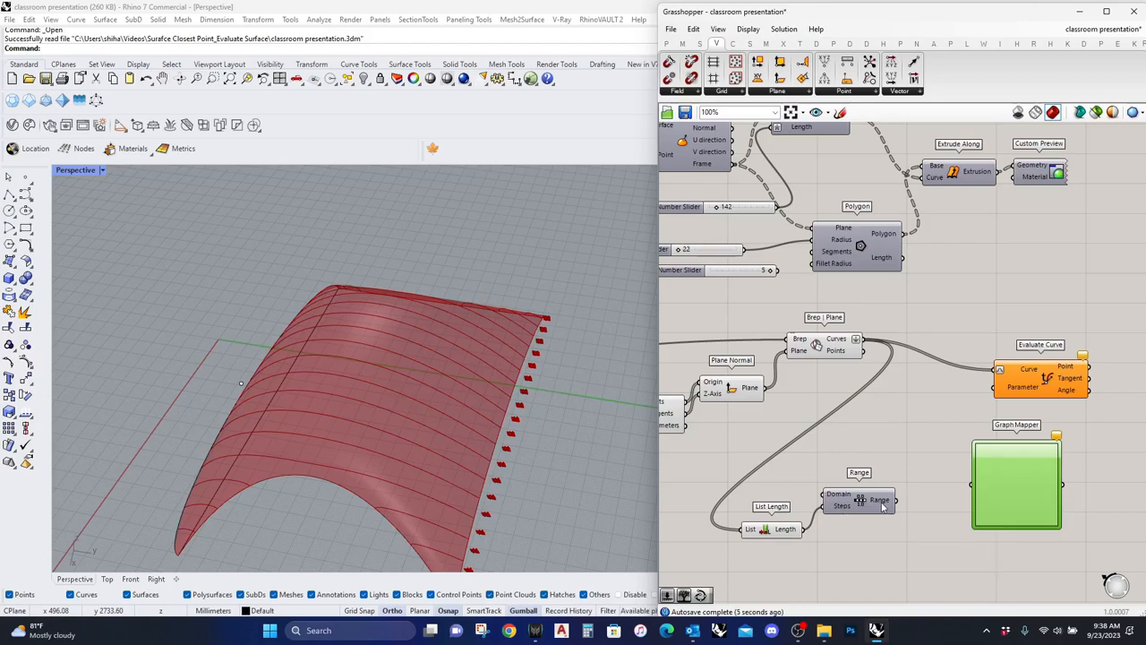
mouse_move(840, 512)
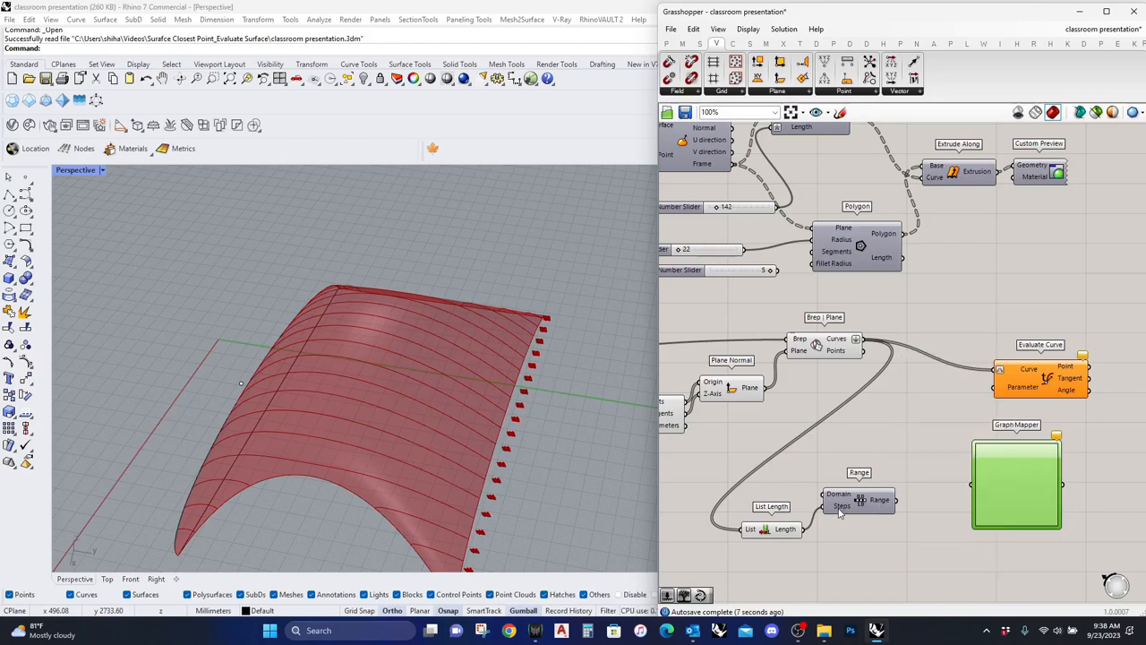
right_click(842, 502)
type("x-1")
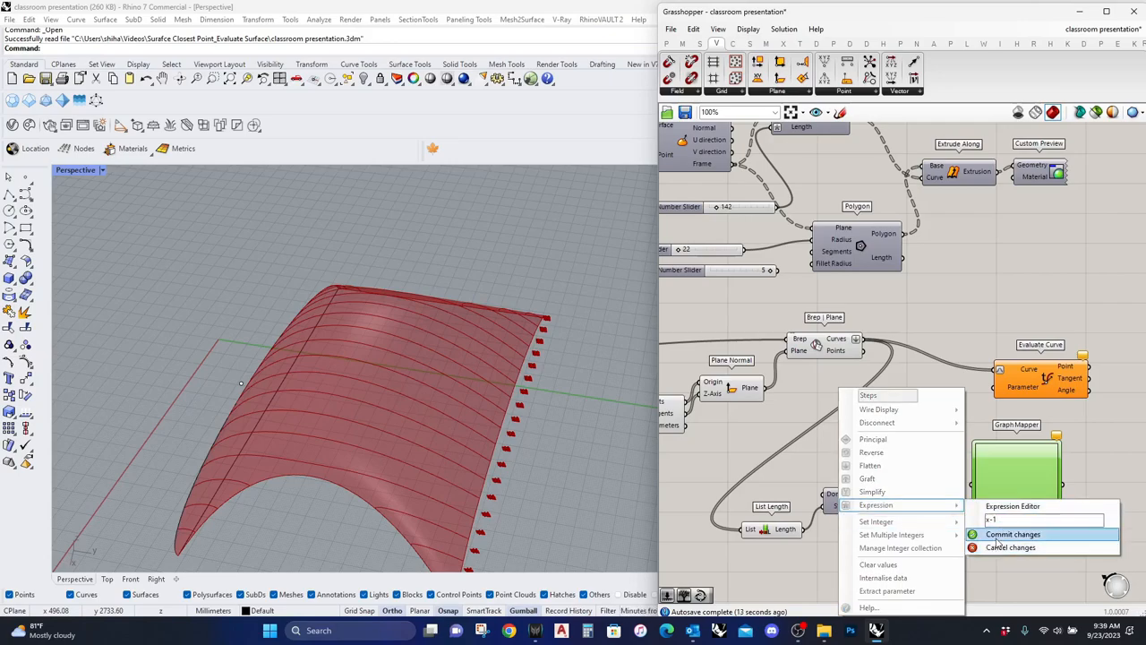
left_click(1014, 534)
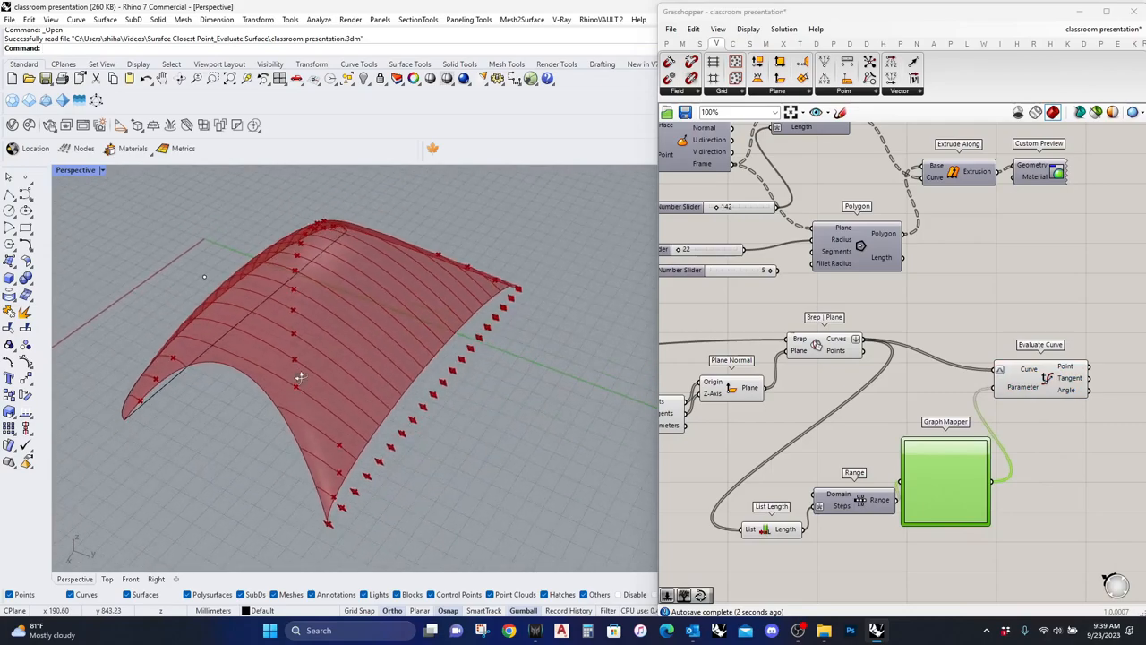
Step: Set the Graph Mapper's graph type to Parabola to redistribute the curve points
right_click(945, 480)
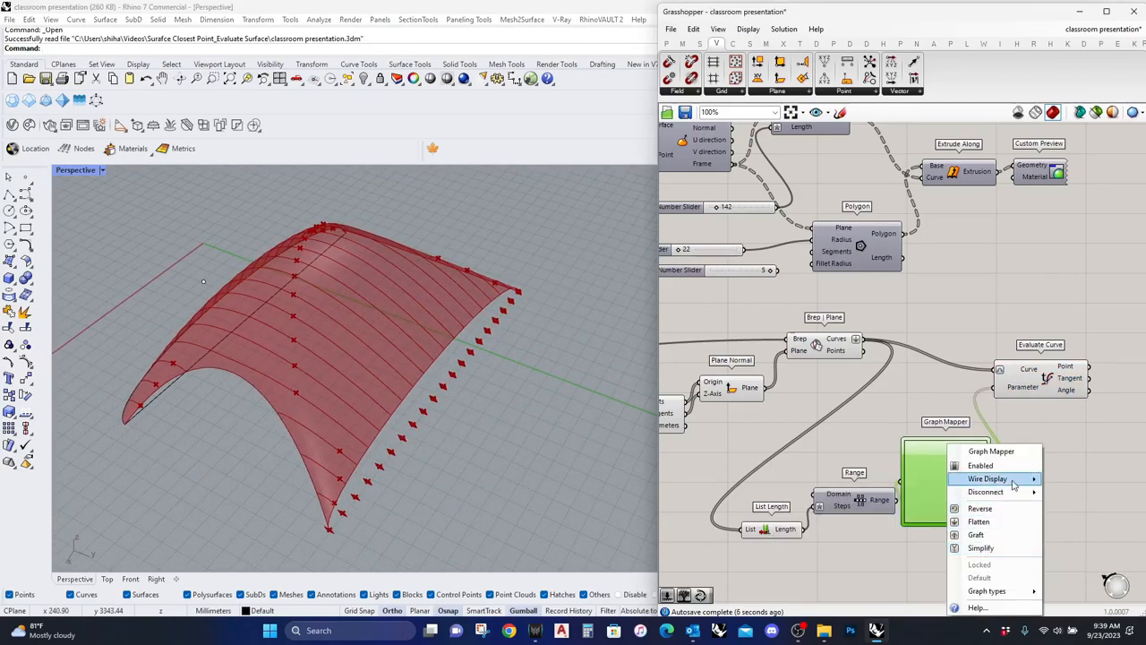
left_click(985, 592)
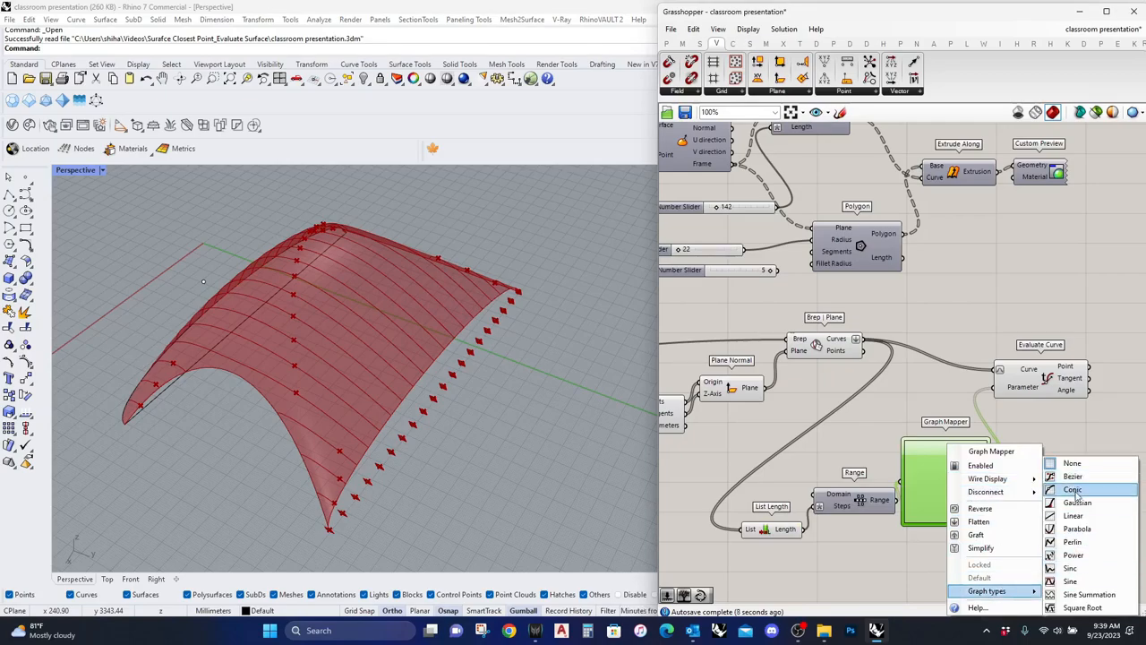
mouse_move(1073, 541)
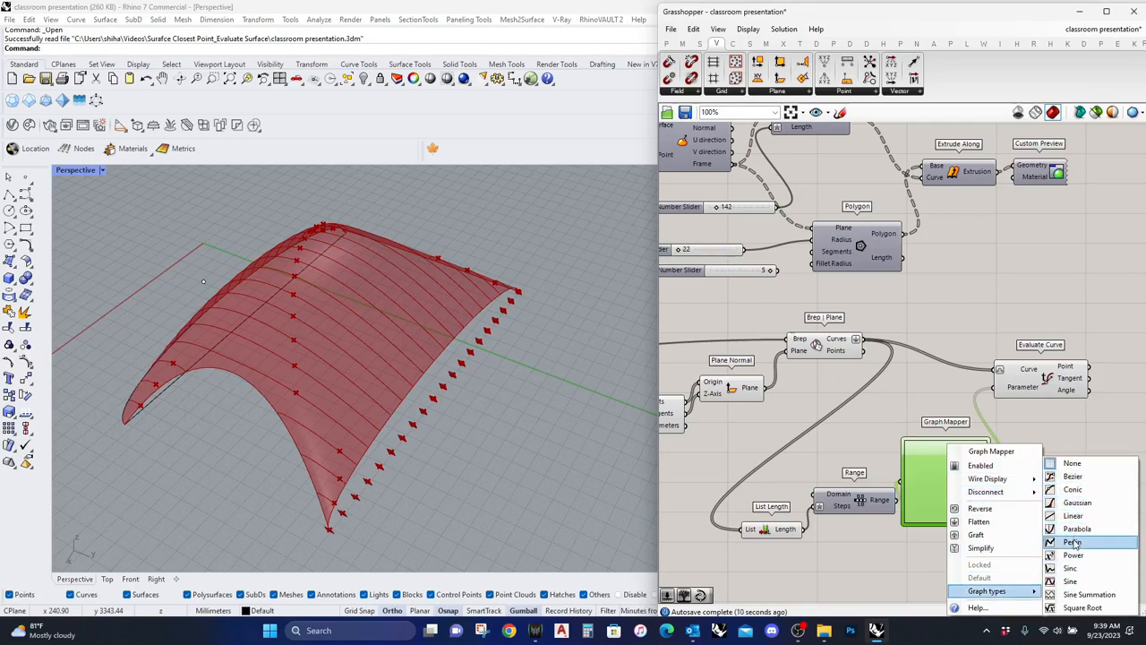
left_click(1075, 541)
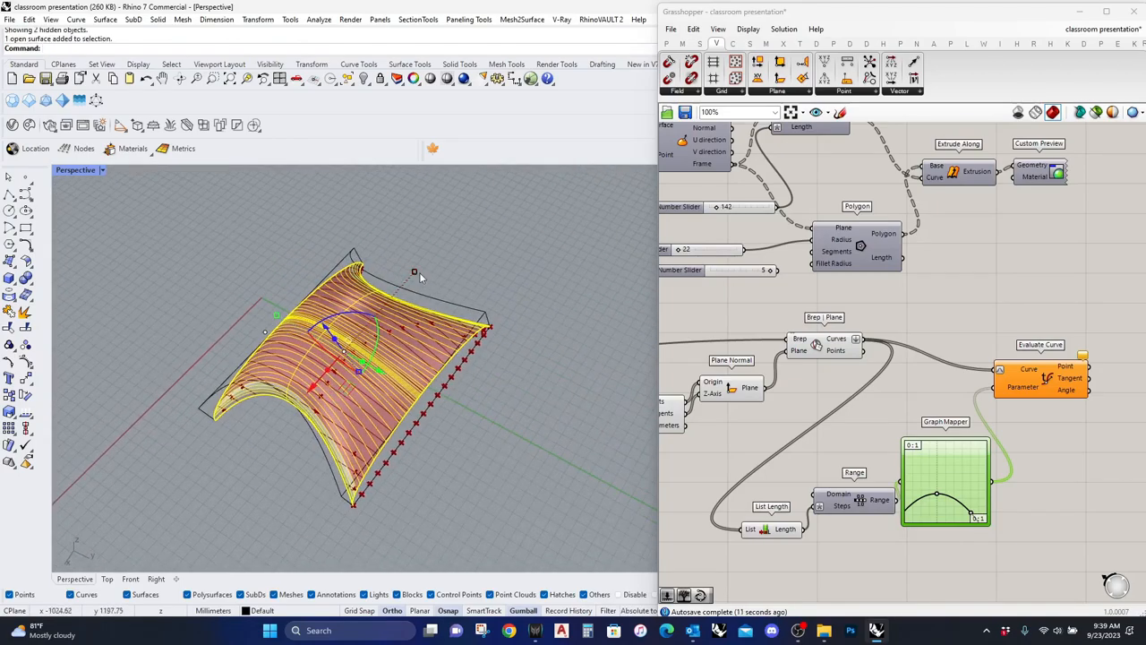
Step: Hide Grasshopper, select the arched surface in Rhino and delete the selection
left_click_drag(415, 272, 433, 250)
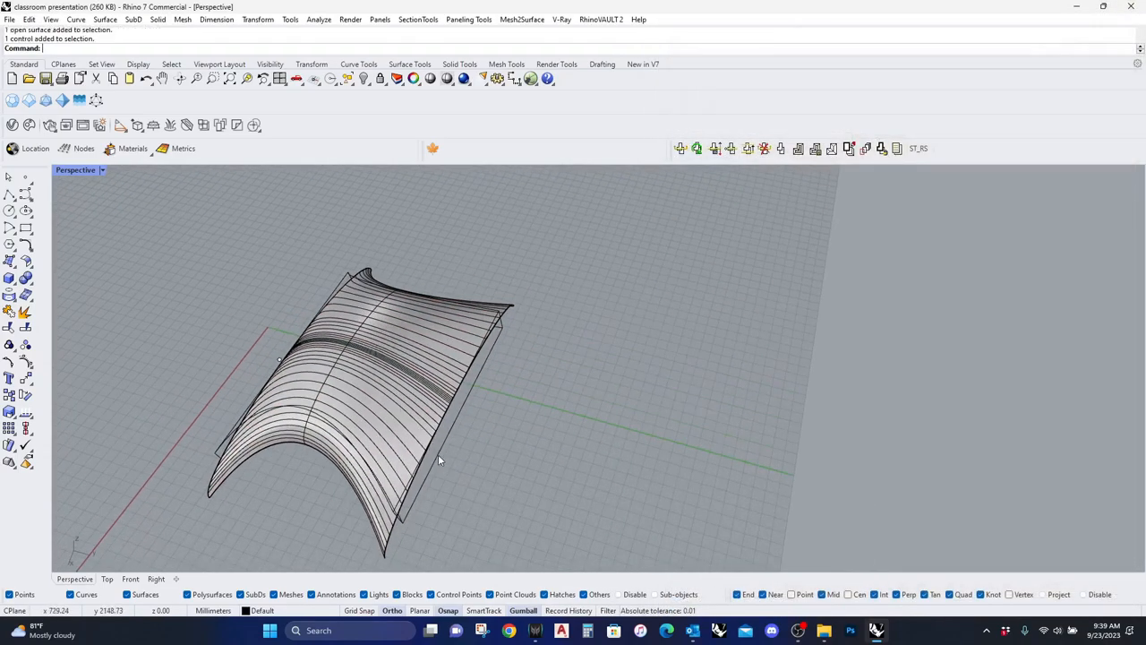
left_click(433, 462)
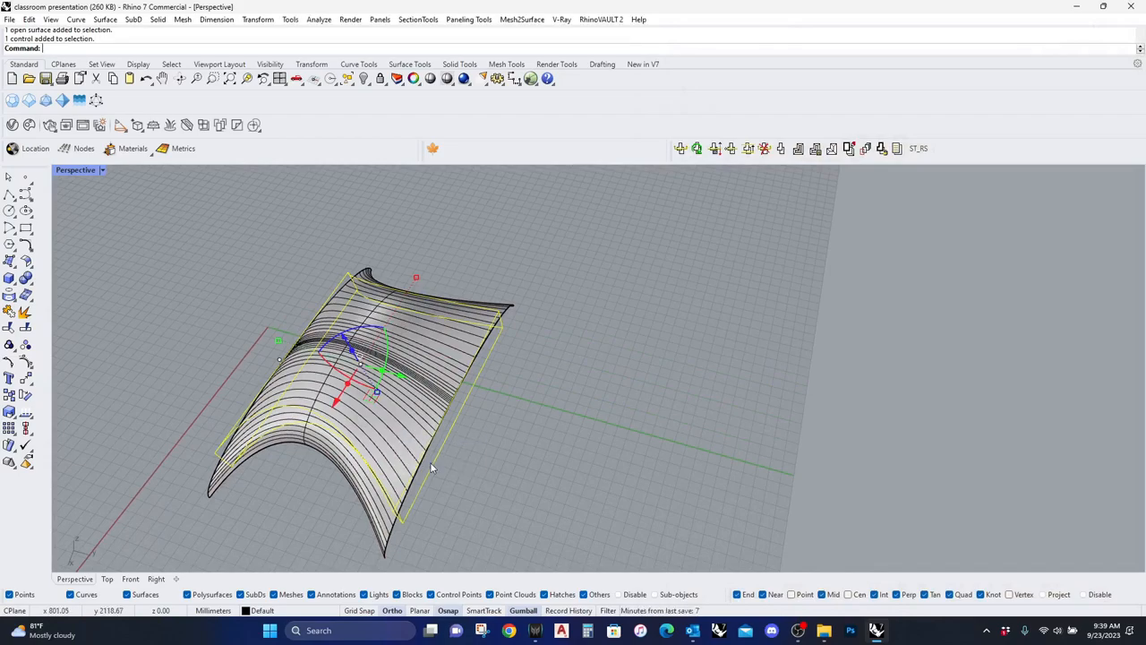
key("Delete")
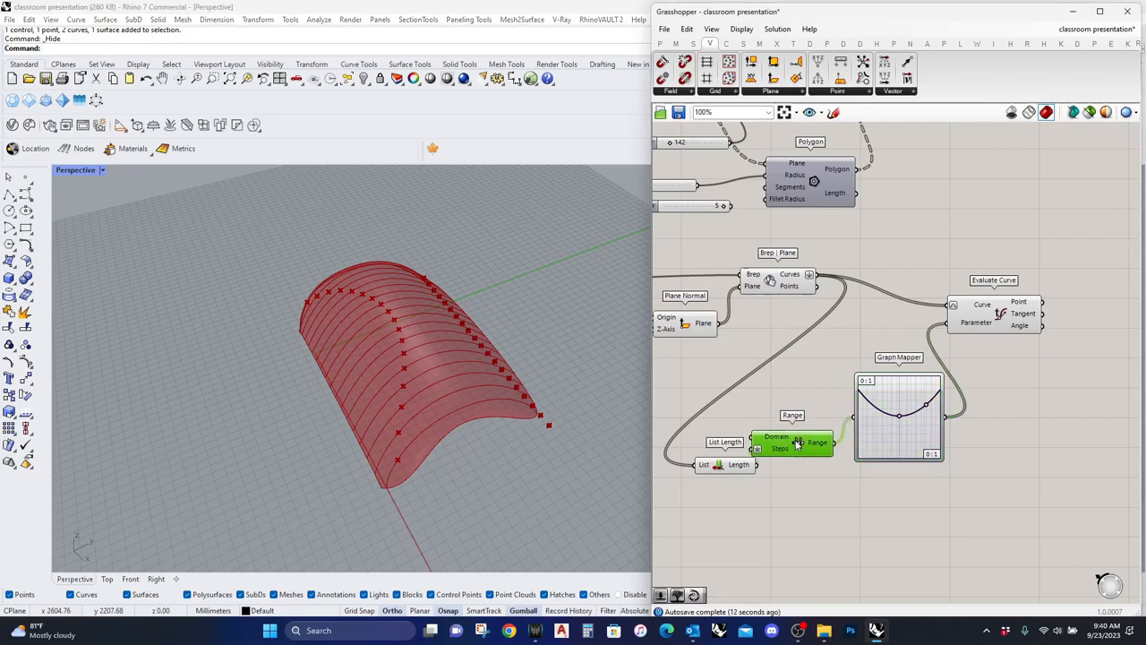
mouse_move(777, 447)
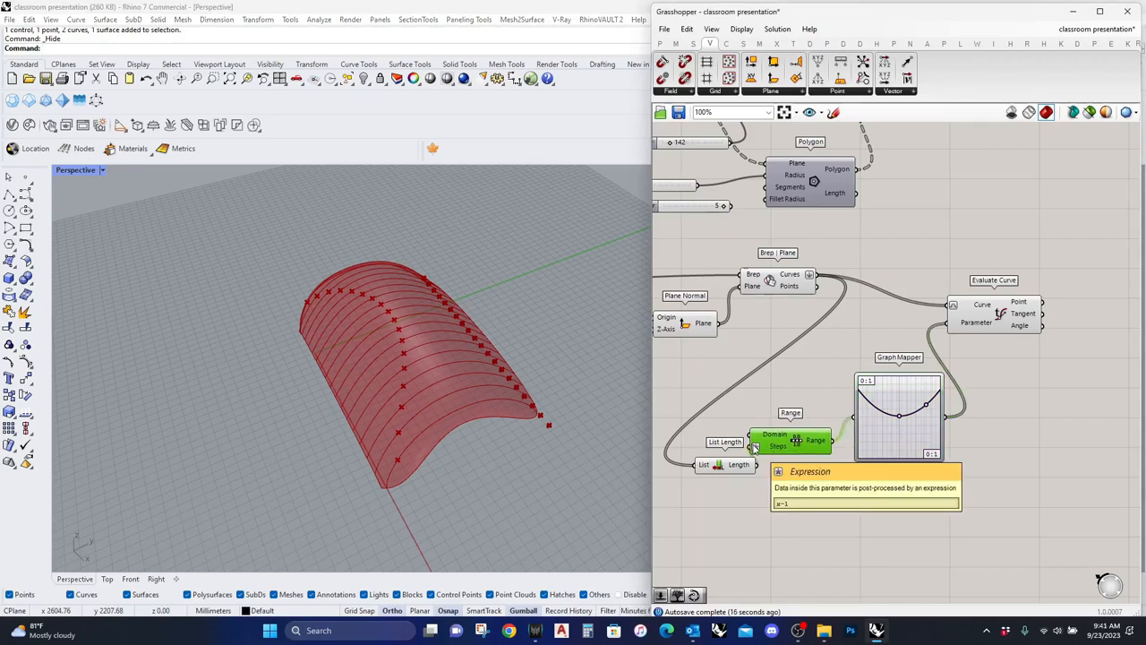
mouse_move(815, 441)
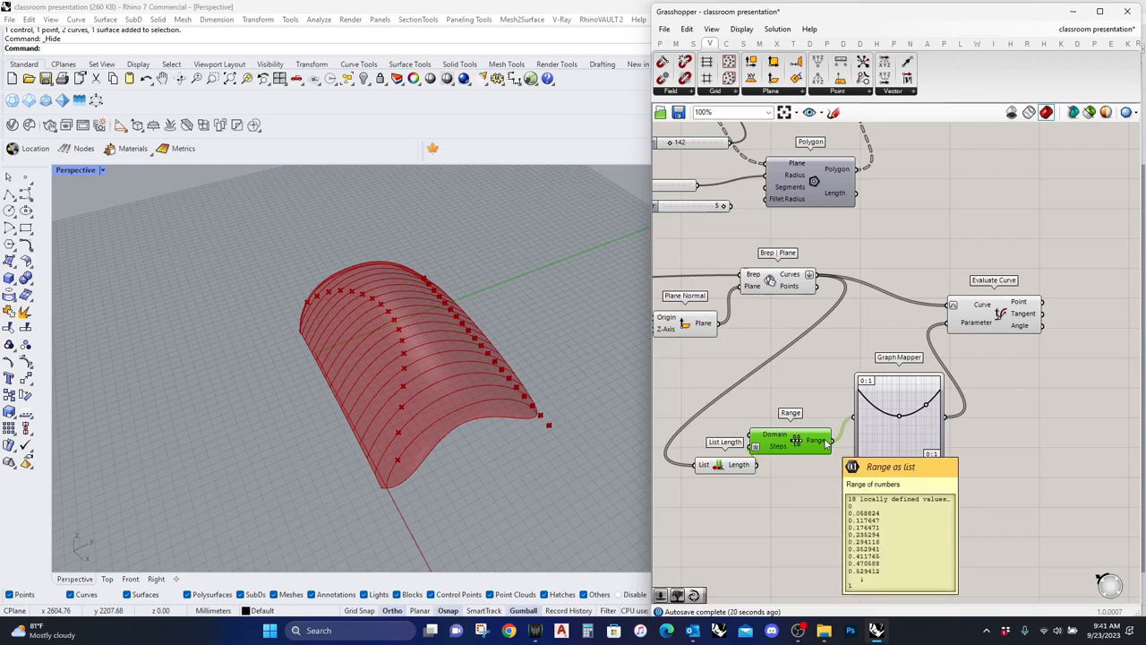
mouse_move(989, 355)
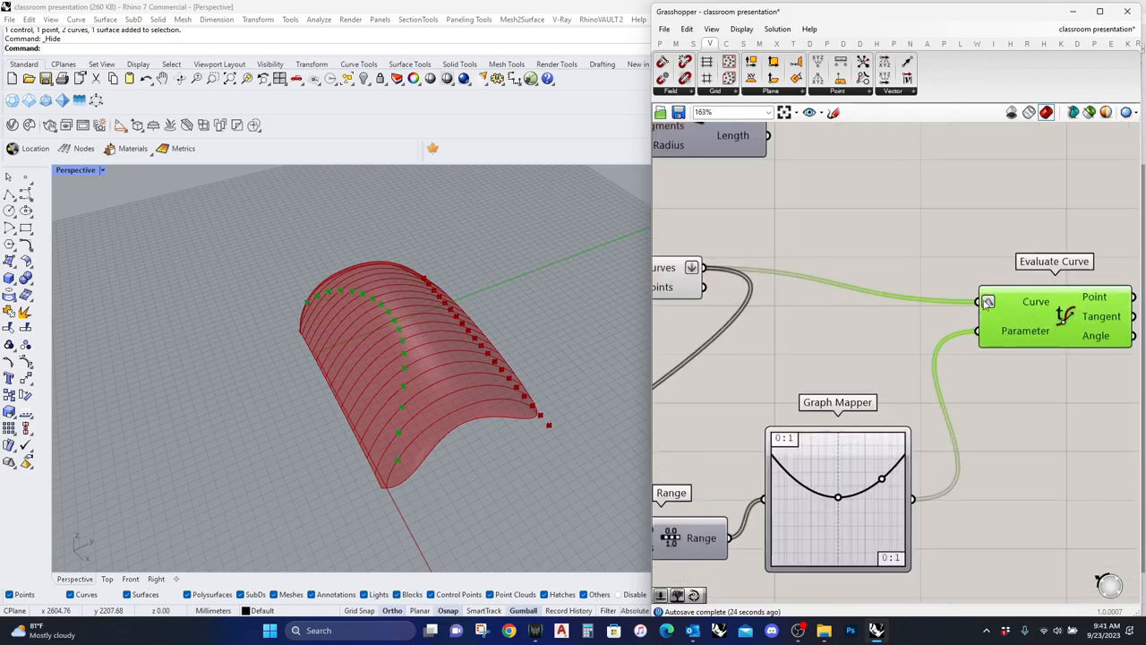
mouse_move(989, 301)
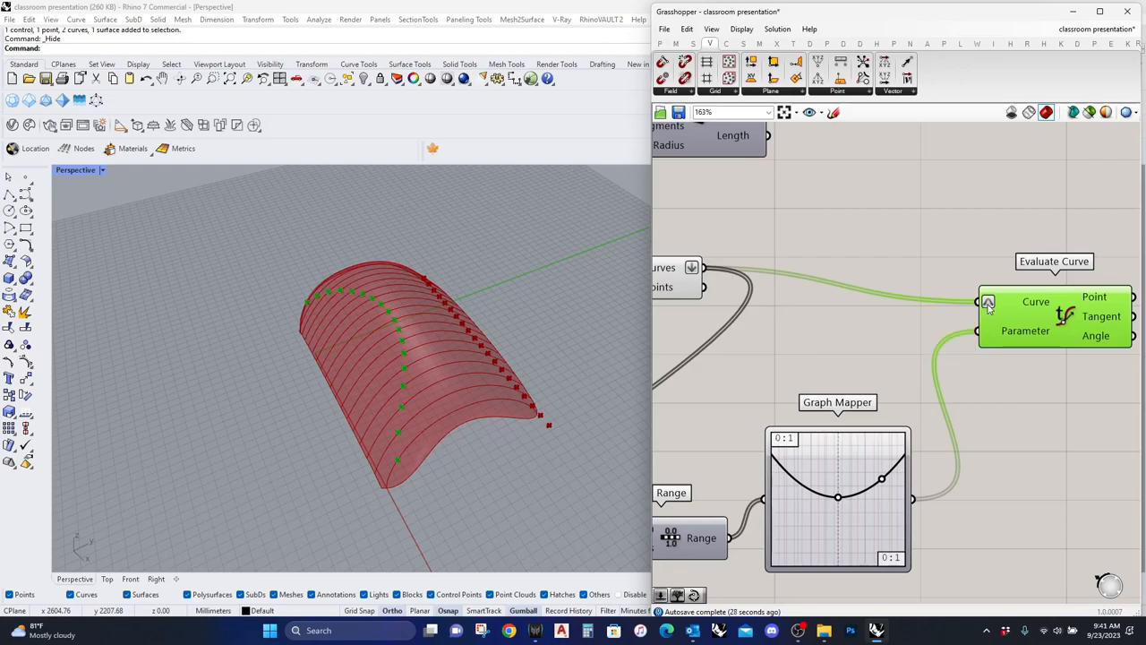
mouse_move(989, 297)
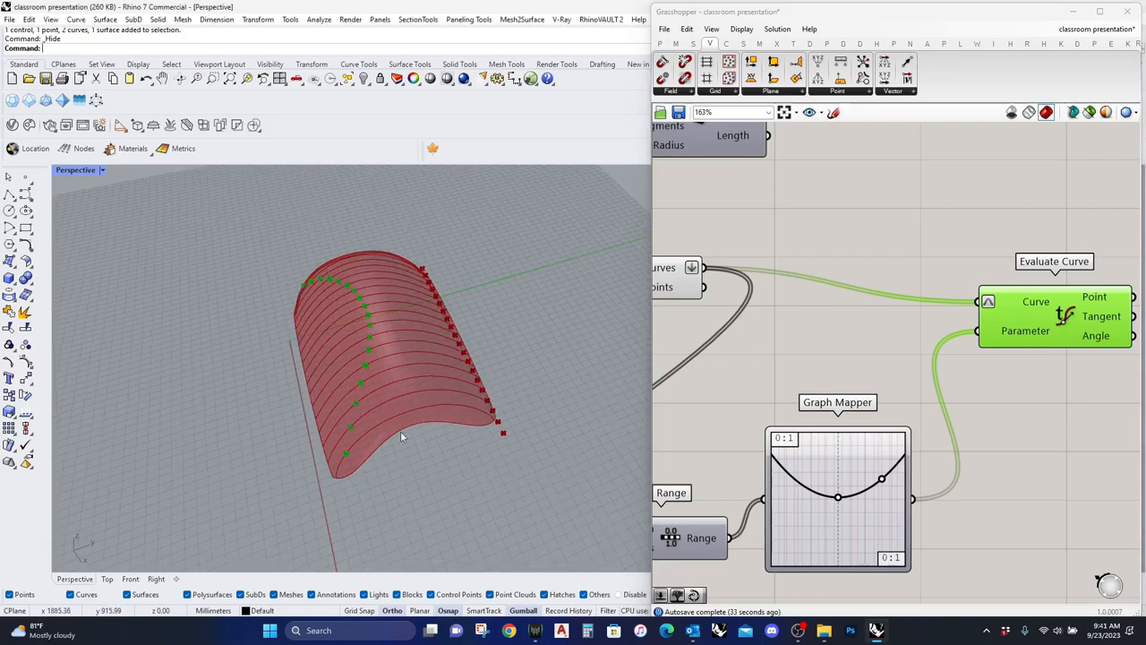
mouse_move(301, 488)
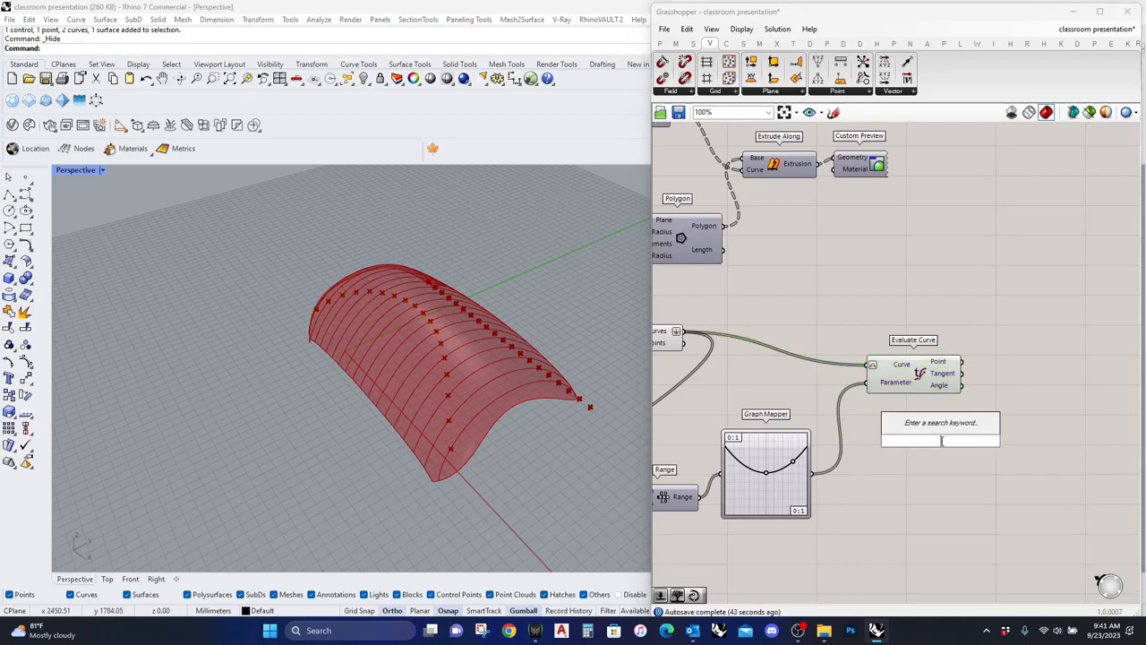
Step: Search and place the Surface Closest Point component after Evaluate Curve
type("SURFAC")
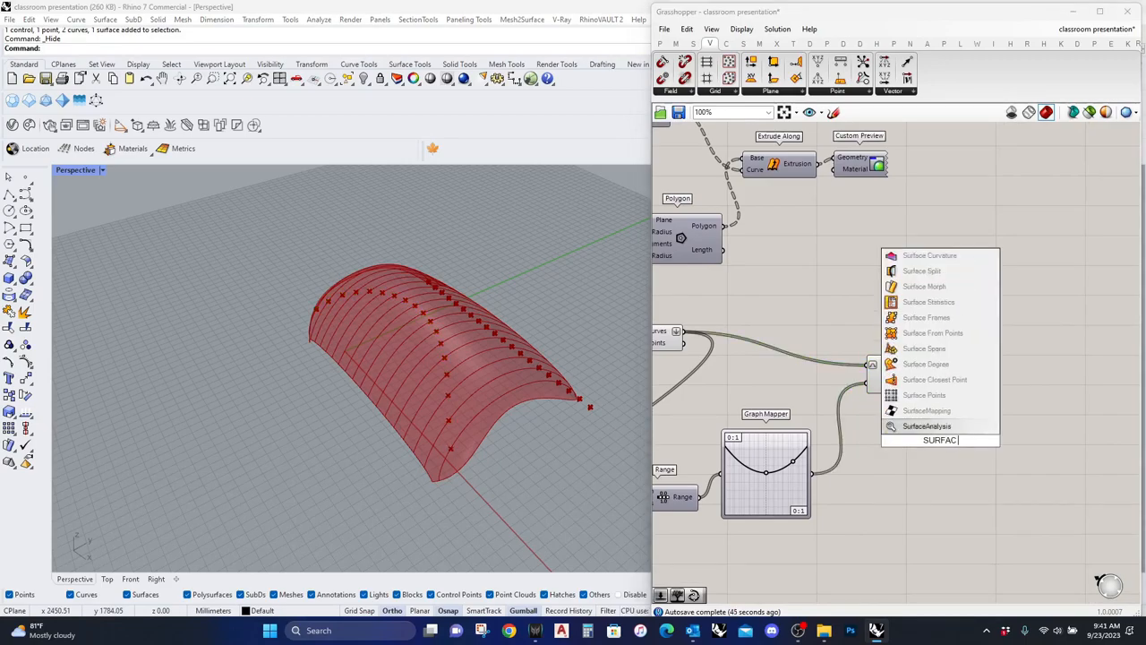
type("E C")
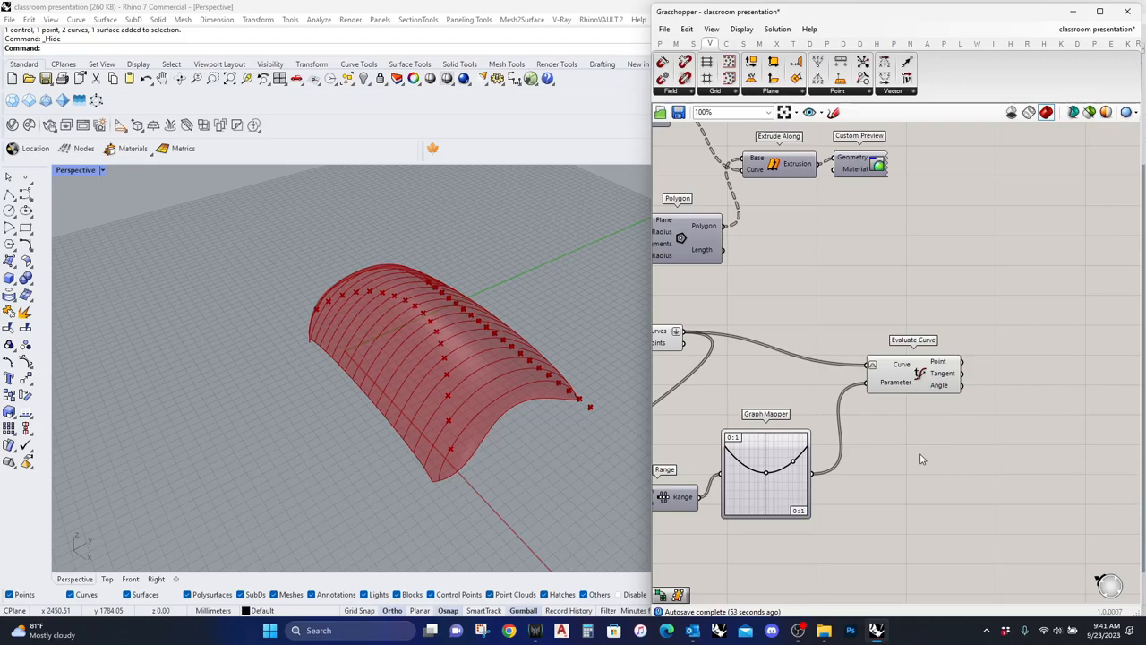
type("S")
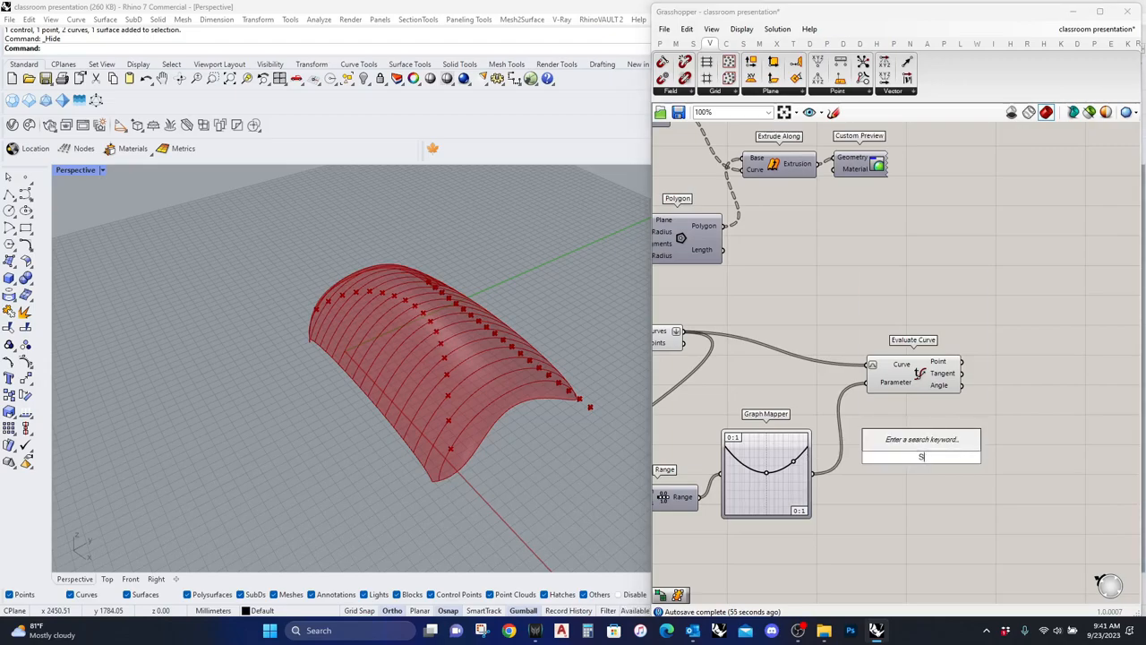
type("URFACE")
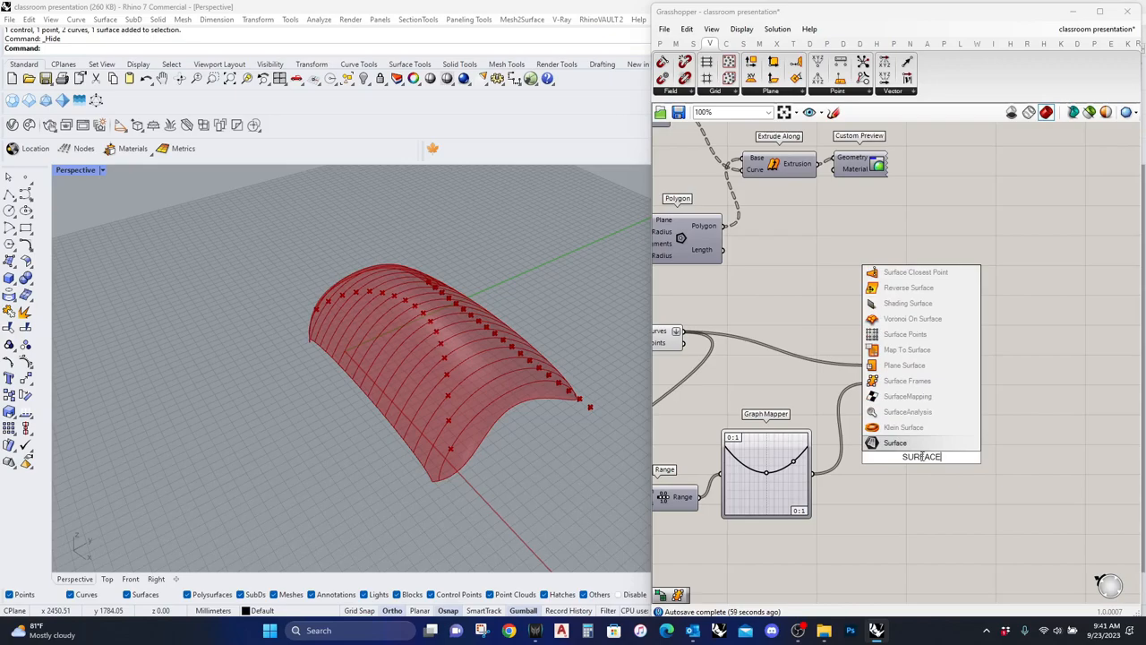
left_click(895, 442)
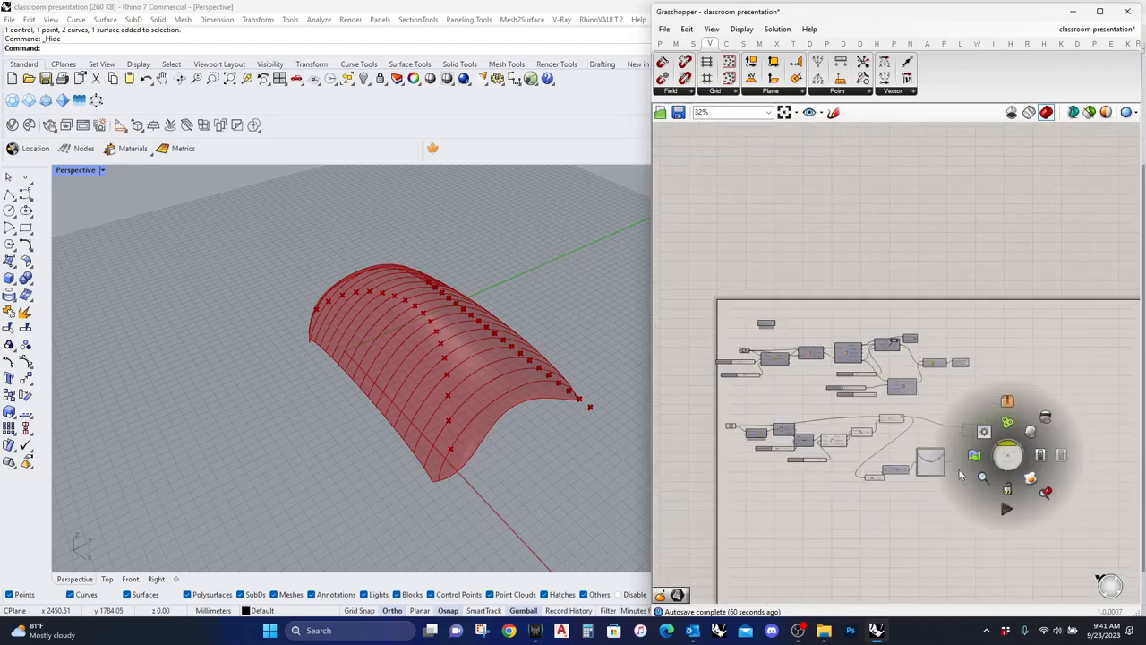
Step: Search and place the Evaluate Surface component beside Surface Closest Point
scroll("down", 3)
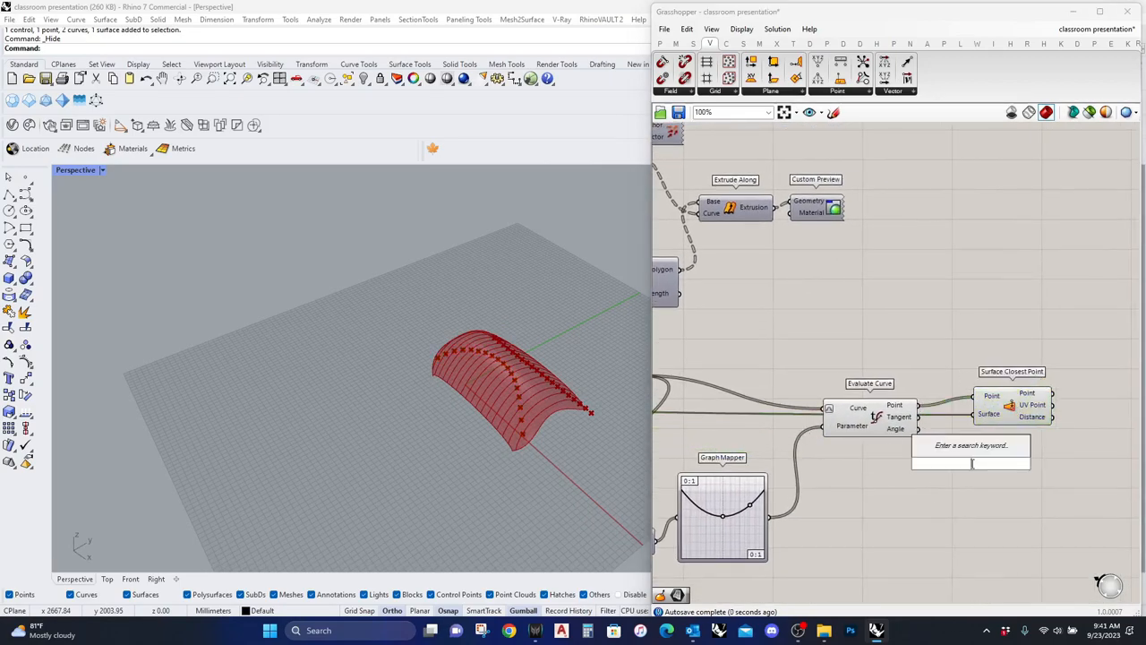
type("EVALUT")
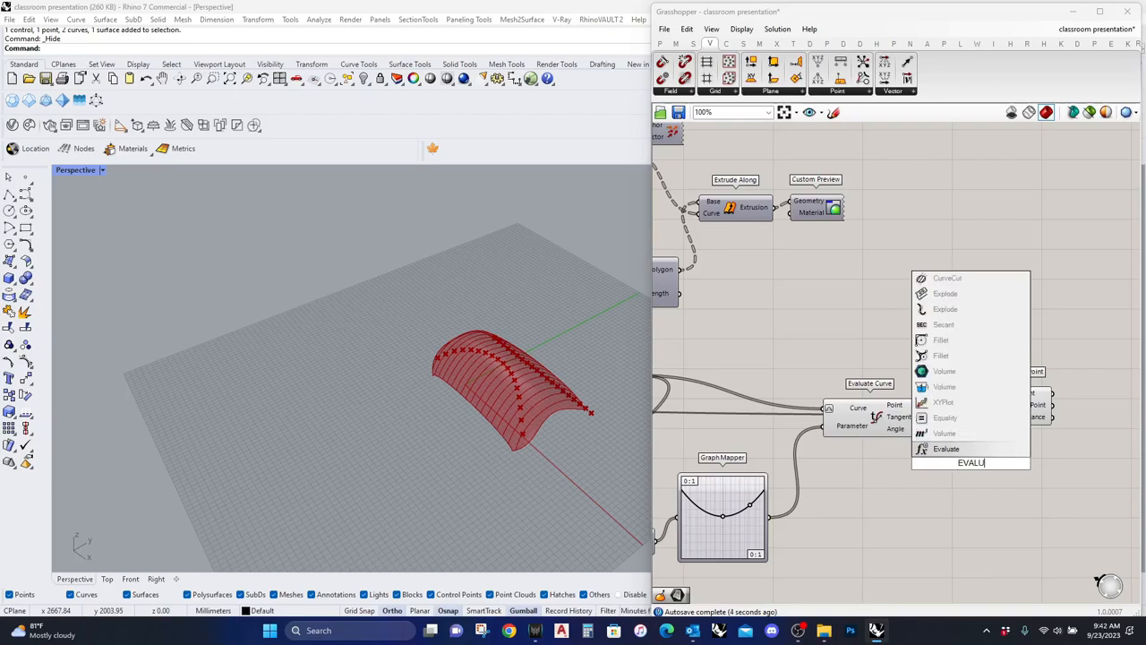
left_click(946, 448)
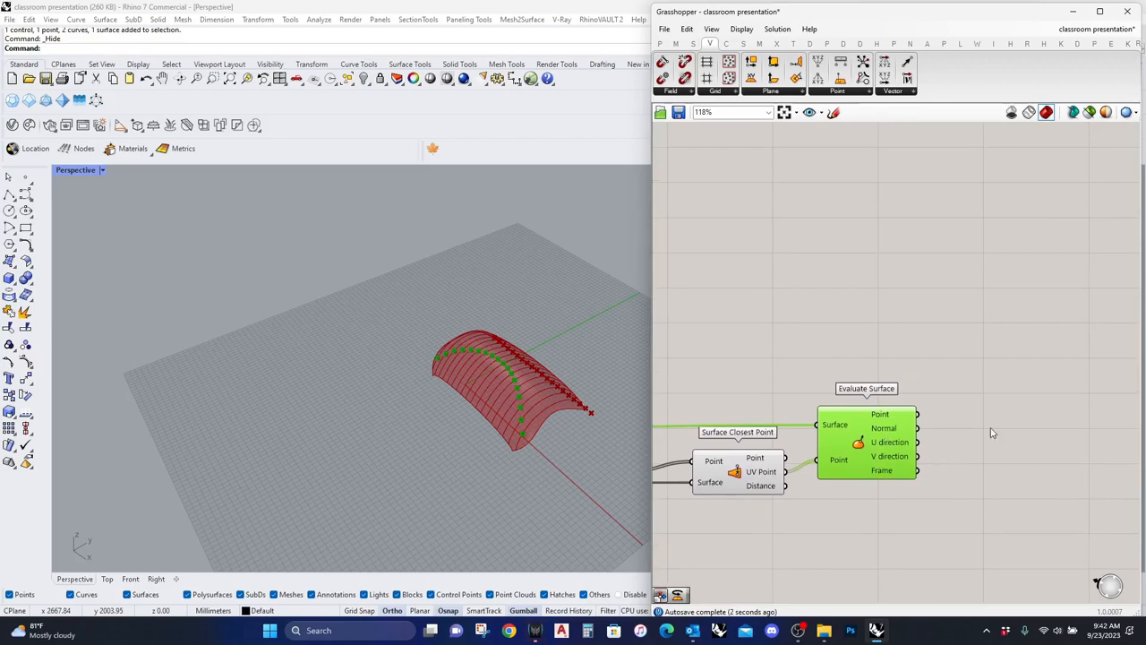
Step: Place Line SDL on the surface normals with a Number Slider length, maximum 35
double_click(998, 412)
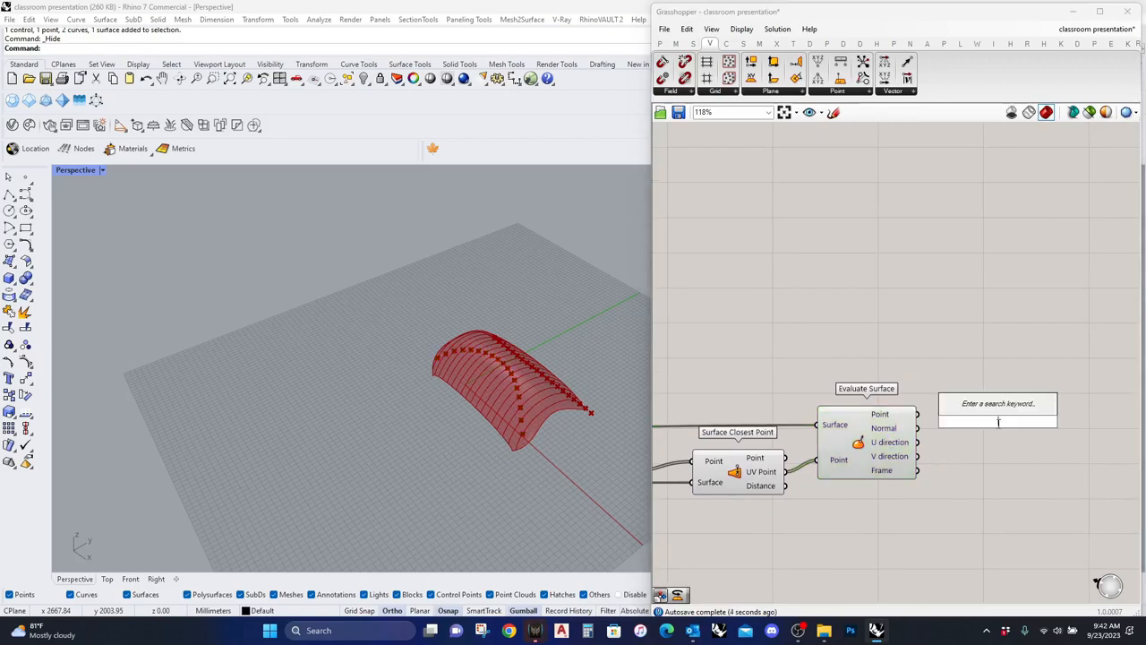
type("LINE SDL")
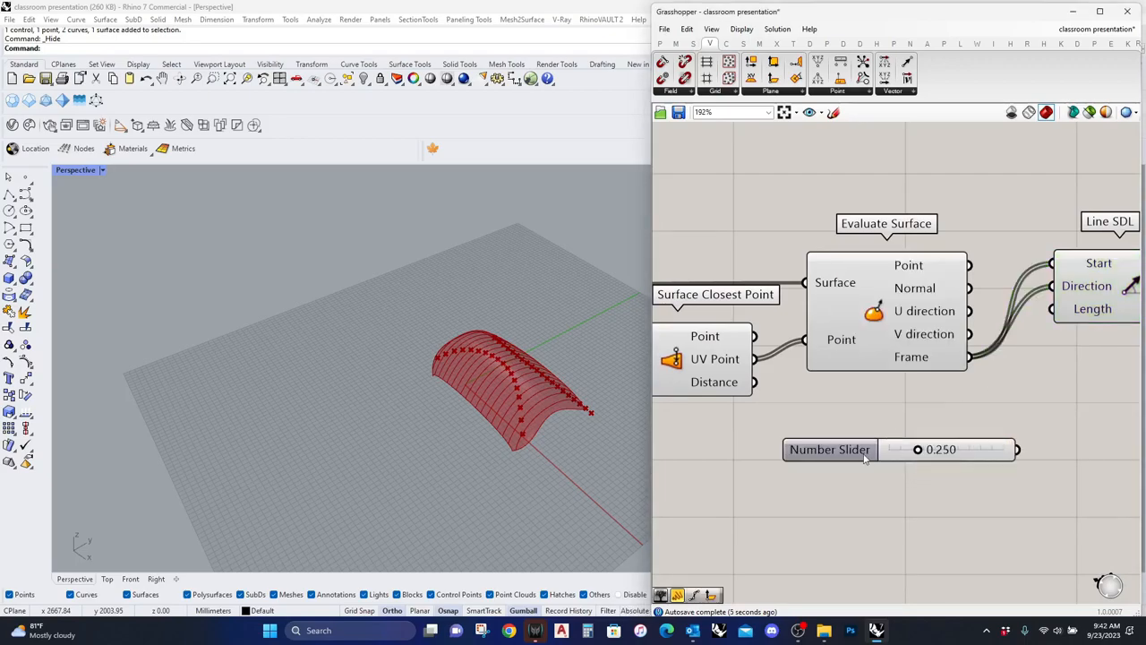
double_click(829, 450)
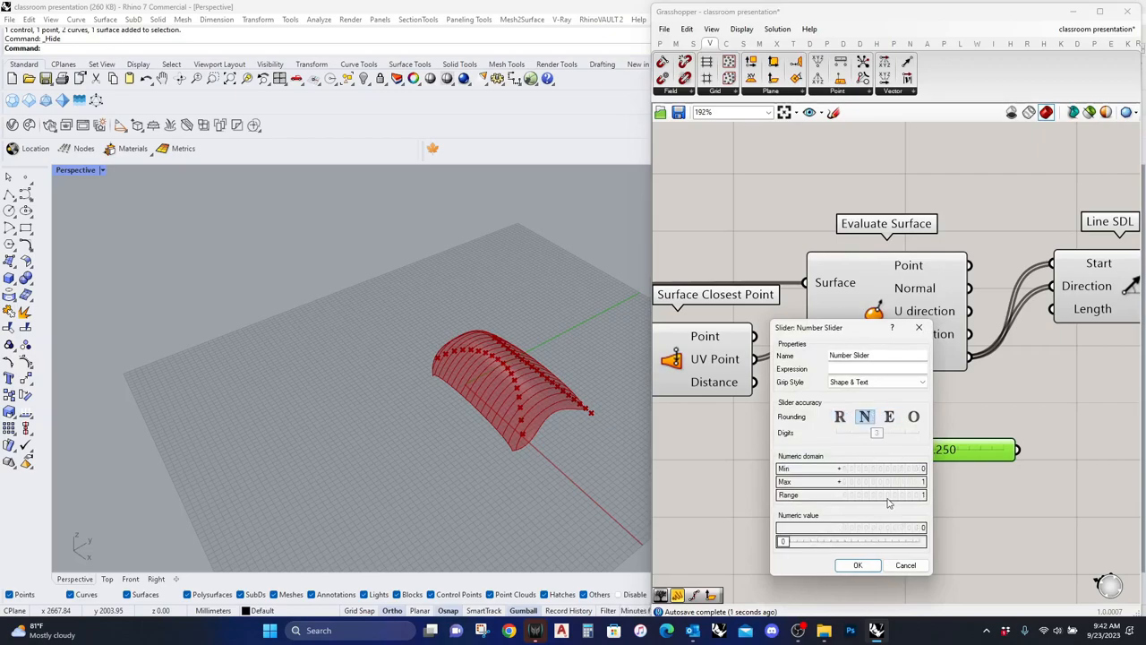
left_click(882, 482)
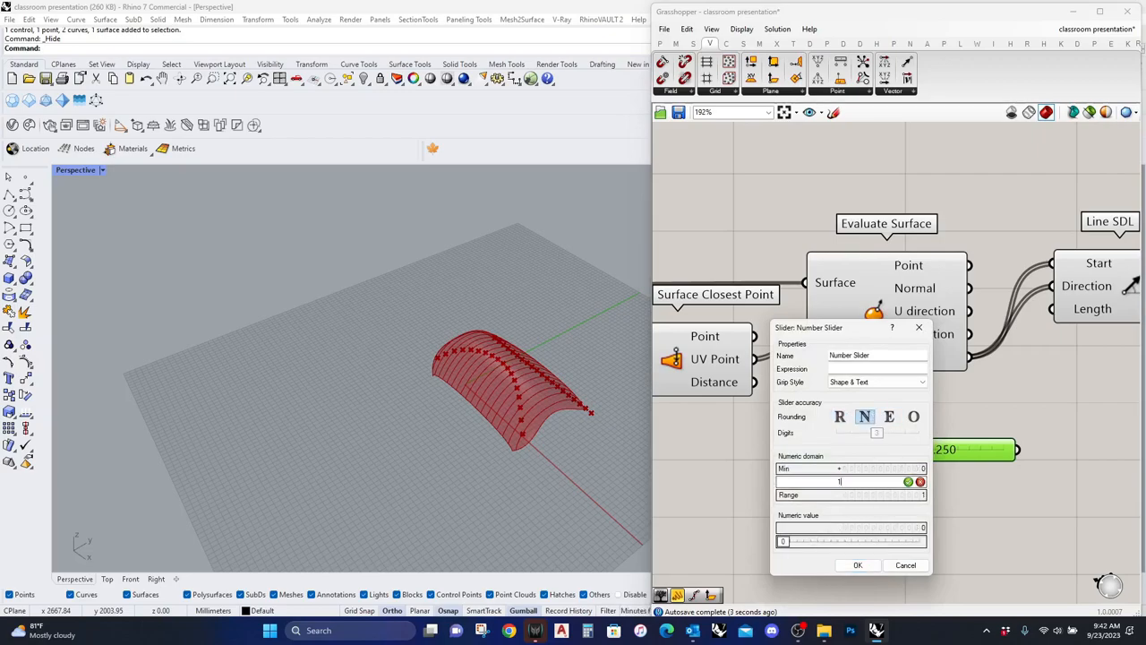
type("35")
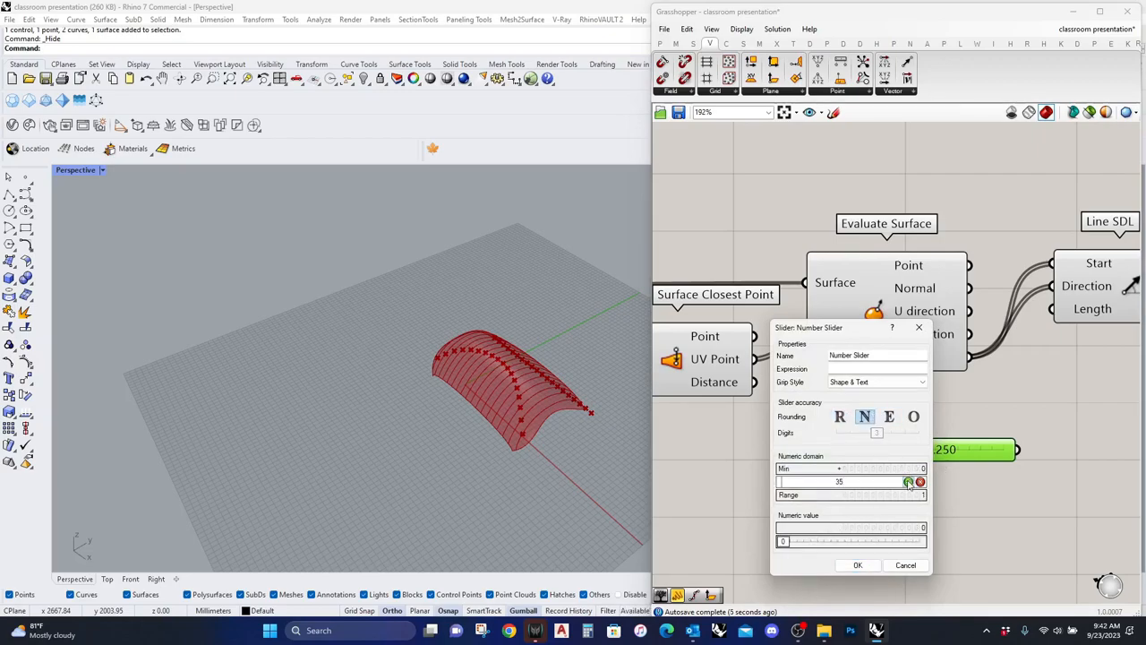
left_click(856, 566)
type("Z")
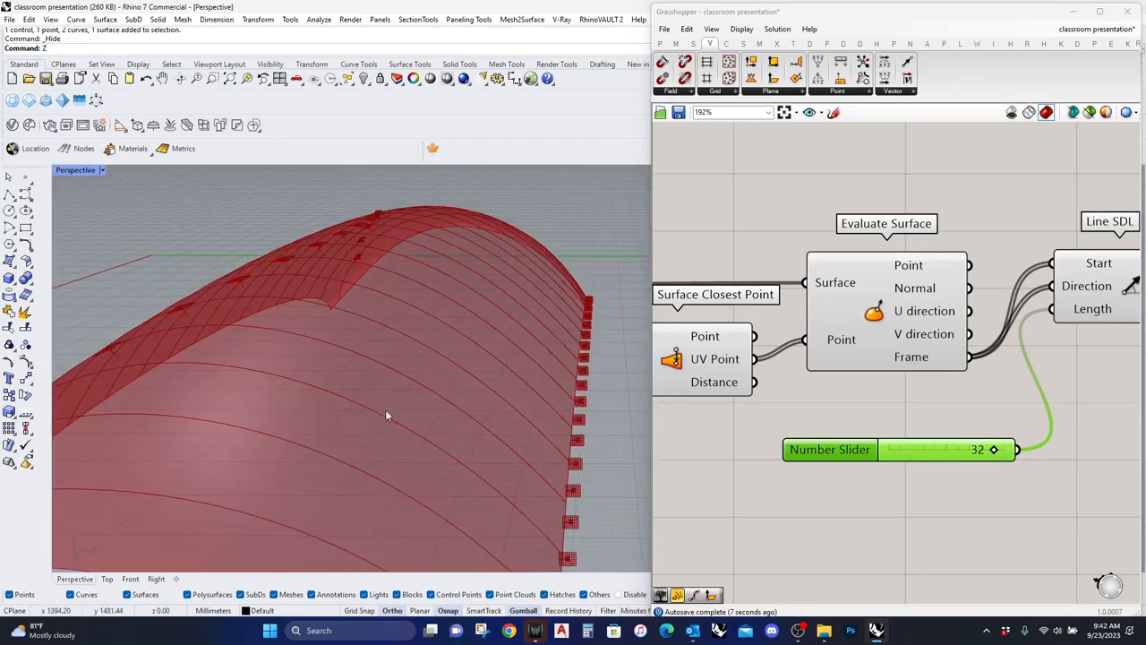
Step: Raise the length slider's maximum to 200 and increase the line length
double_click(831, 448)
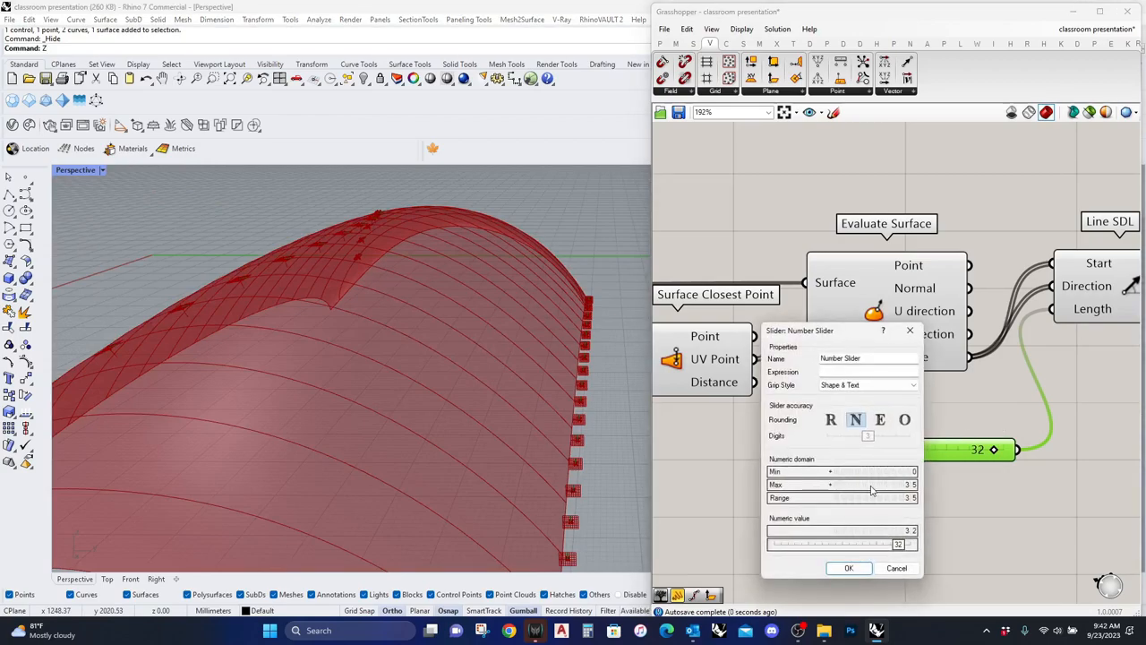
left_click(860, 484)
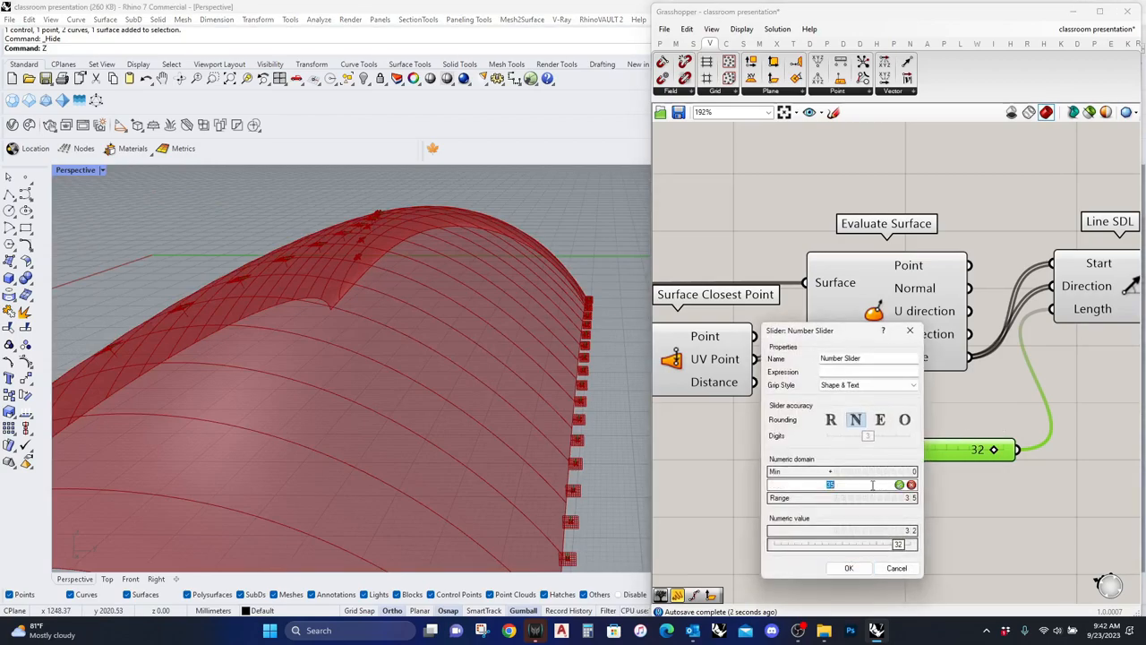
type("200")
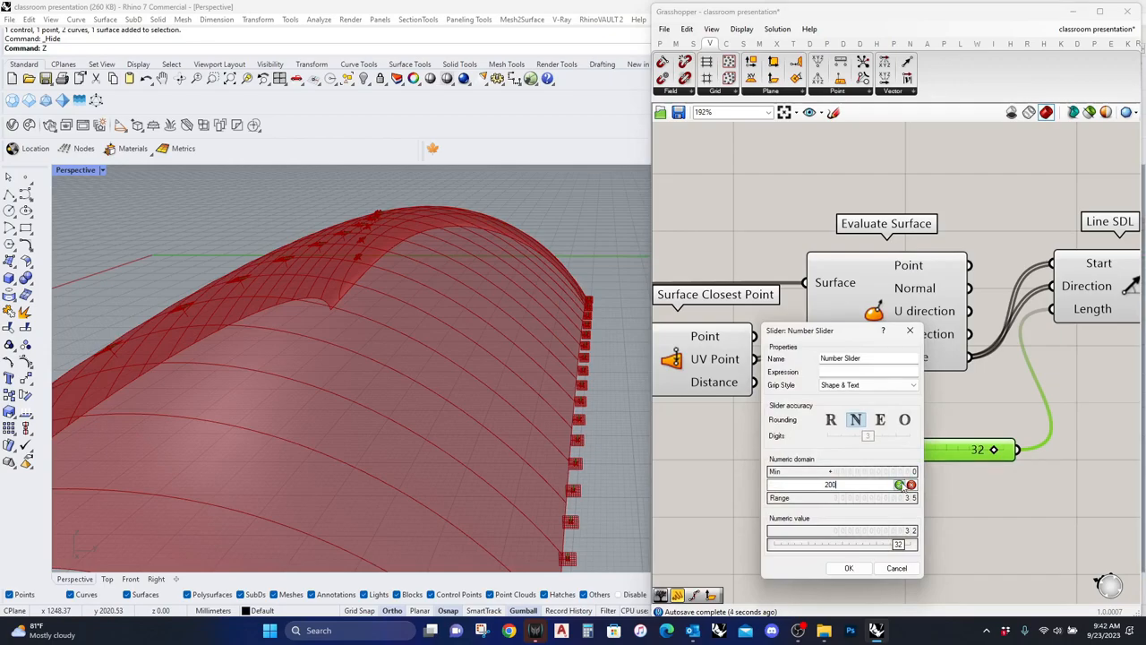
left_click(849, 568)
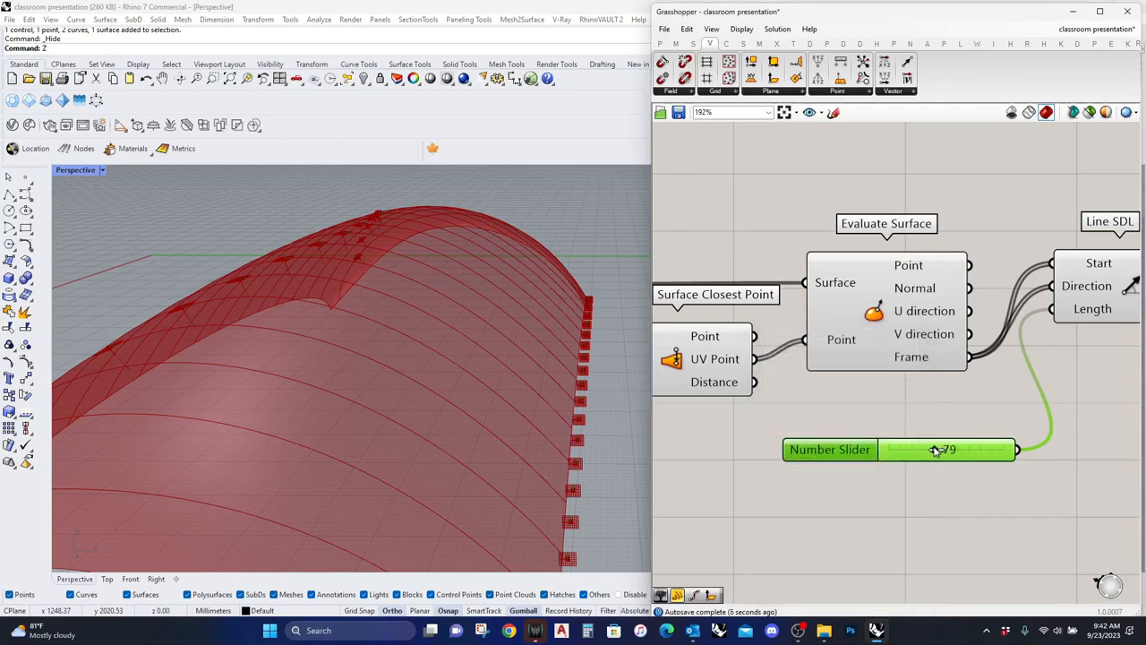
left_click_drag(935, 448, 942, 448)
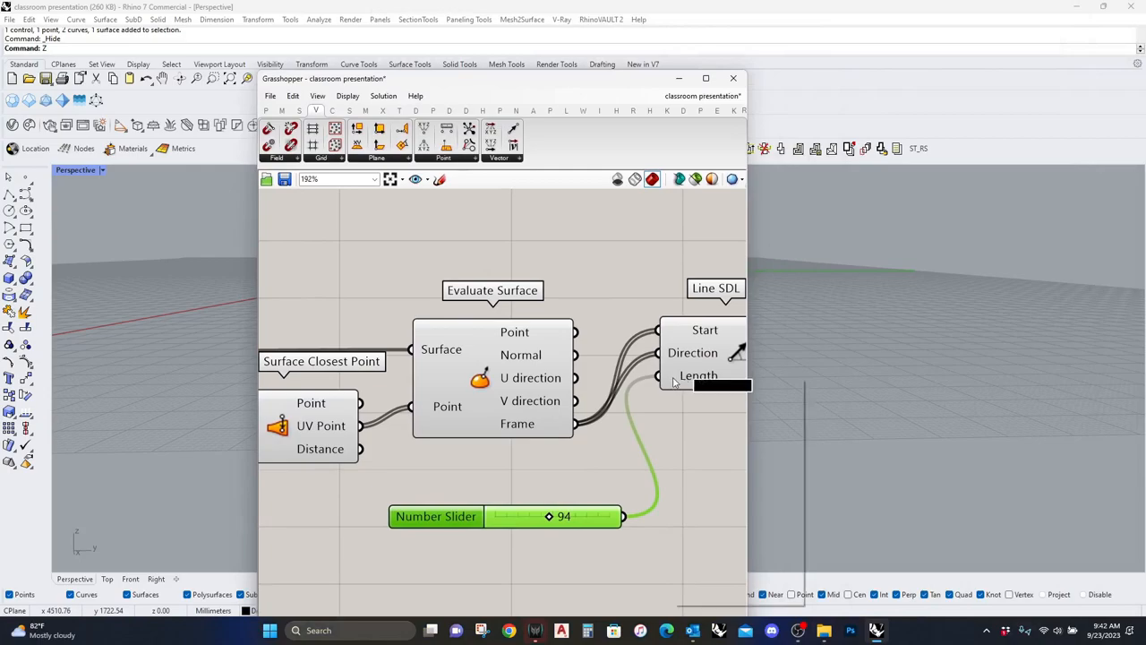
Step: Apply an expression on x to the Line SDL Length input
right_click(706, 377)
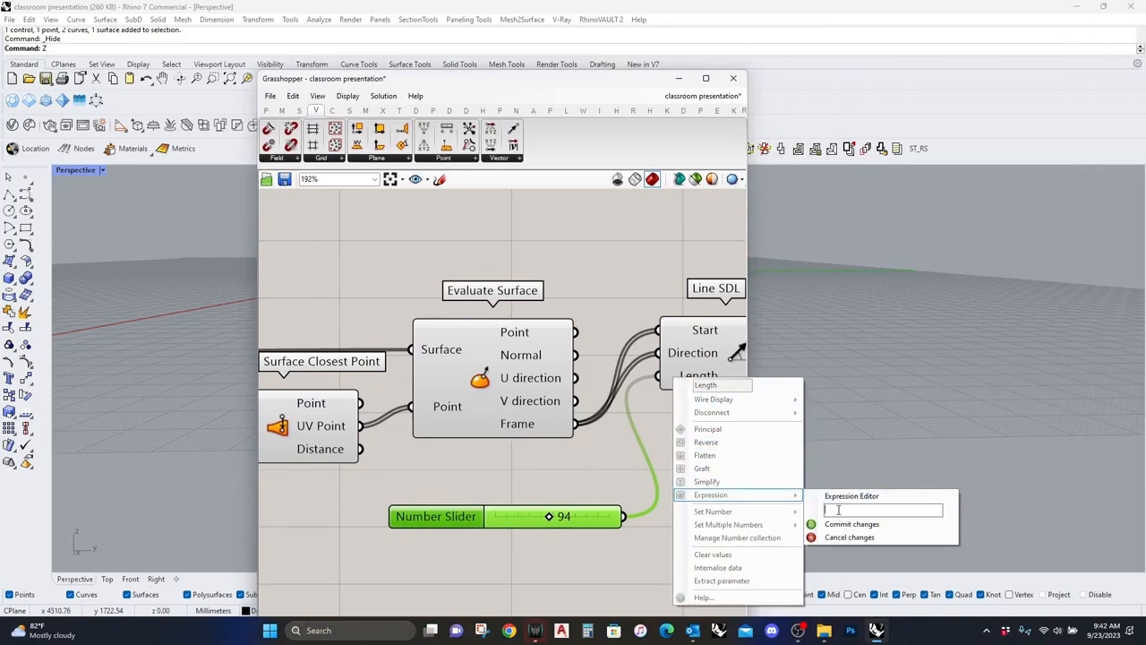
type("x")
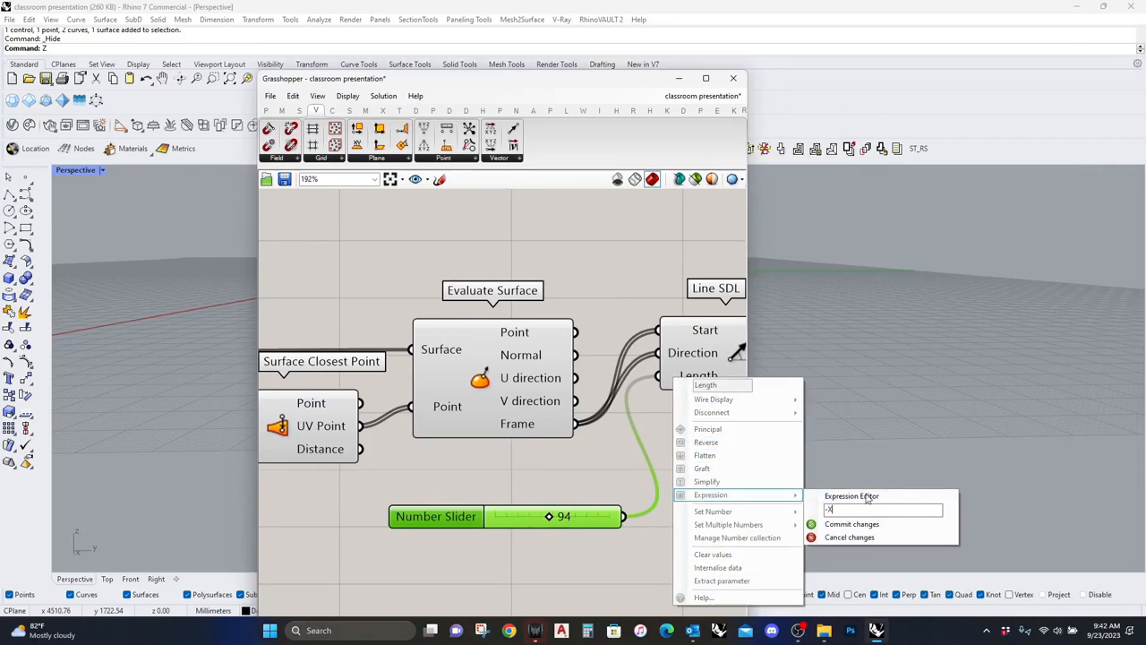
left_click(852, 523)
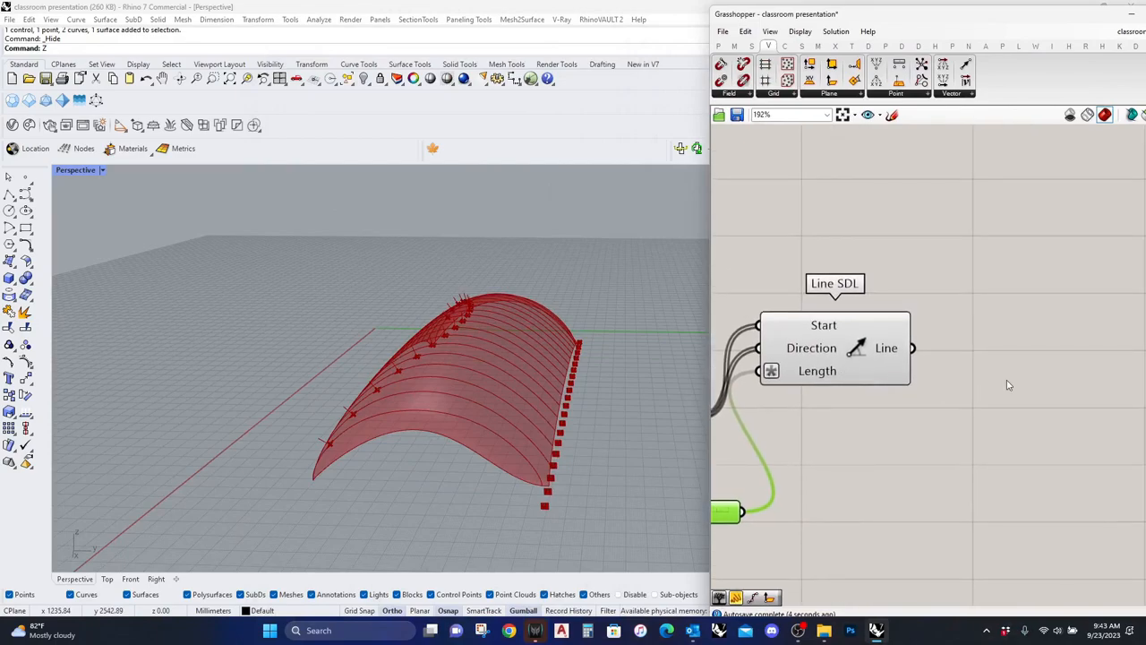
Step: Place a Vector Display showing the normal vectors as arrows at the surface points
type("VECTOR")
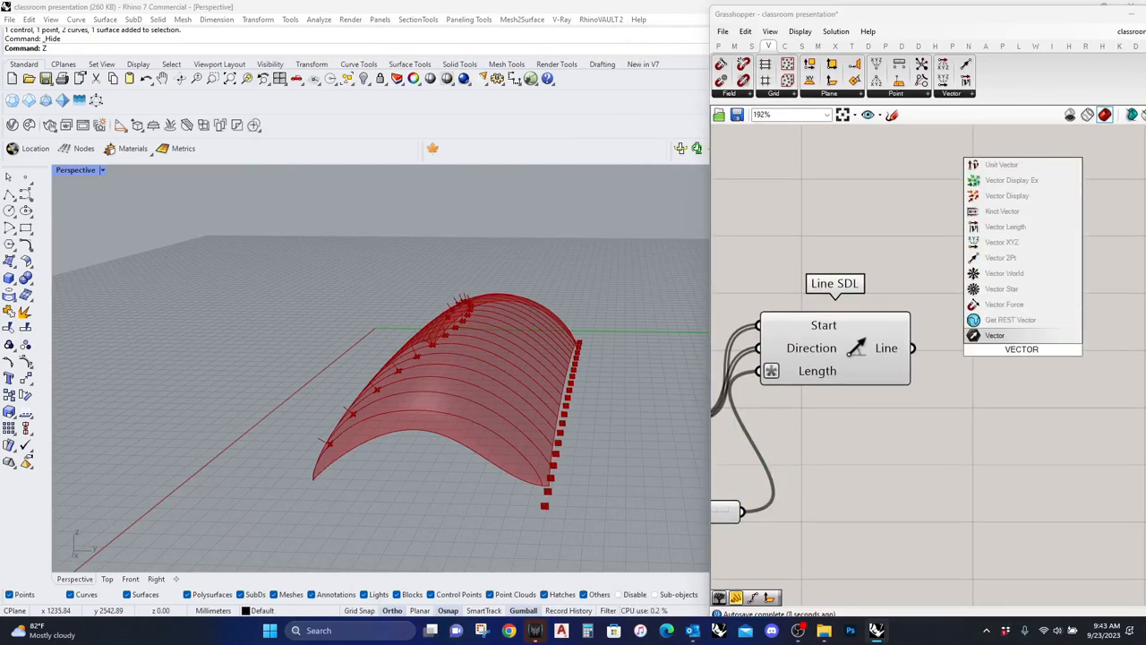
left_click(1007, 195)
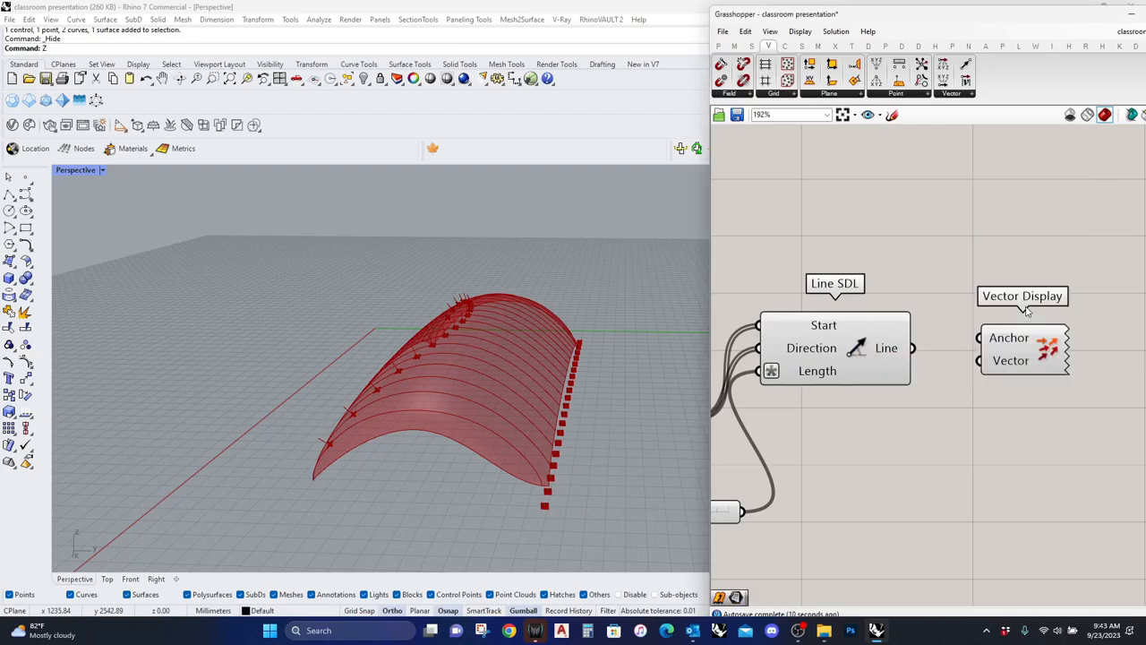
left_click_drag(912, 347, 978, 336)
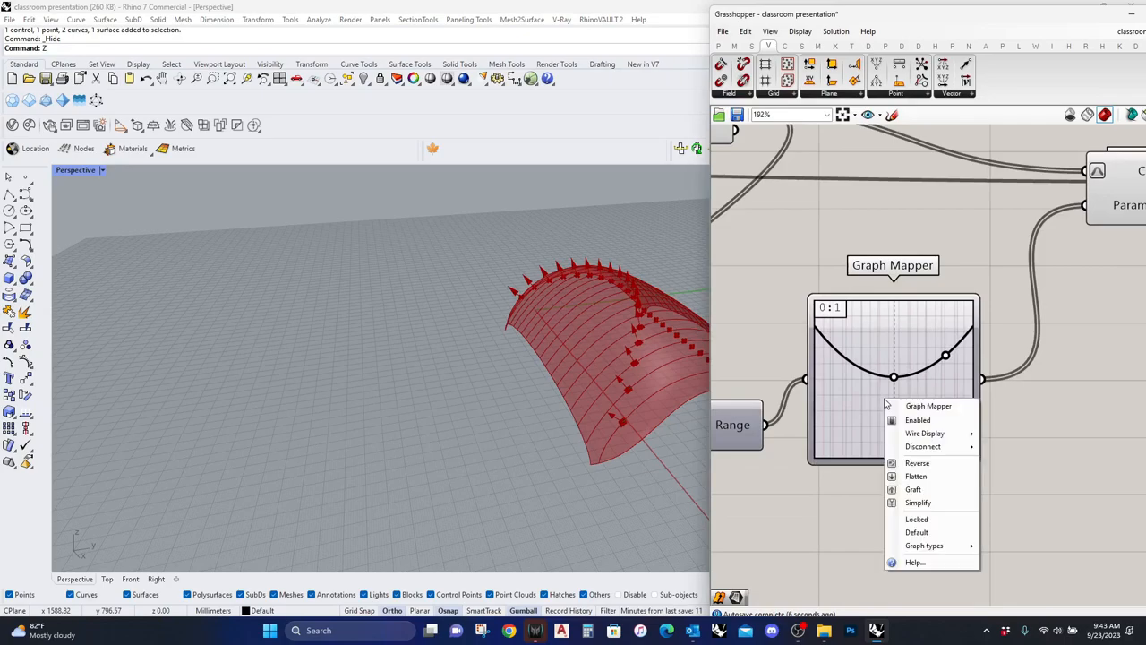
mouse_move(925, 544)
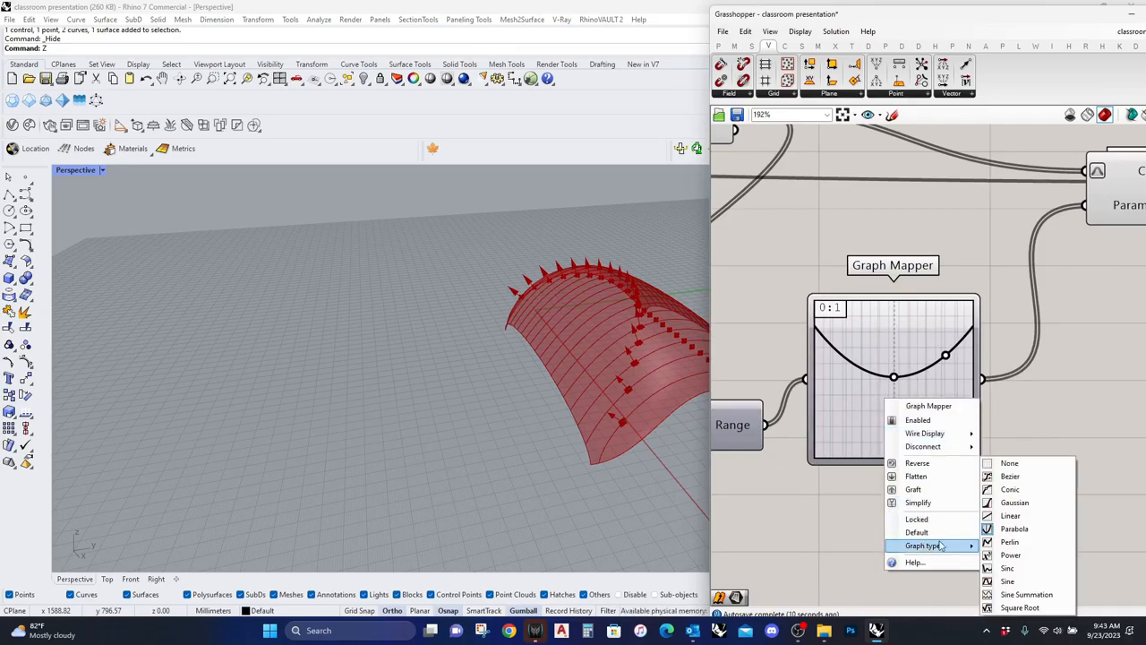
Step: Switch the Graph Mapper to a Bezier curve and bend its handles into an S-curve
left_click(1011, 516)
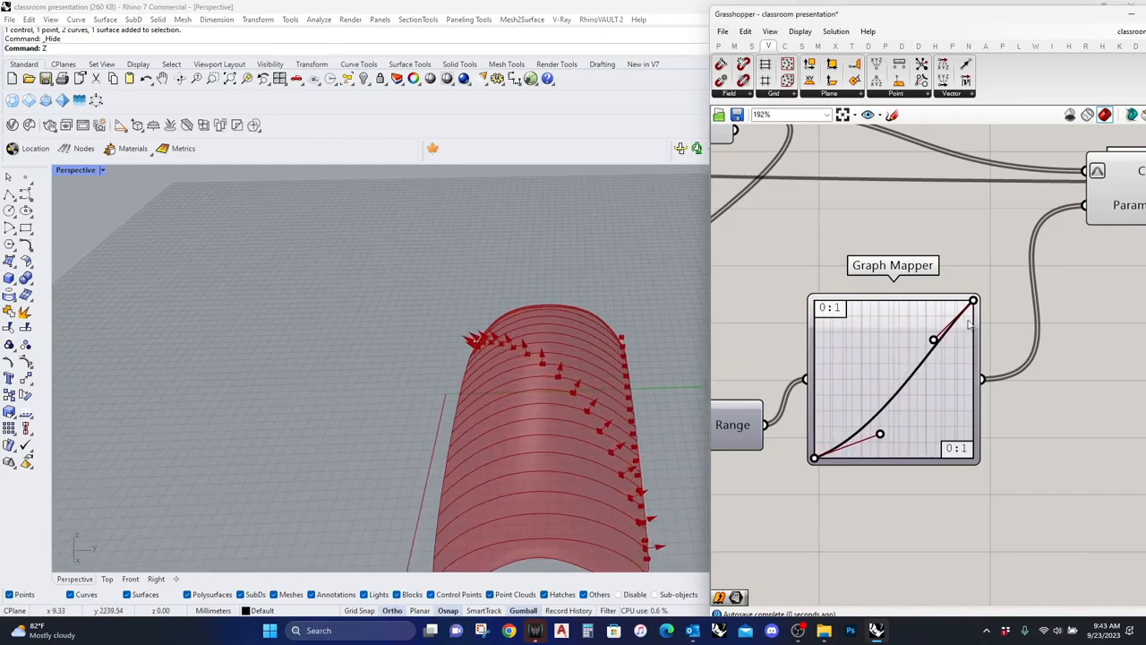
left_click_drag(932, 339, 862, 388)
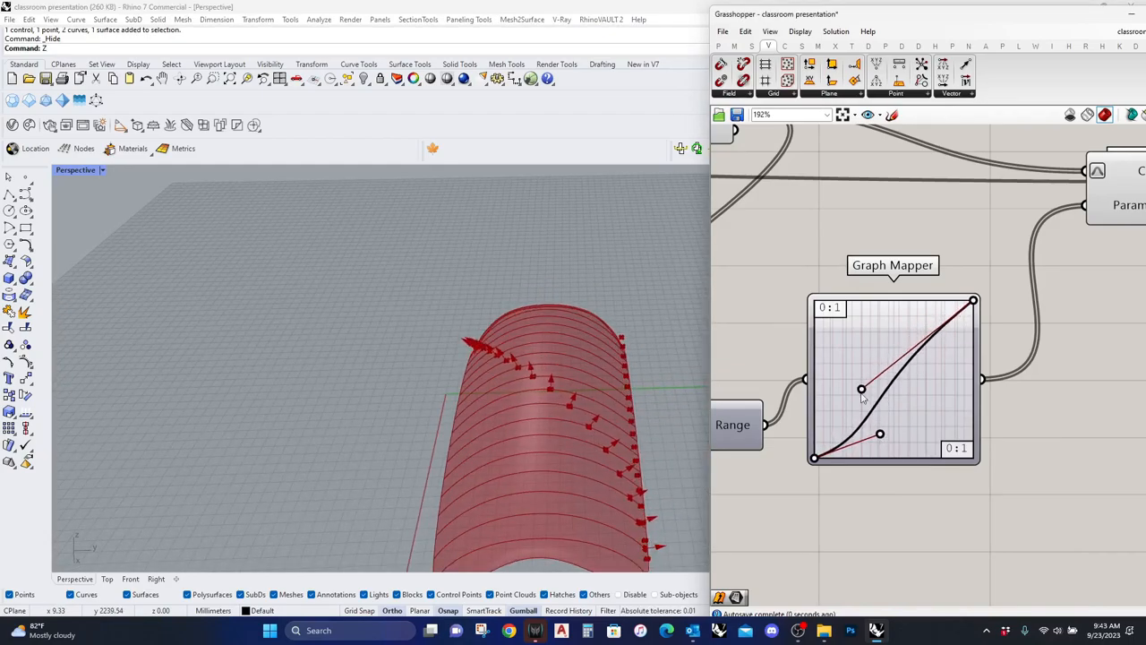
left_click_drag(861, 389, 932, 398)
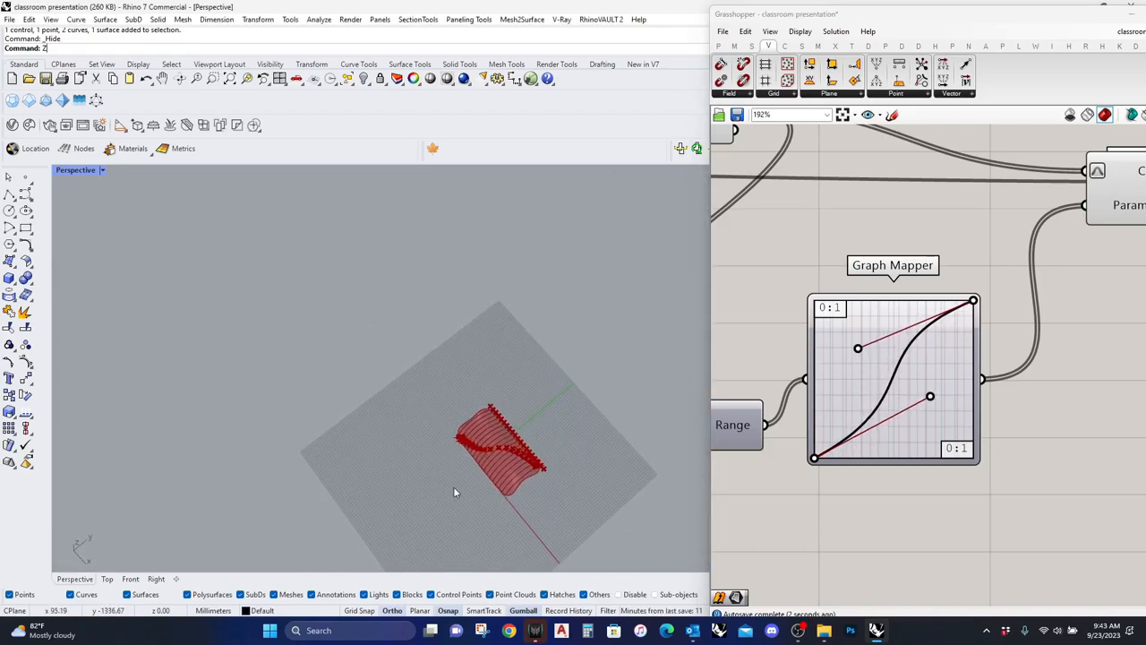
scroll("down", 3)
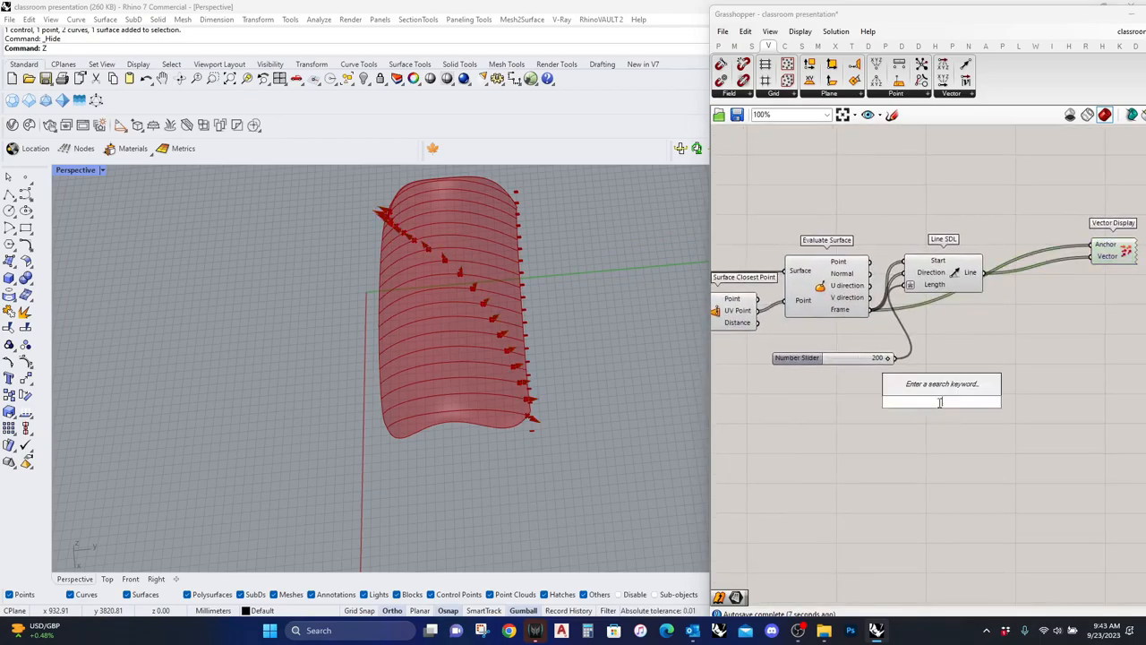
Step: Add a Polygon on the normal lines and an extrusion component for it
type("POLYGON")
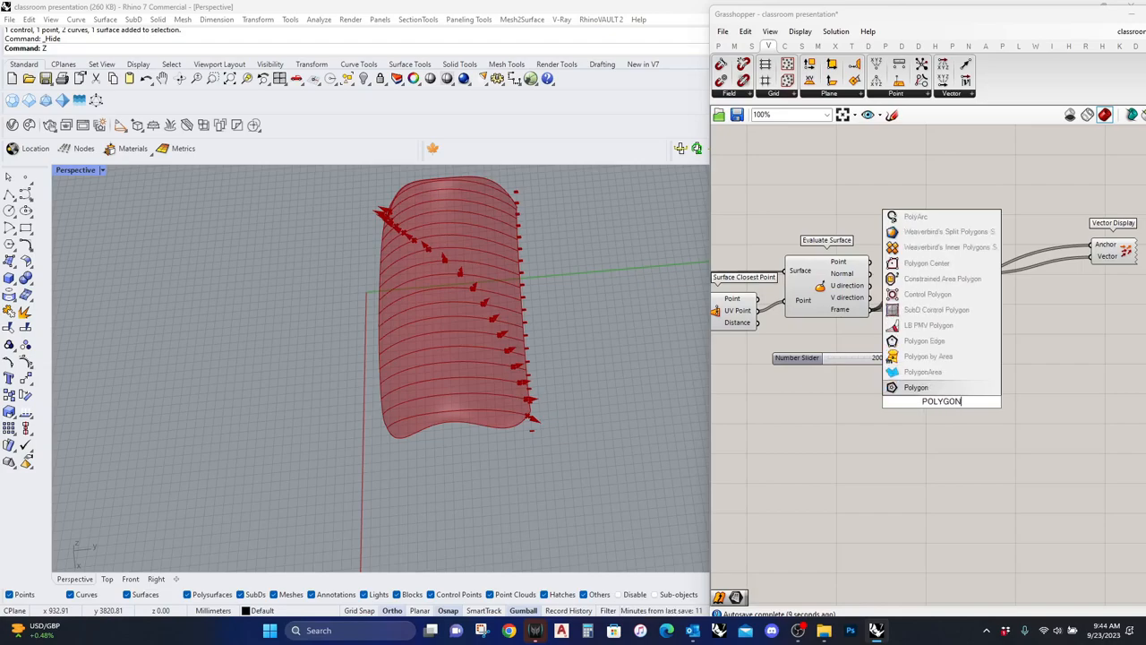
left_click(915, 387)
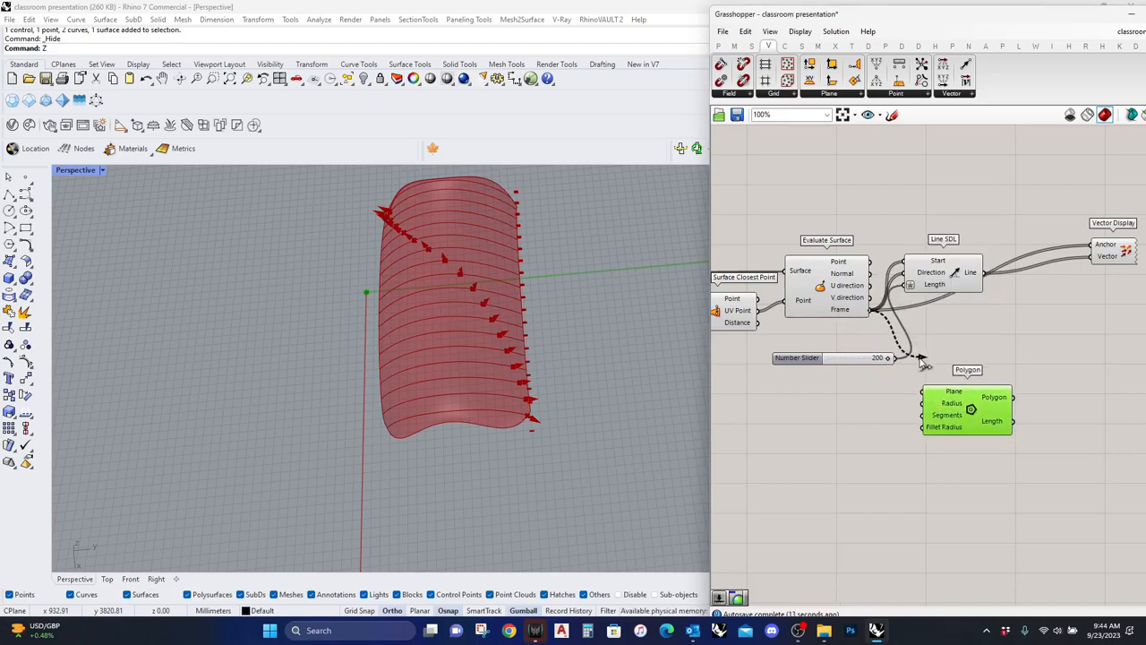
left_click(810, 349)
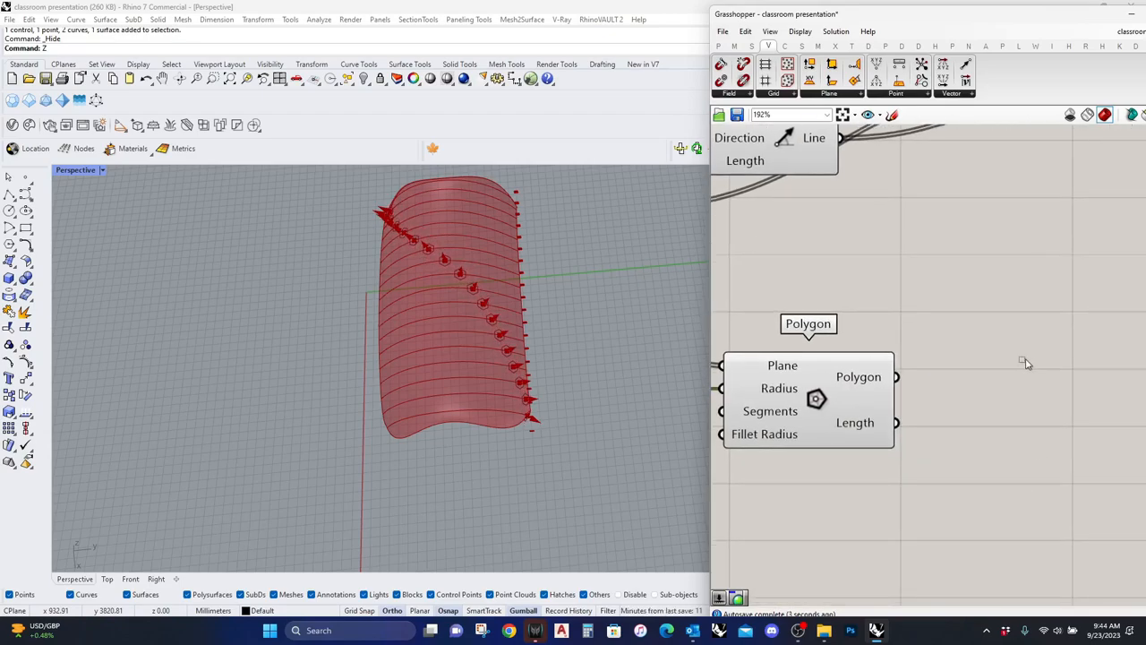
type("EXTR")
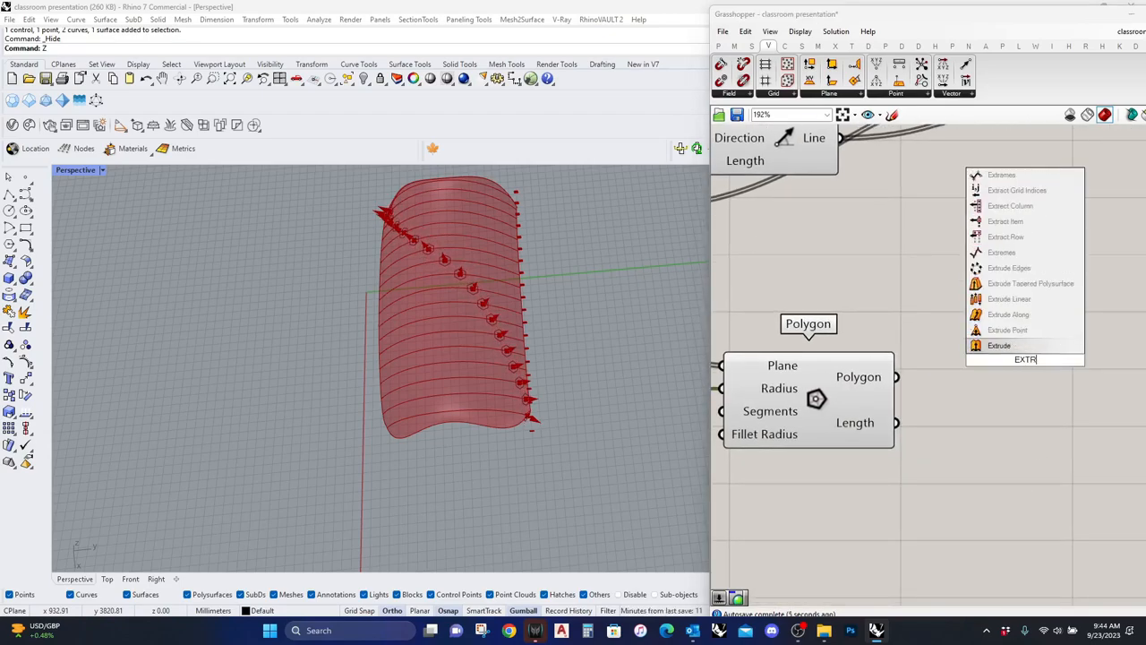
left_click(1007, 329)
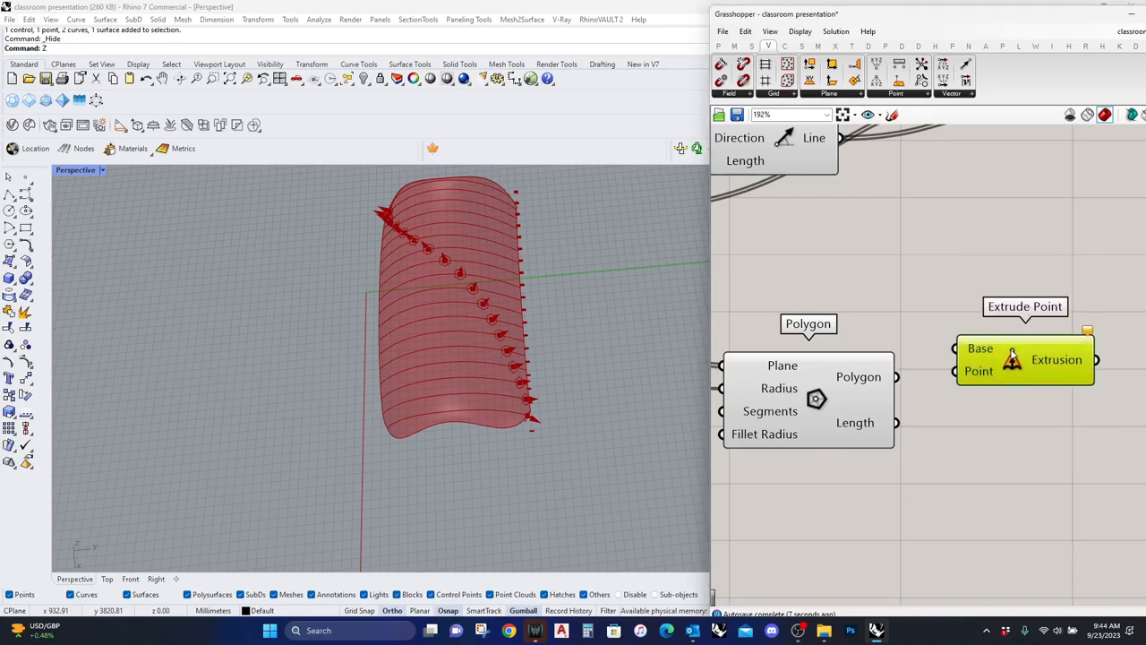
Step: Add Extrude Along for the hexagons and connect the extrusions to Cap Holes
type("EXTR")
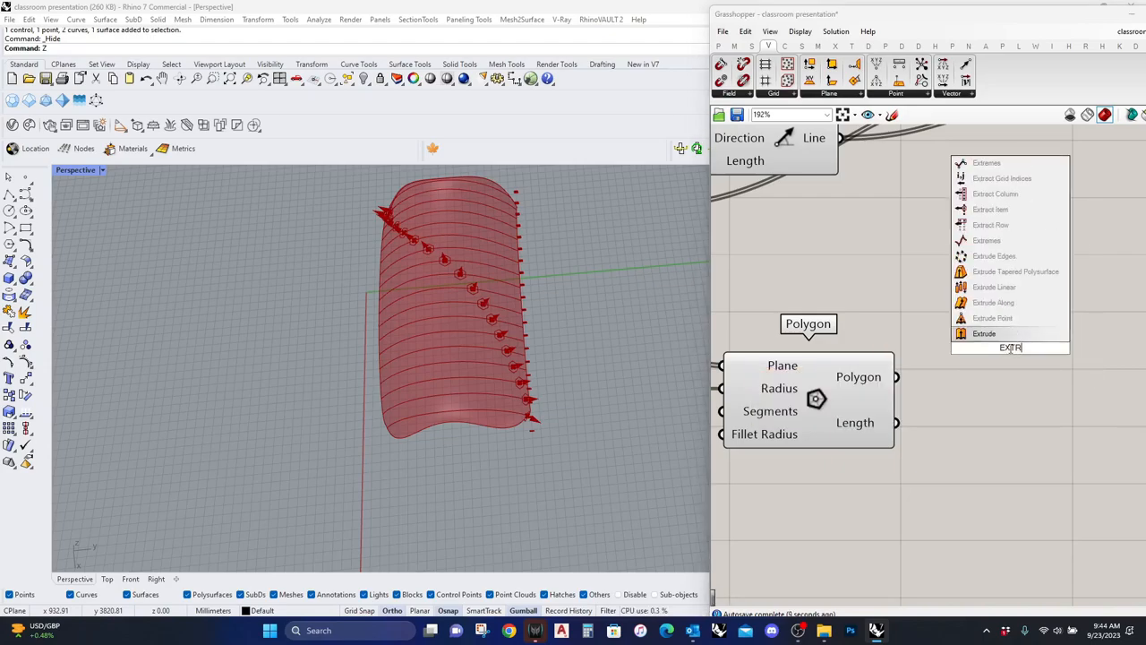
left_click(992, 301)
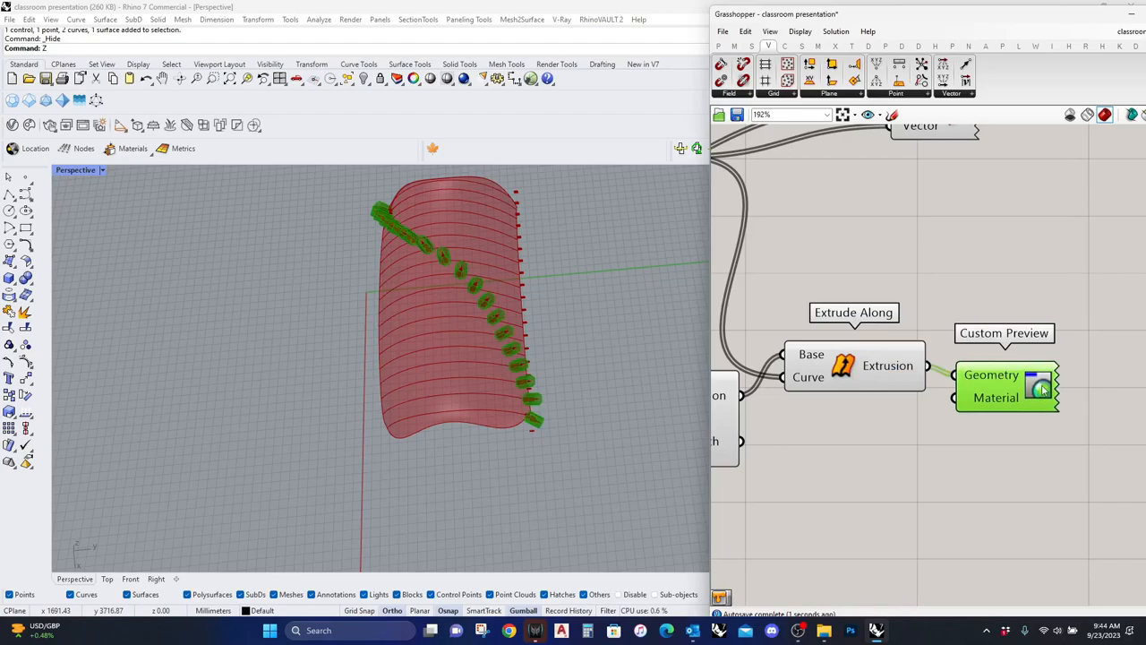
left_click_drag(1003, 385, 1078, 348)
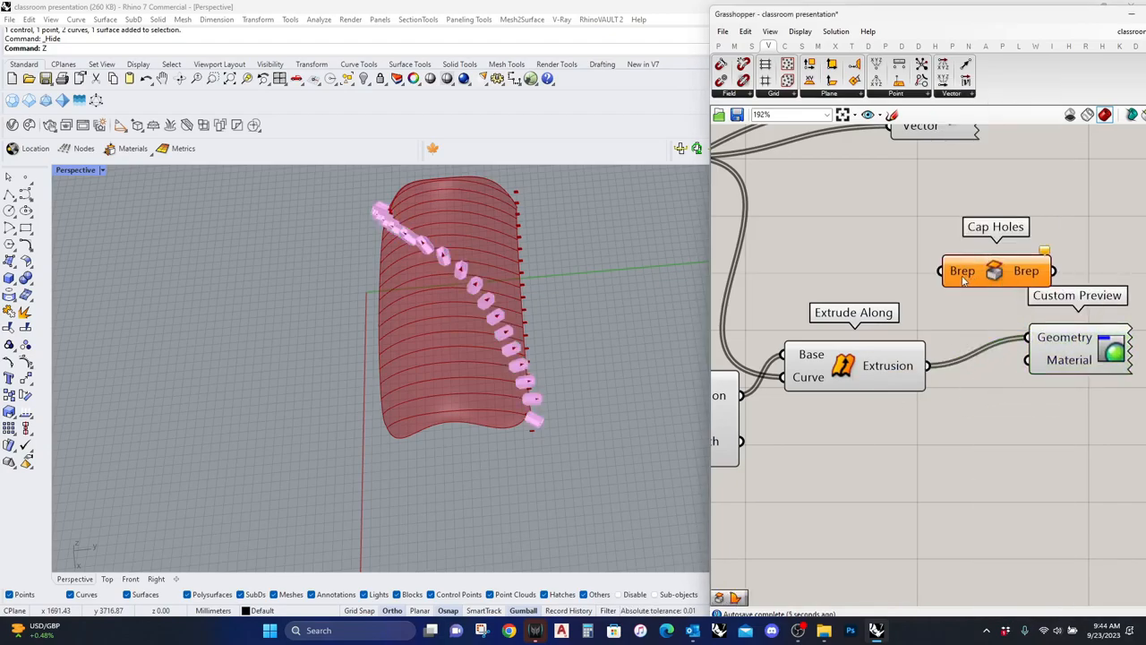
left_click(996, 270)
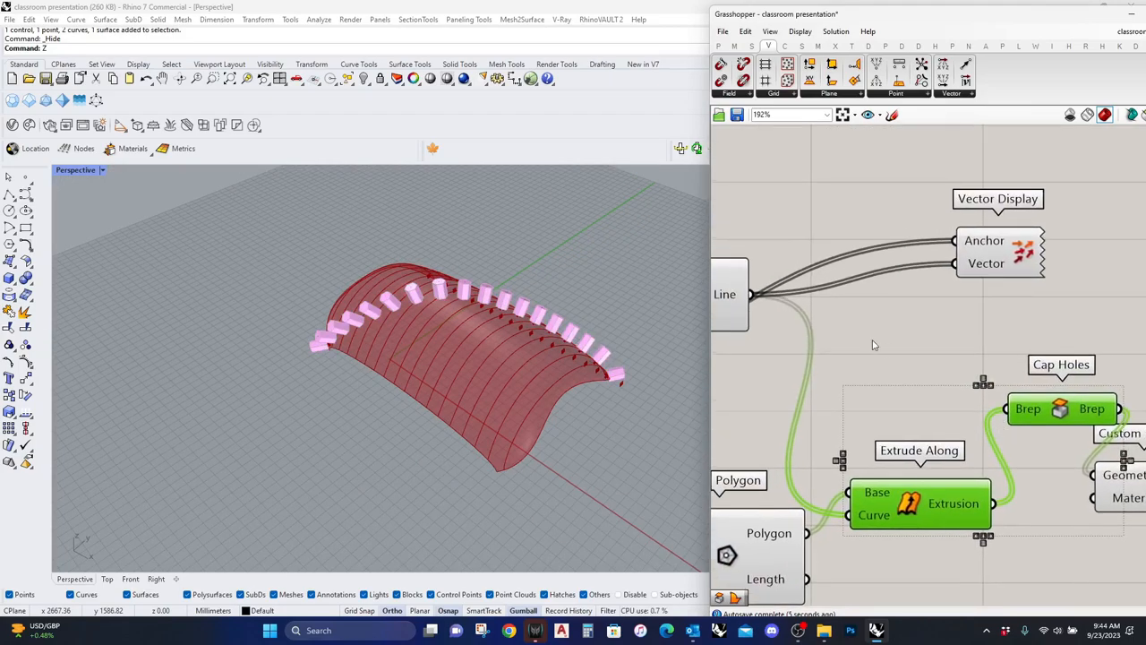
Step: Add an Interpolate curve through the points, feeding the Pipe component
scroll("down", 3)
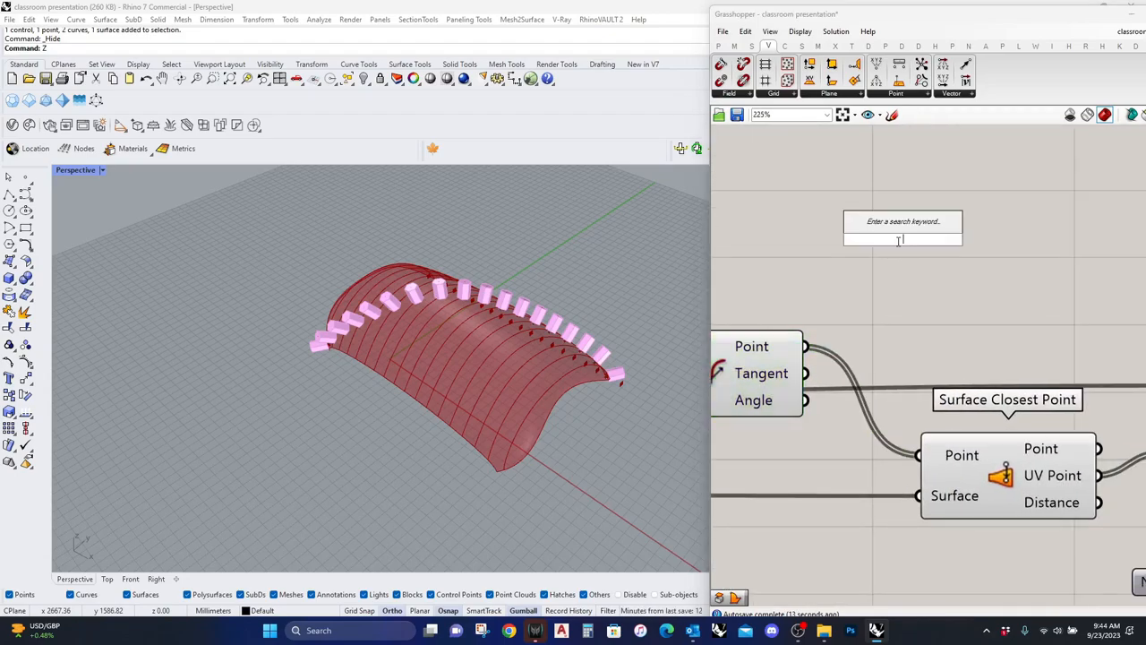
type("INTERPO")
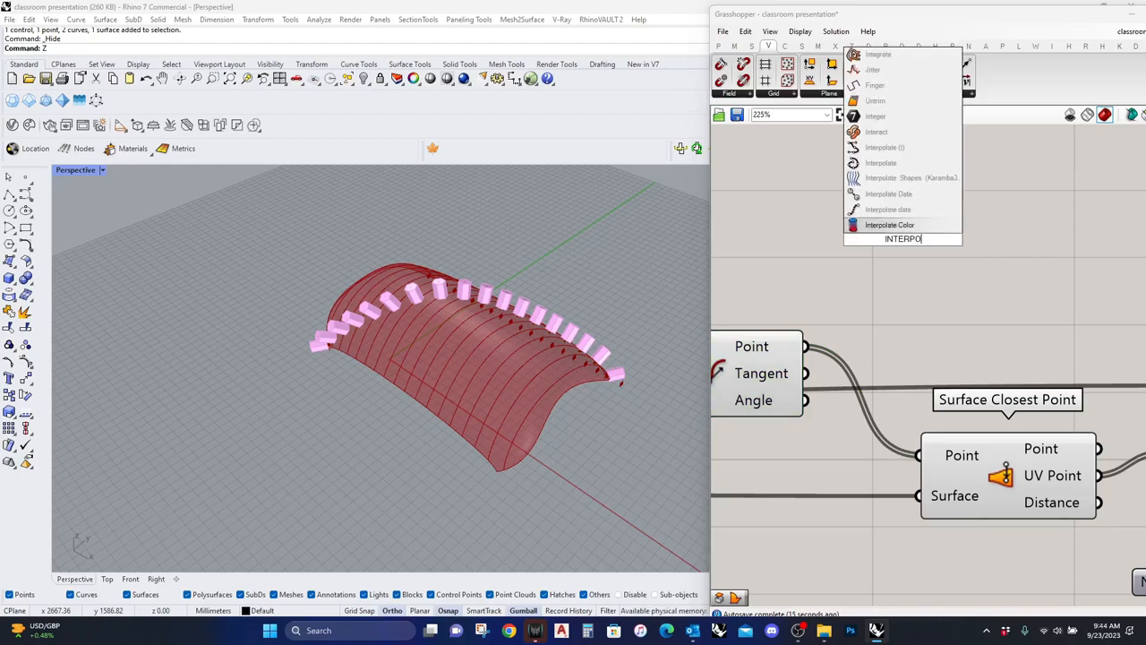
left_click(881, 161)
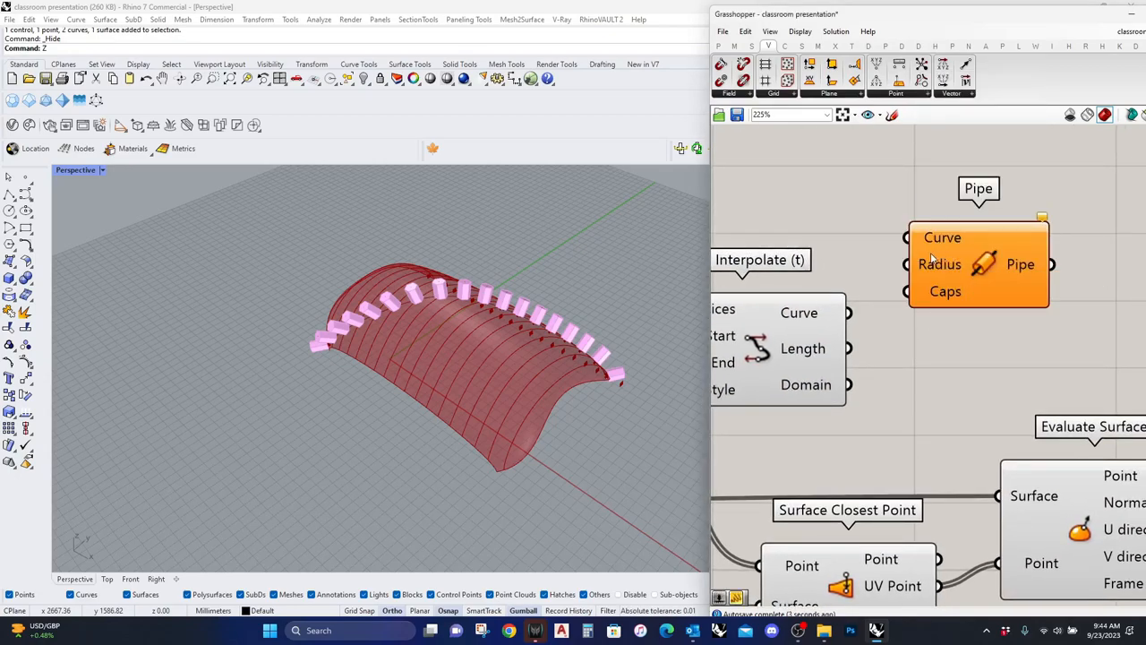
scroll("down", 3)
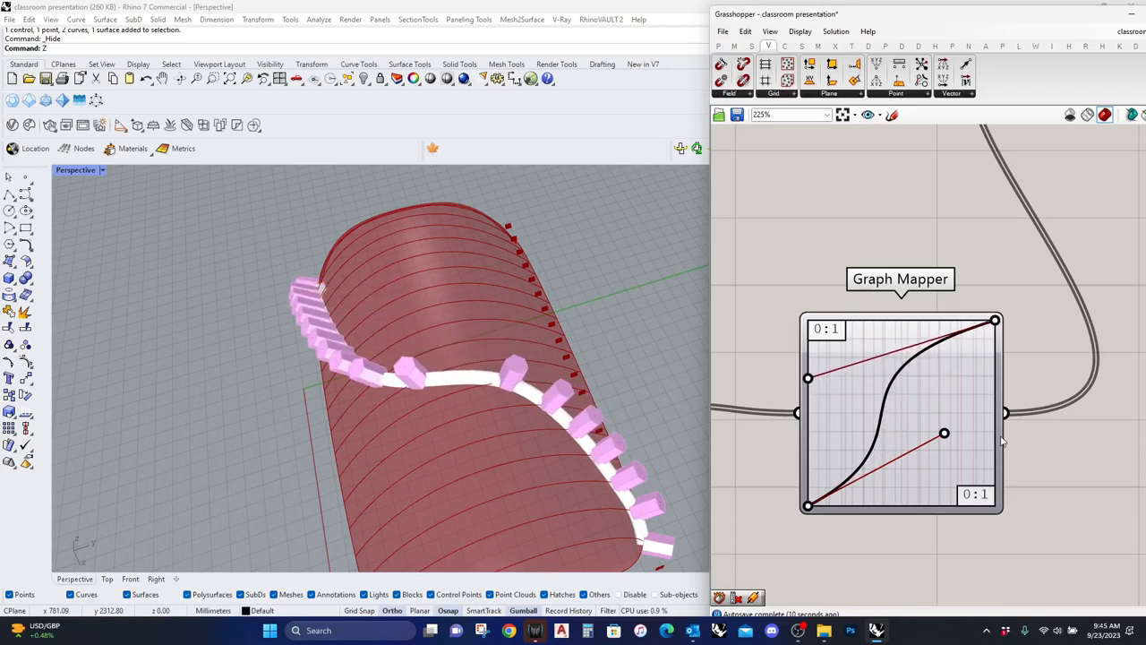
Step: Drag the Graph Mapper bends to flatten the top and lower the dip, checking the surface
left_click_drag(946, 434, 950, 453)
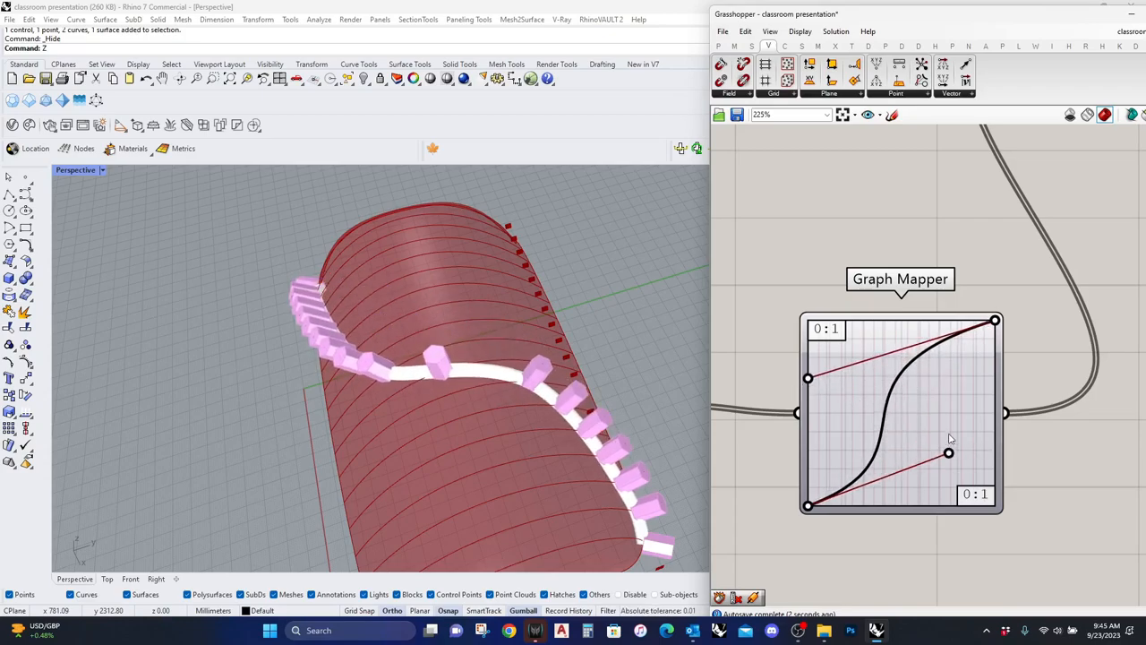
left_click_drag(950, 452, 928, 383)
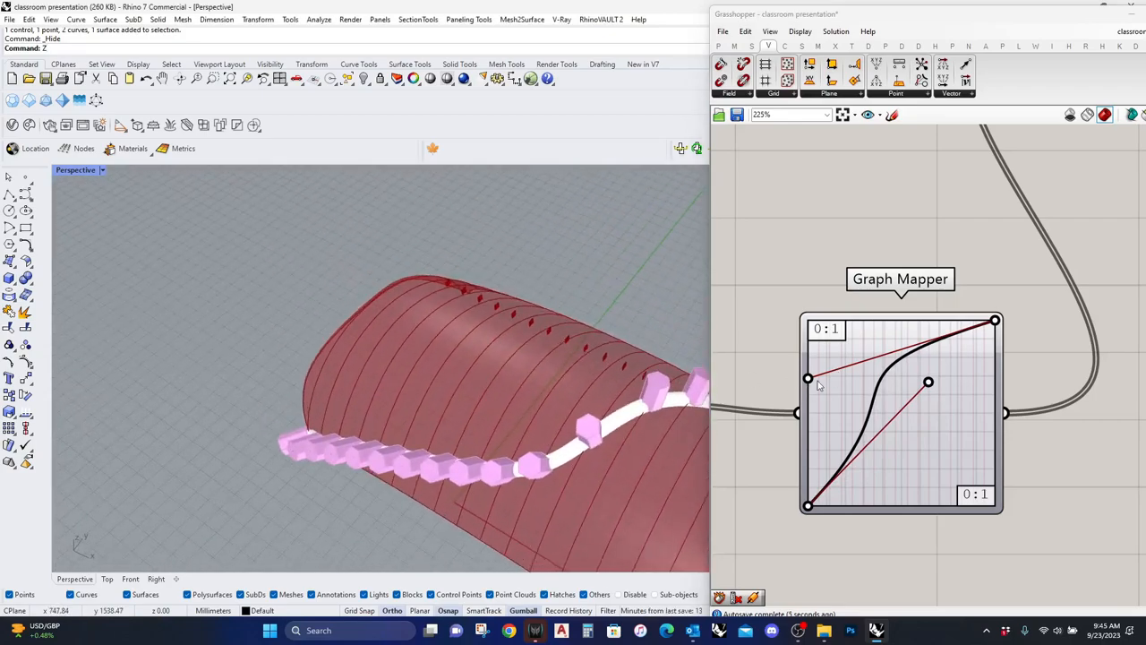
left_click_drag(808, 378, 828, 393)
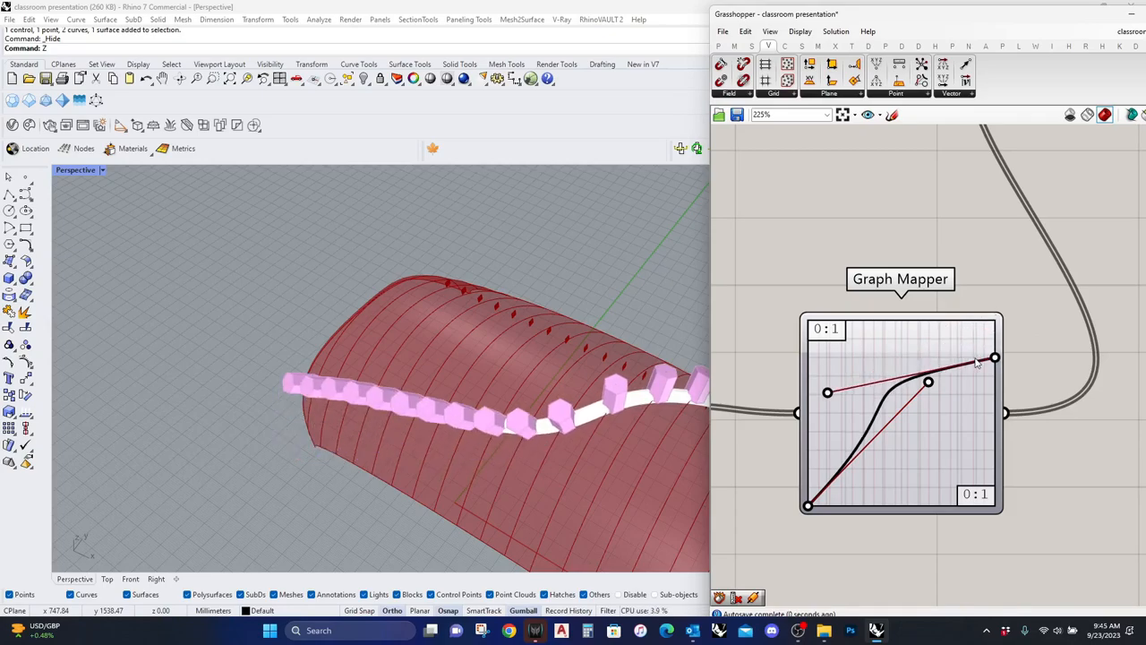
left_click_drag(927, 383, 941, 405)
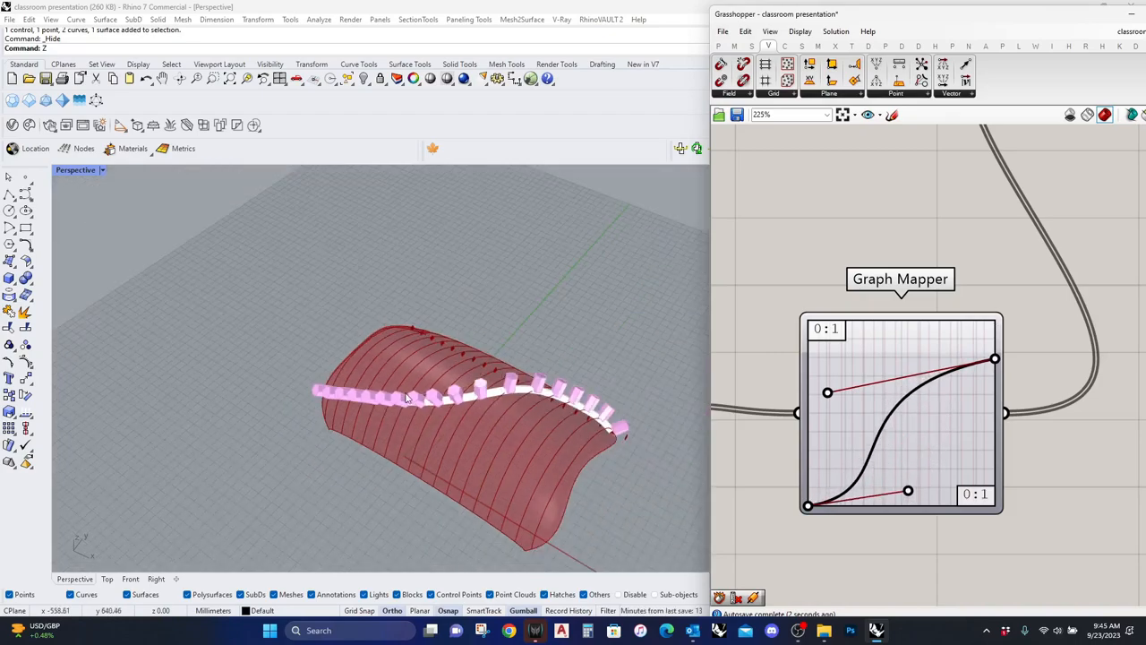
left_click_drag(405, 398, 462, 421)
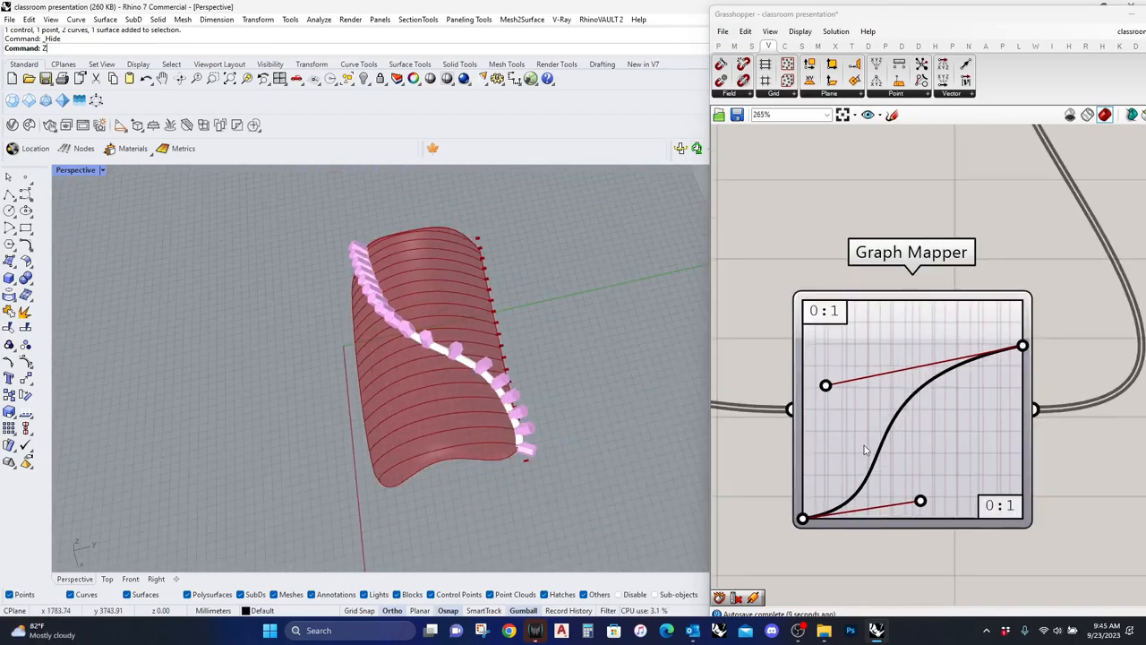
Step: Raise the upper bend and steepen the middle rise of the mapping curve
left_click_drag(826, 385, 840, 325)
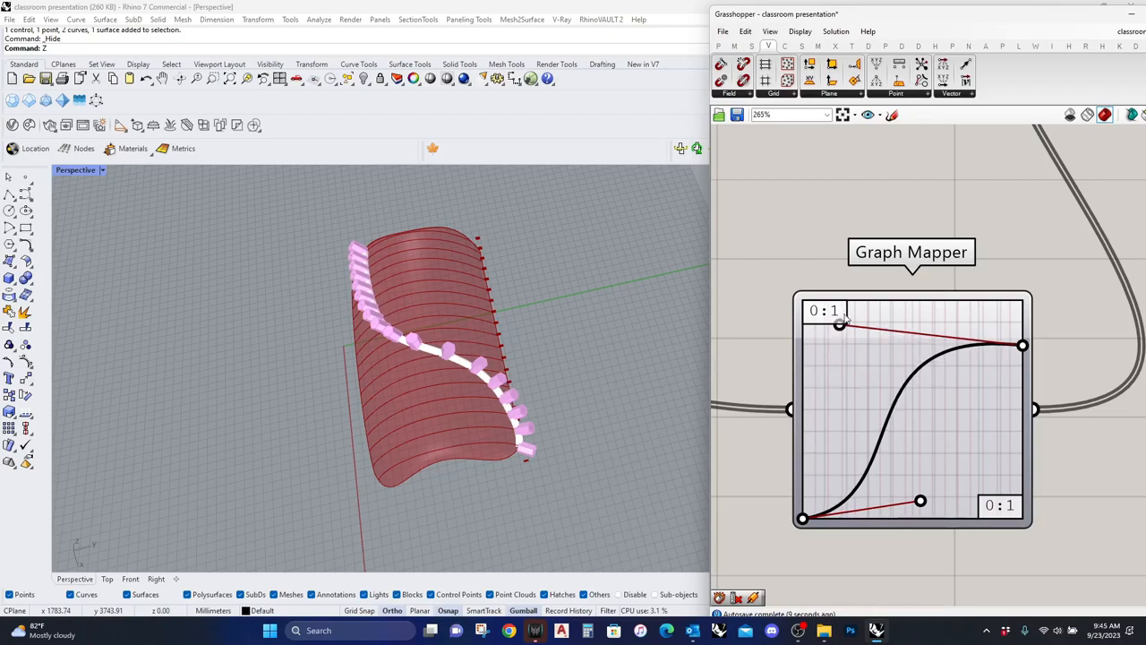
left_click_drag(920, 502, 937, 482)
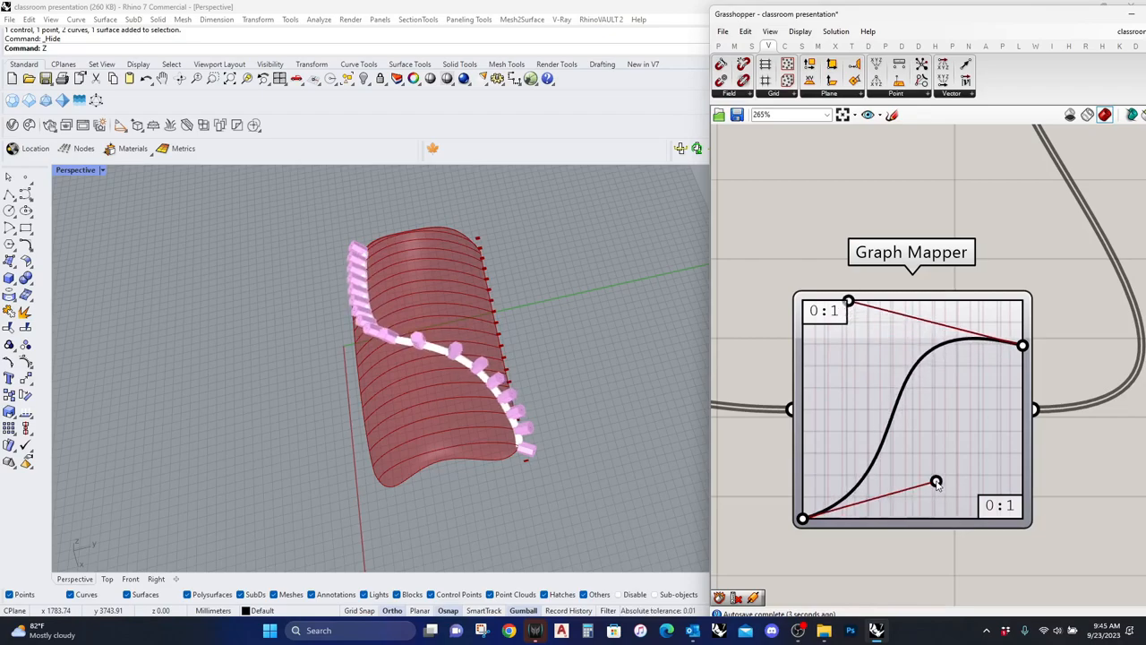
left_click_drag(937, 482, 999, 422)
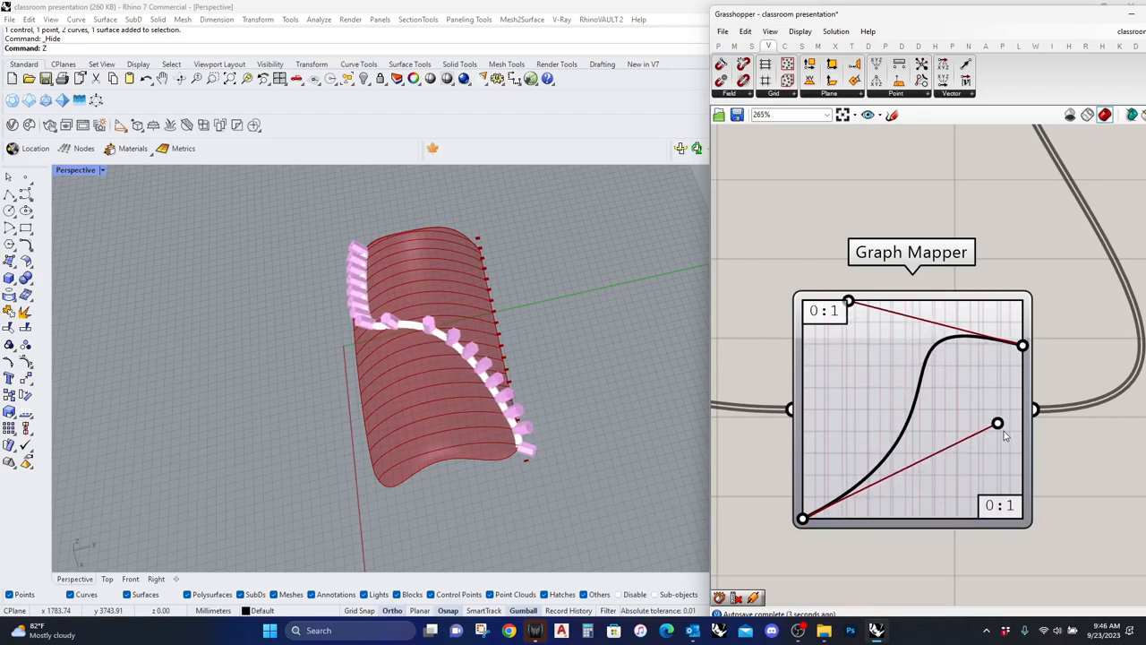
left_click_drag(1000, 423, 1003, 430)
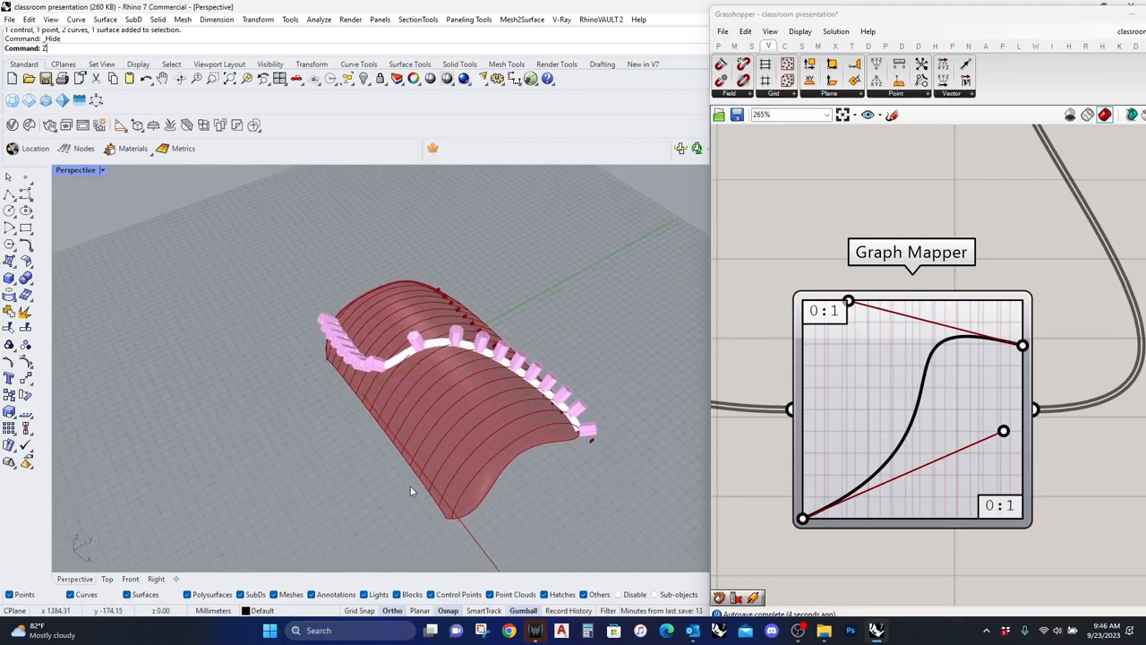